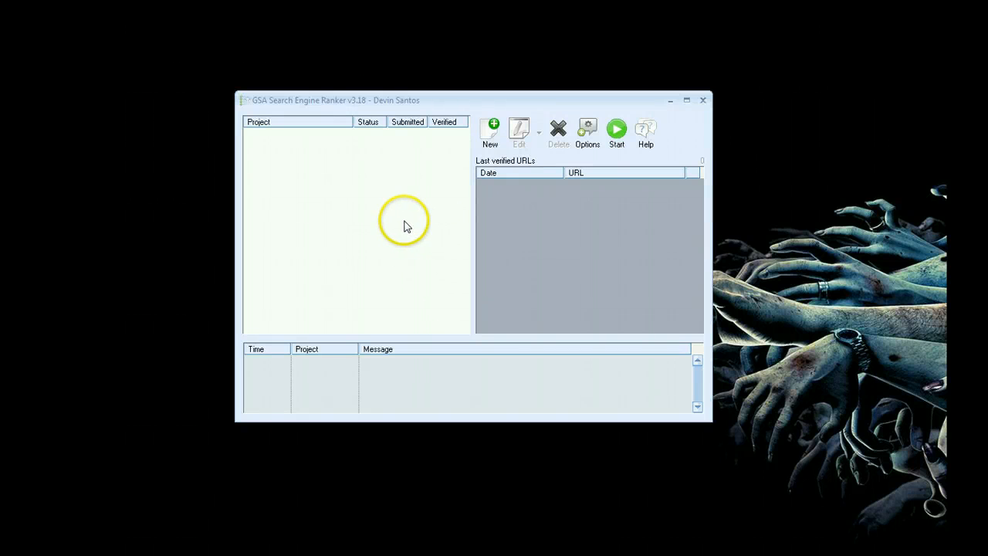
mouse_move(355, 176)
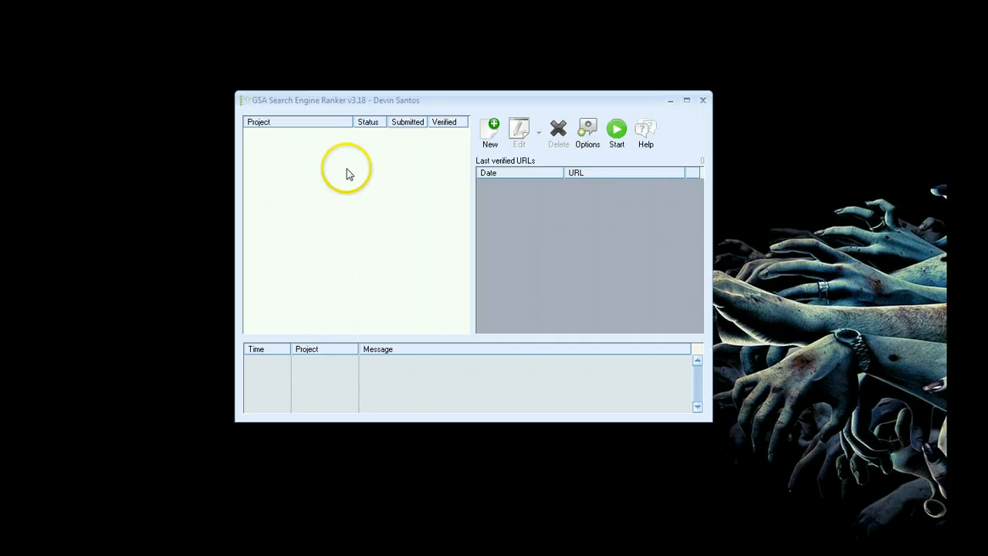
mouse_move(301, 143)
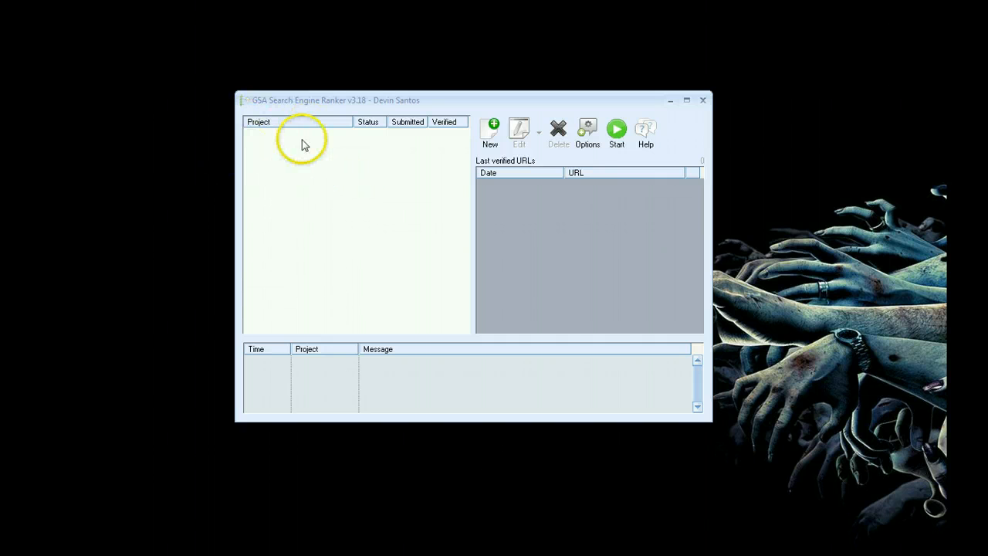
mouse_move(601, 150)
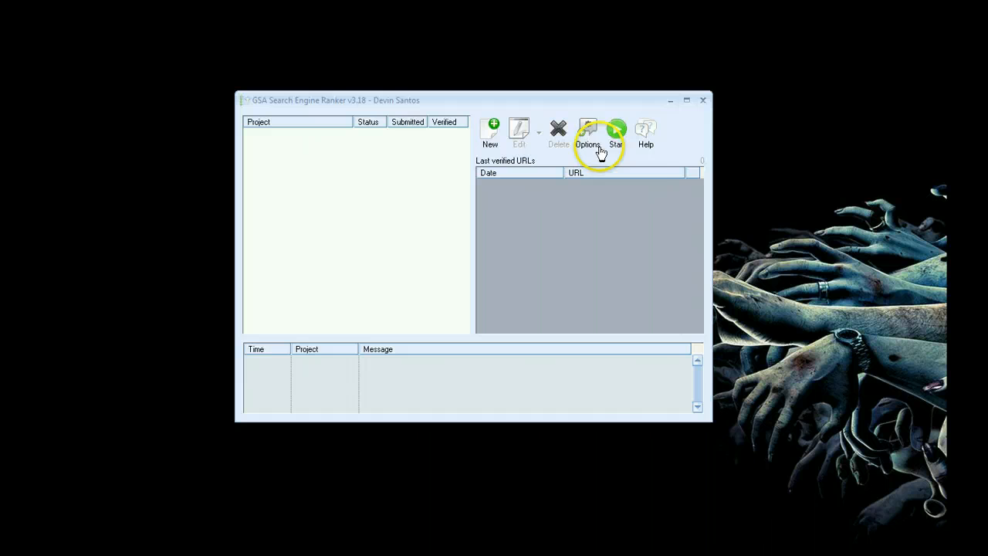
- Open the program settings showing 10 threads, a 30-second HTML timeout and proxies enabled
left_click(588, 131)
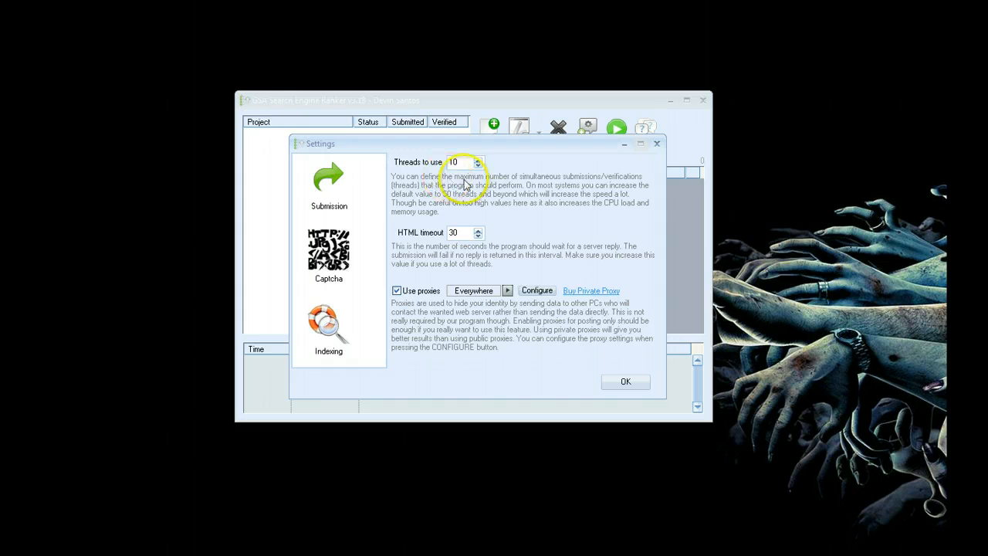
mouse_move(430, 316)
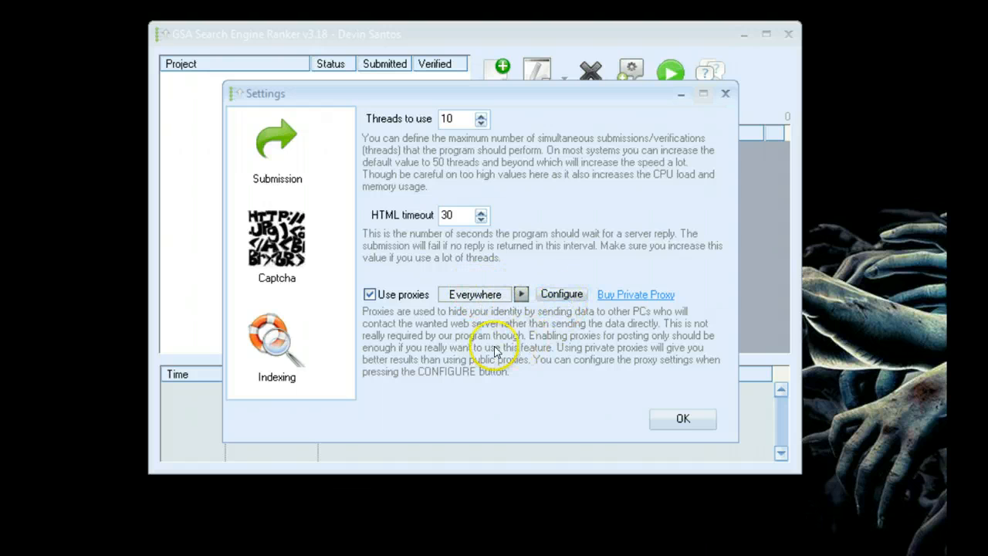
mouse_move(486, 324)
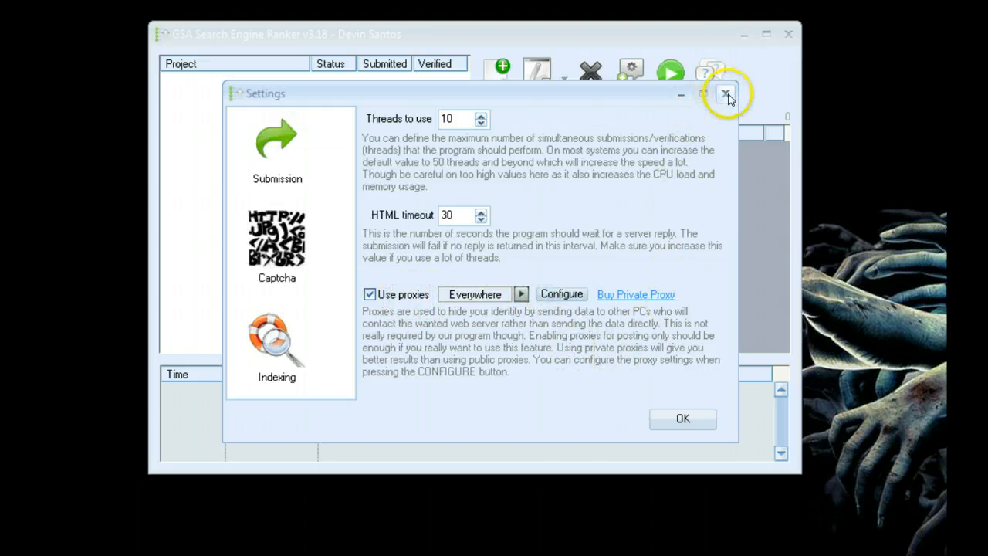
- Close the GSA settings window and switch to Kontent Machine's Dog Training campaign
left_click(726, 93)
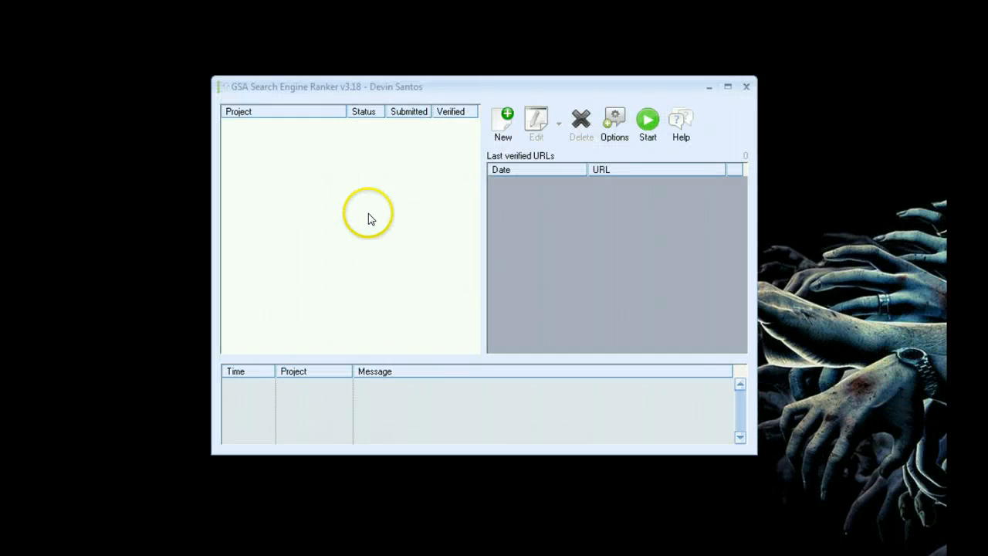
mouse_move(386, 209)
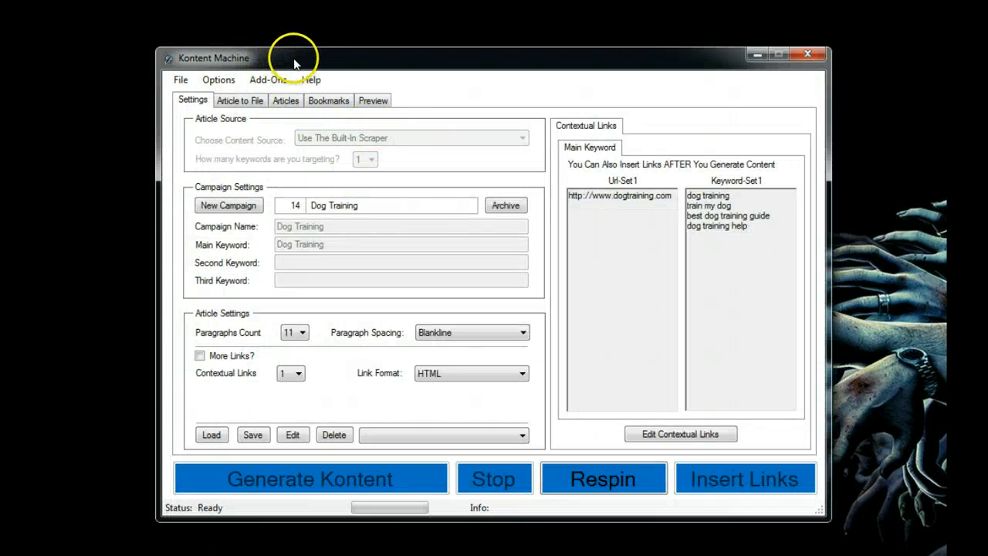
mouse_move(333, 91)
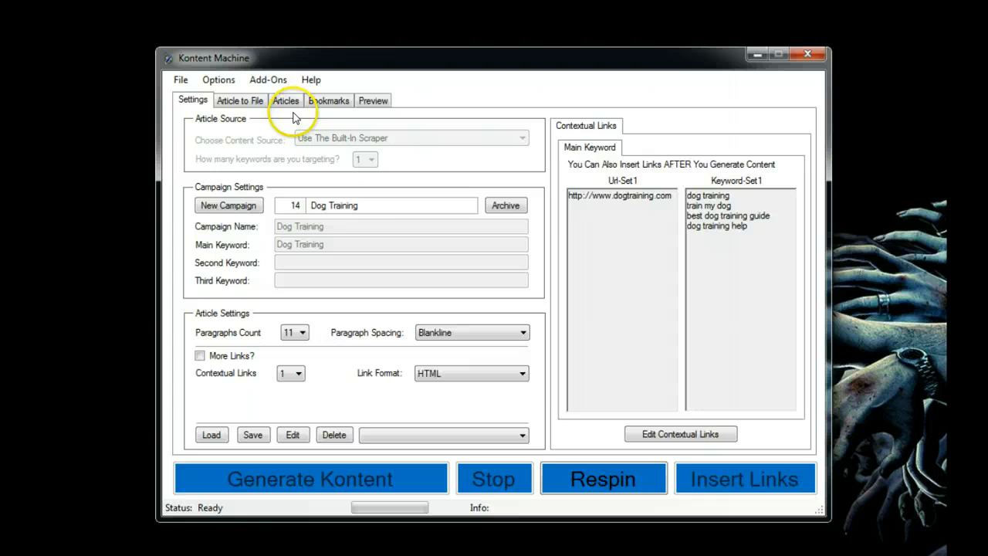
left_click(285, 100)
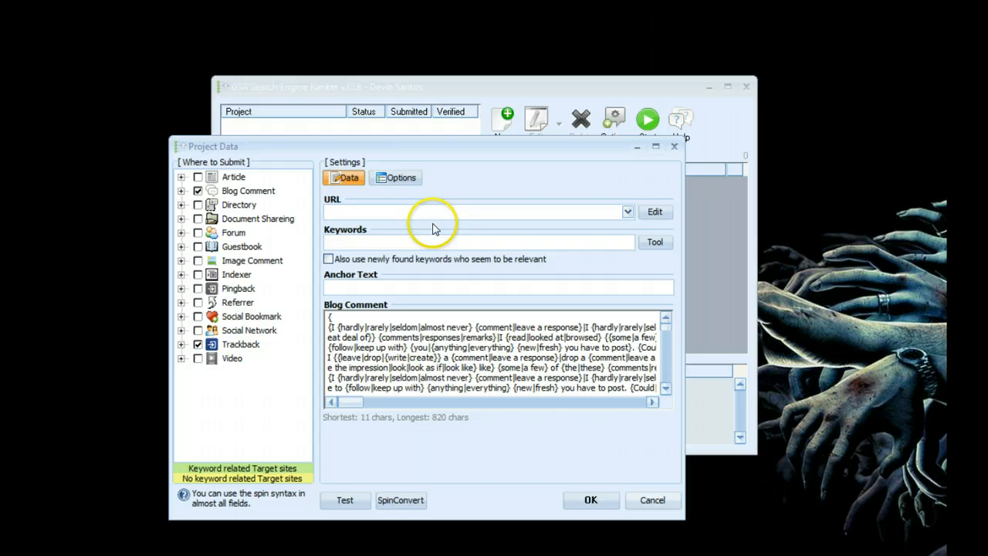
mouse_move(432, 242)
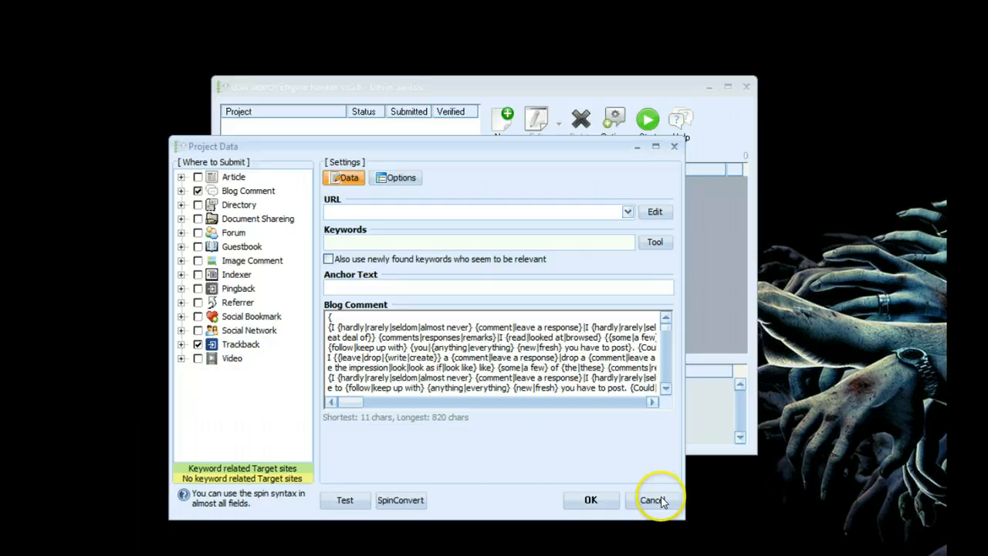
- Cancel the unsaved Project Data window to return to the empty project list
left_click(651, 500)
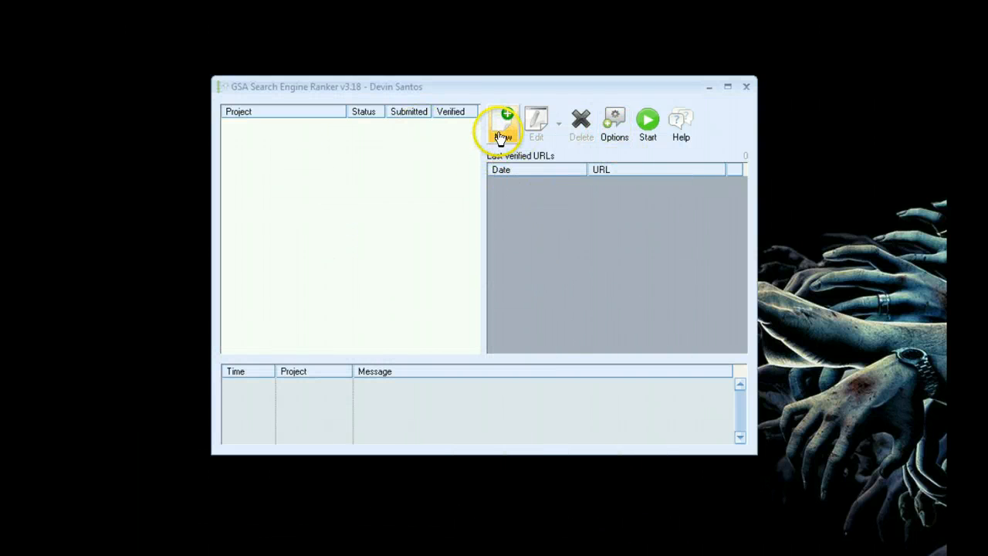
- Create a new project and tick Article sites as a submission target
left_click(506, 124)
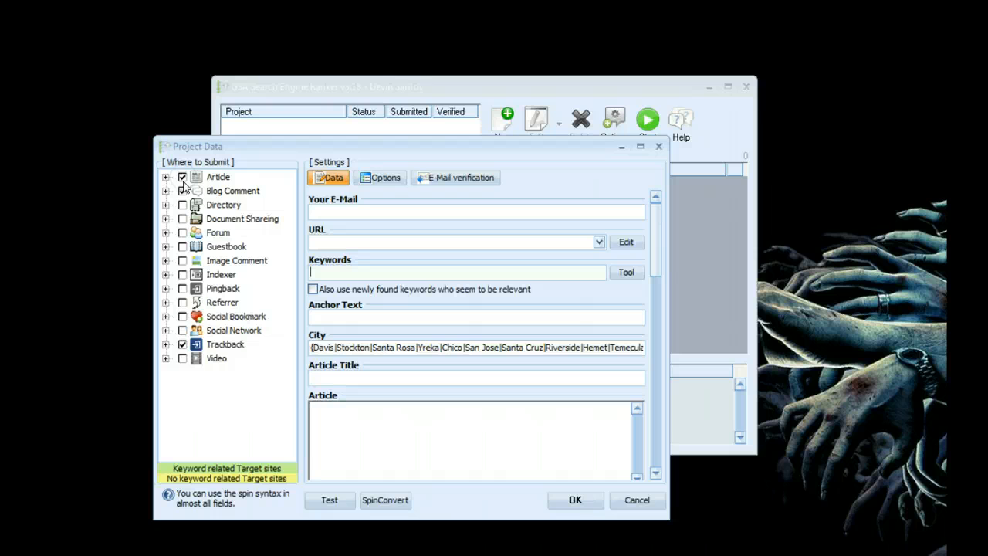
left_click(183, 191)
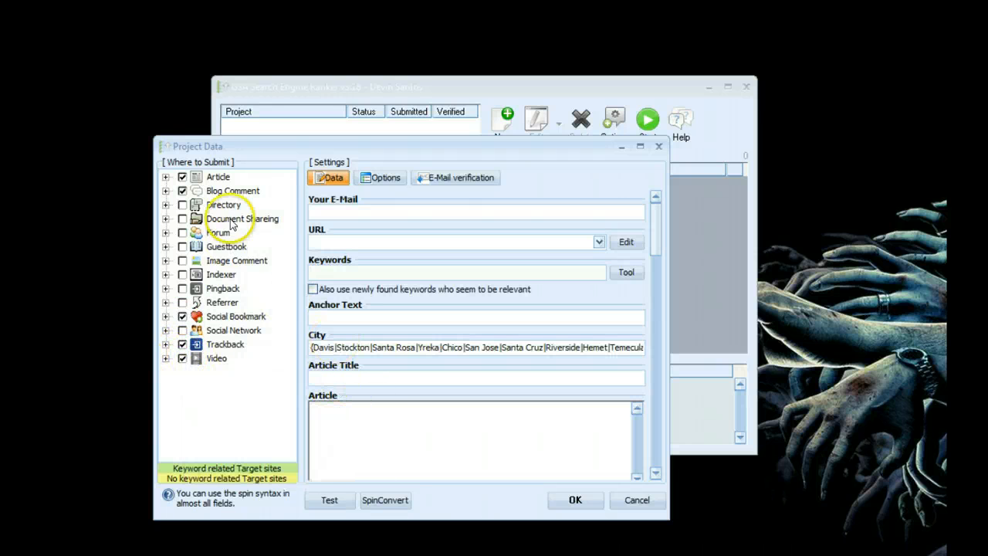
mouse_move(336, 292)
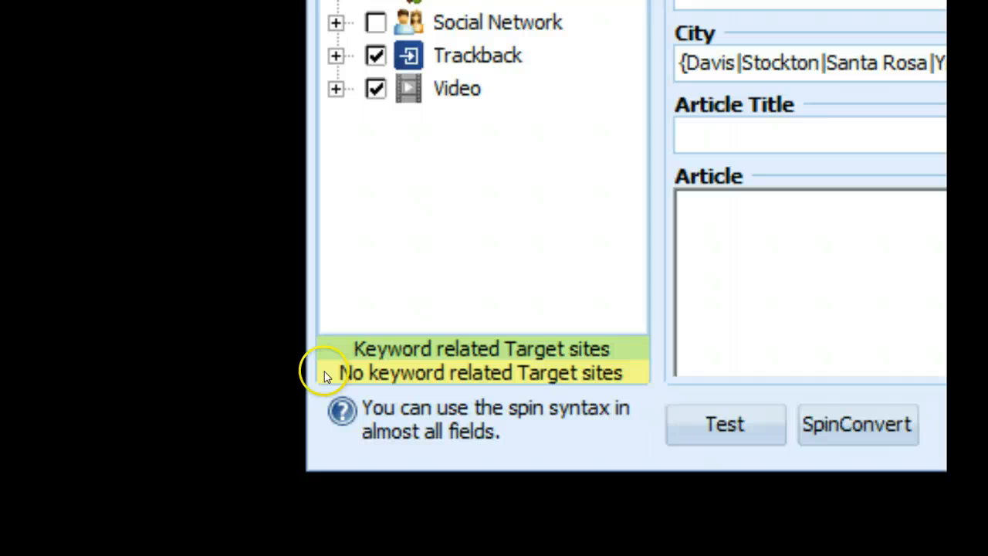
mouse_move(456, 385)
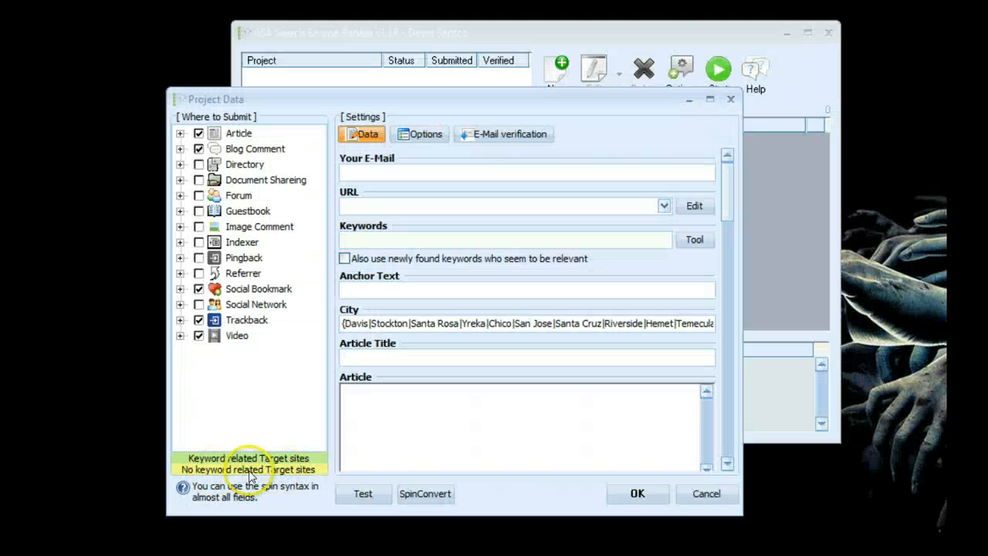
mouse_move(284, 374)
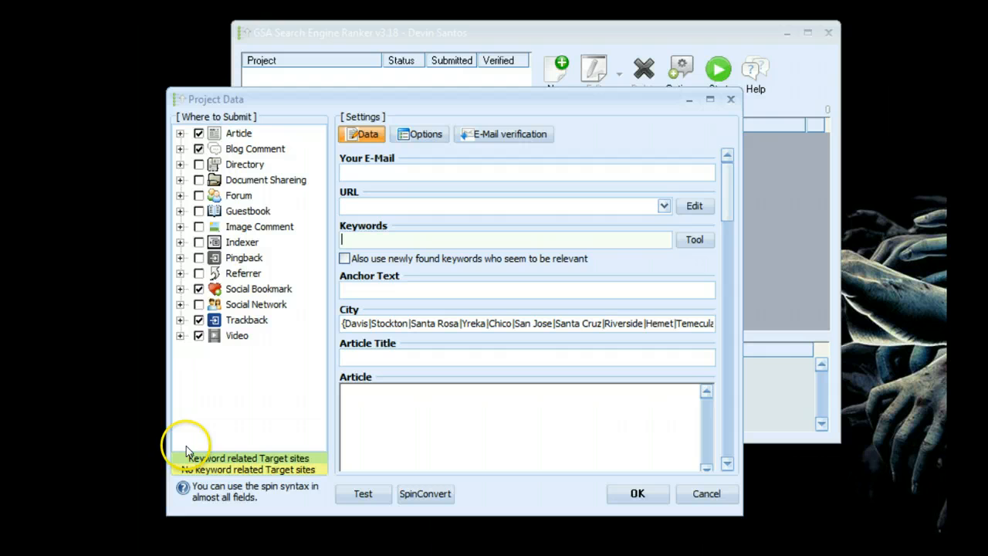
mouse_move(417, 241)
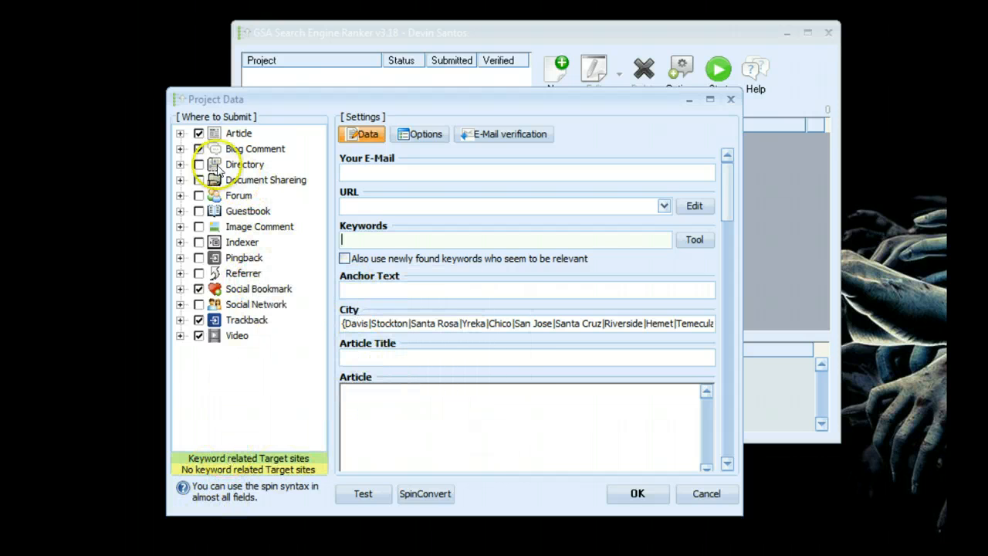
- Expand Blog Comment to show its General Blogs, KeywordLuv and Blogspot site types
left_click(180, 133)
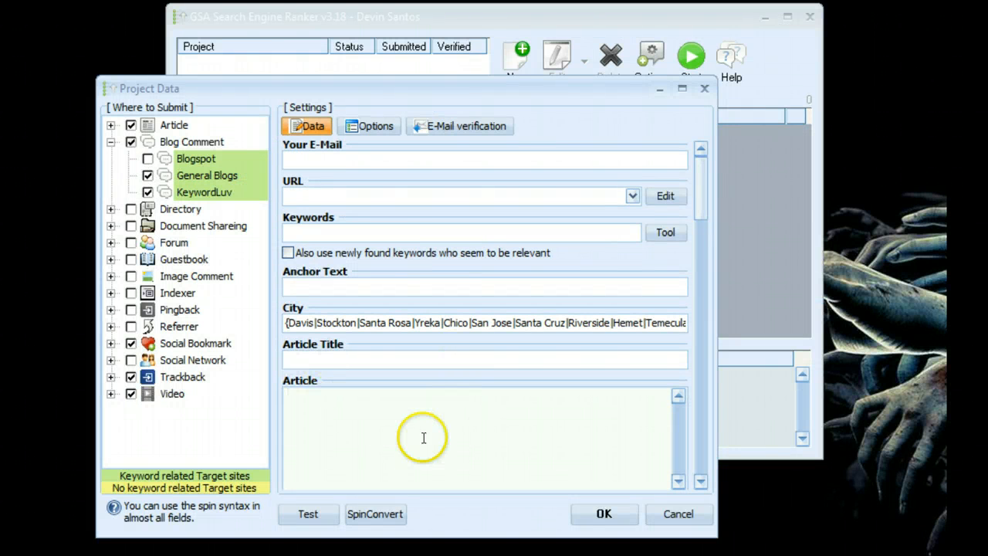
mouse_move(420, 427)
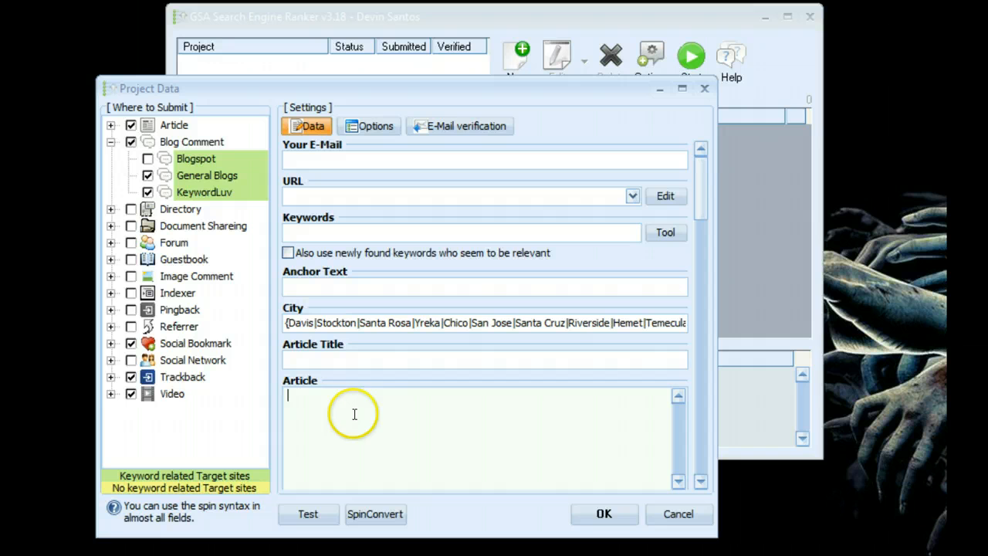
mouse_move(369, 417)
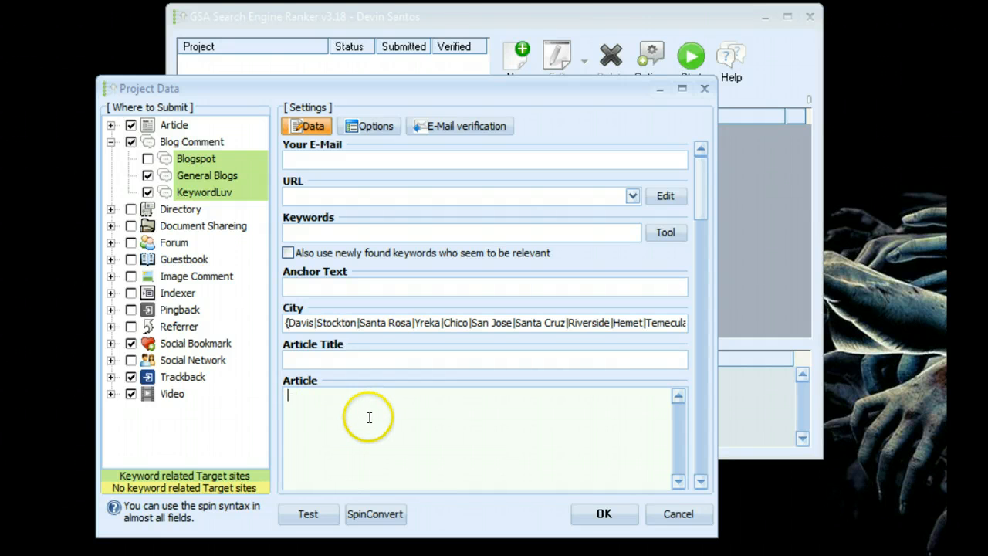
mouse_move(344, 448)
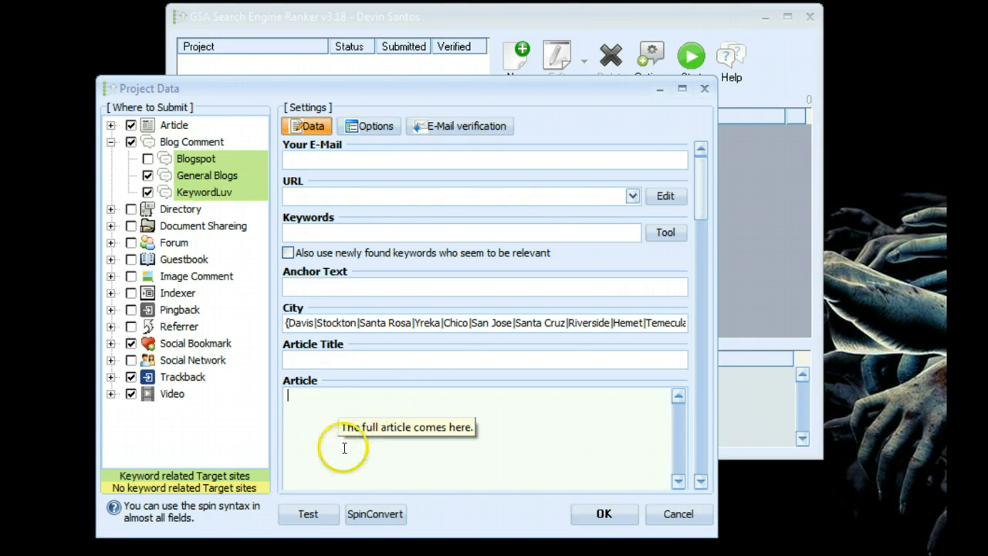
mouse_move(401, 378)
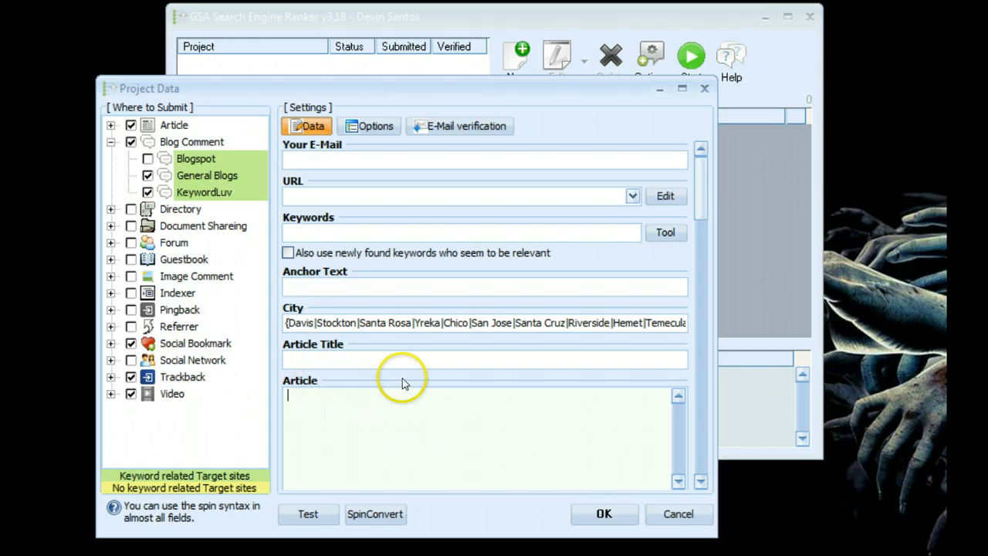
mouse_move(401, 384)
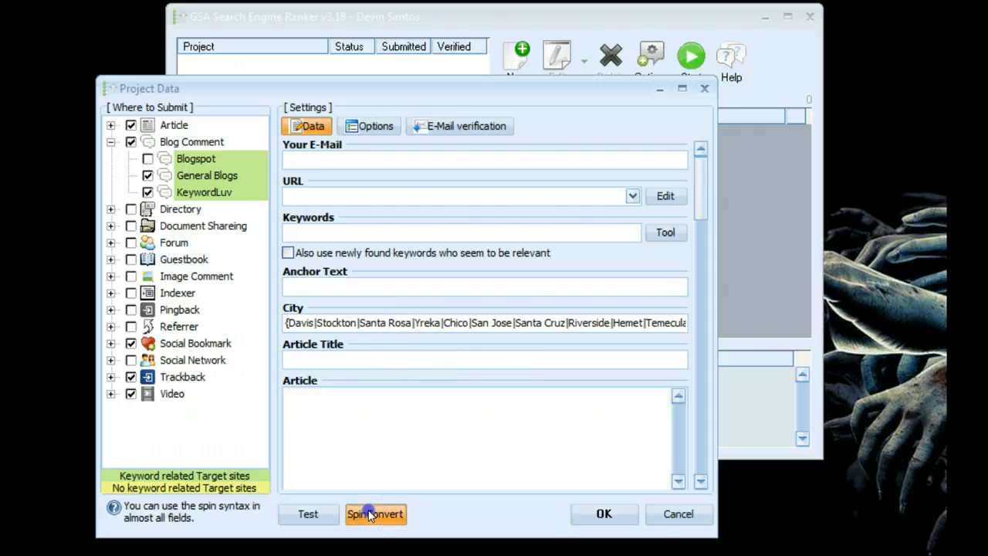
- Convert comma-separated keywords like 'best dog training guide, dog training videos' into spin syntax
left_click(375, 513)
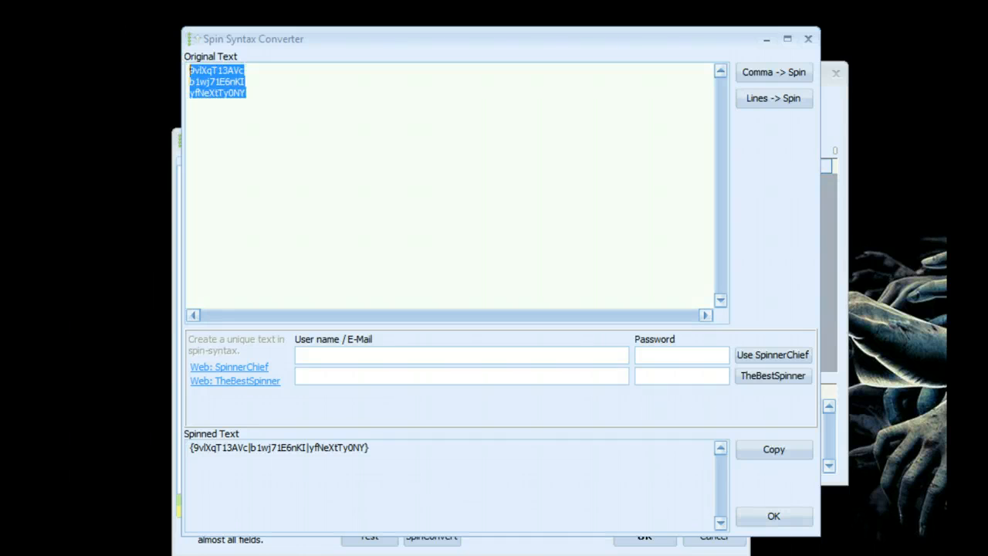
left_click(773, 72)
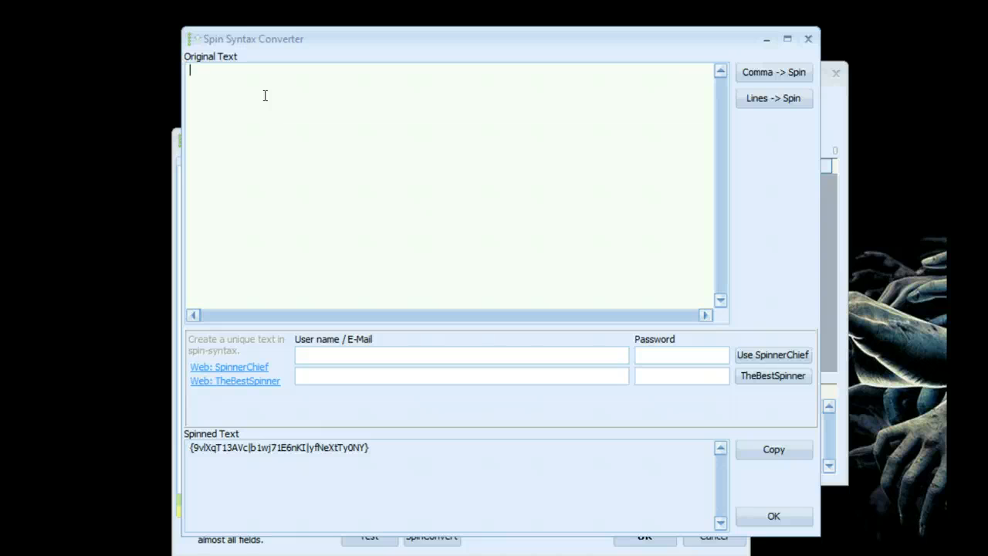
type("dog training,")
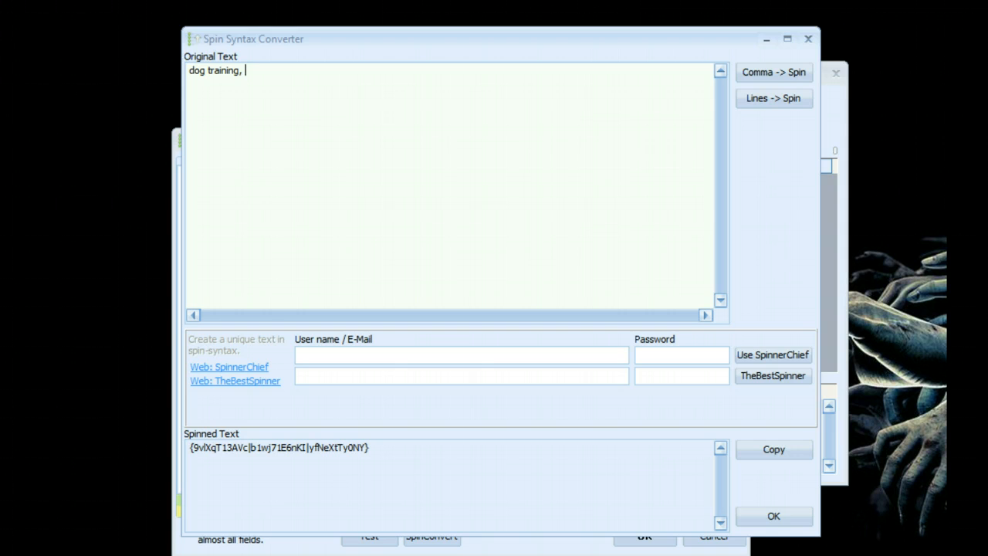
type("best dog train")
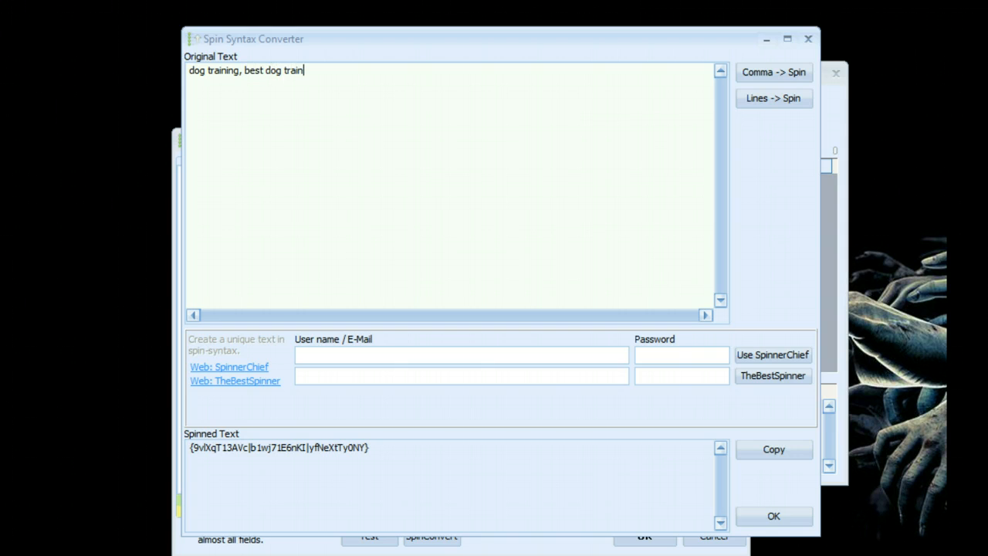
type("ing guide, dog t")
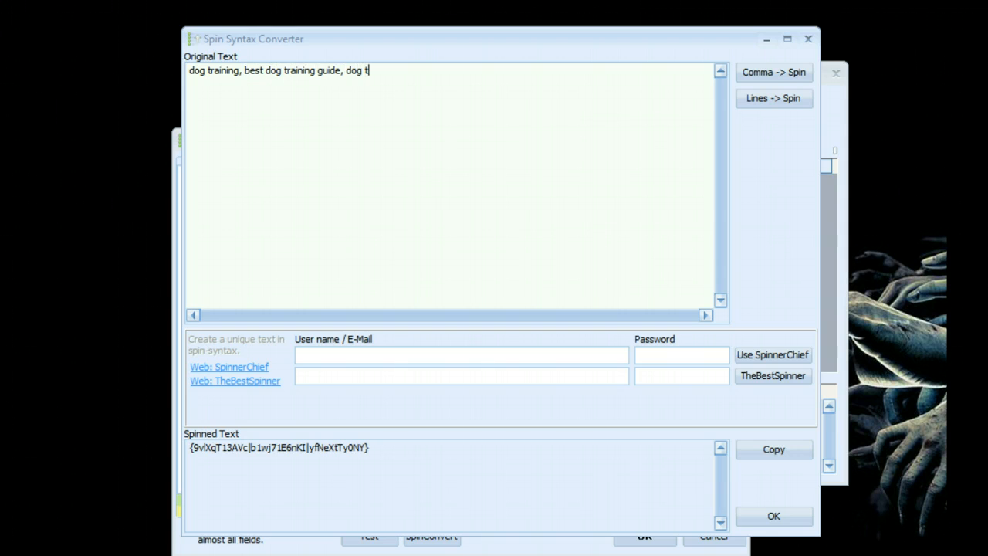
type("raining videos")
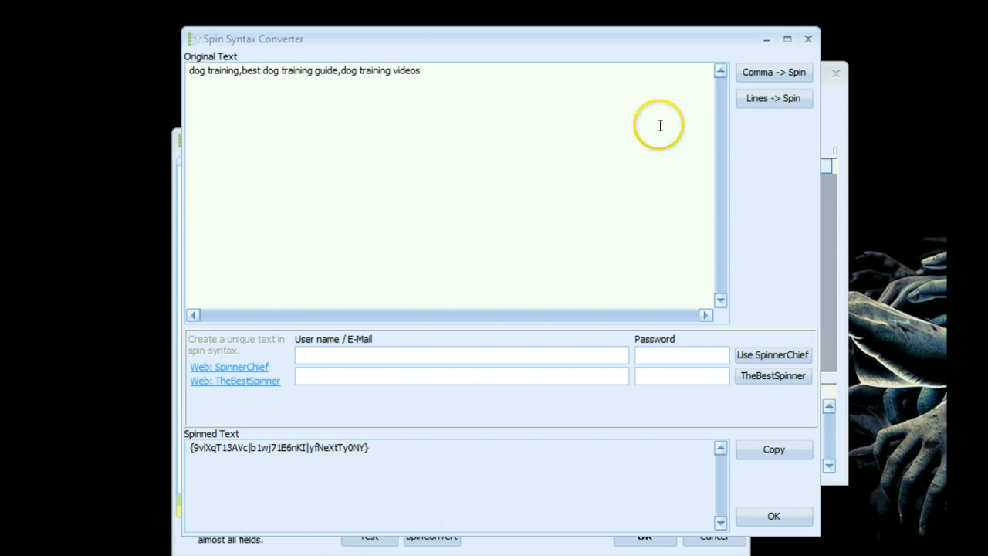
left_click(772, 72)
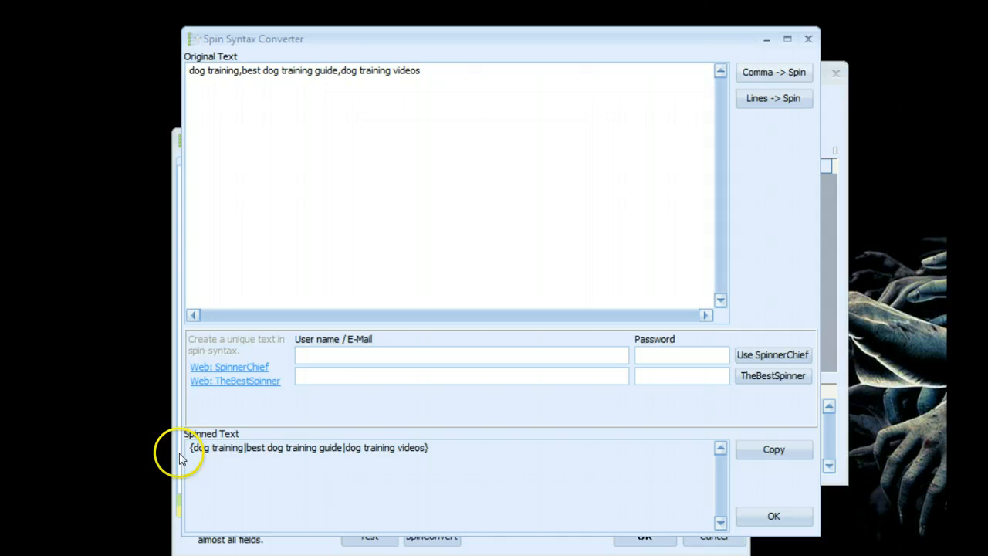
mouse_move(443, 453)
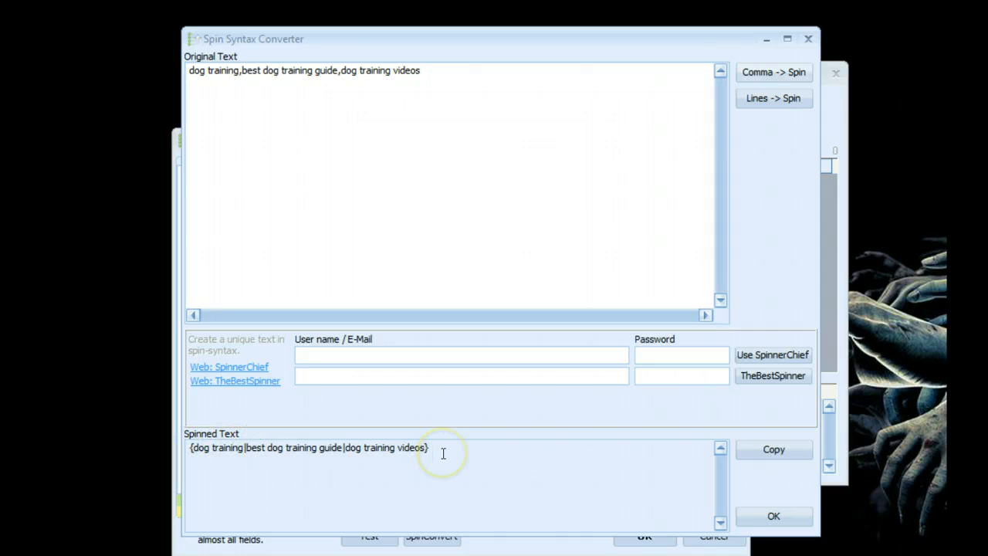
mouse_move(740, 127)
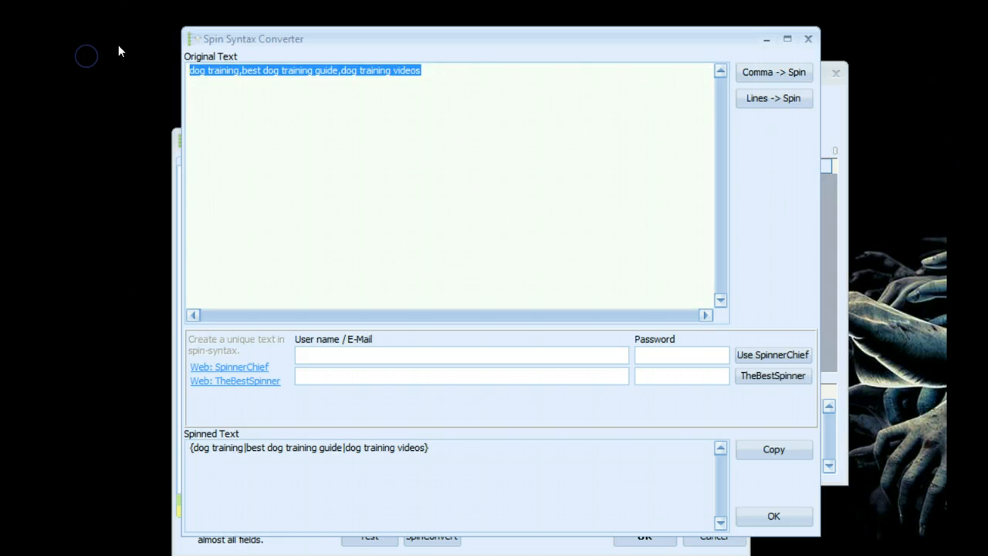
- Replace the keywords with 'dog training' and 'dog training videos' on separate lines
key("Delete")
type("dog")
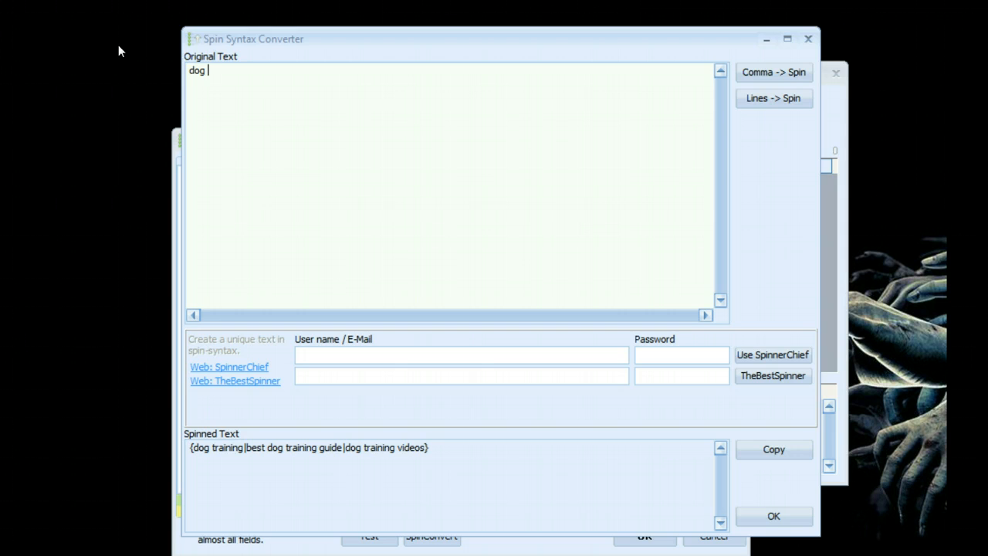
type("training")
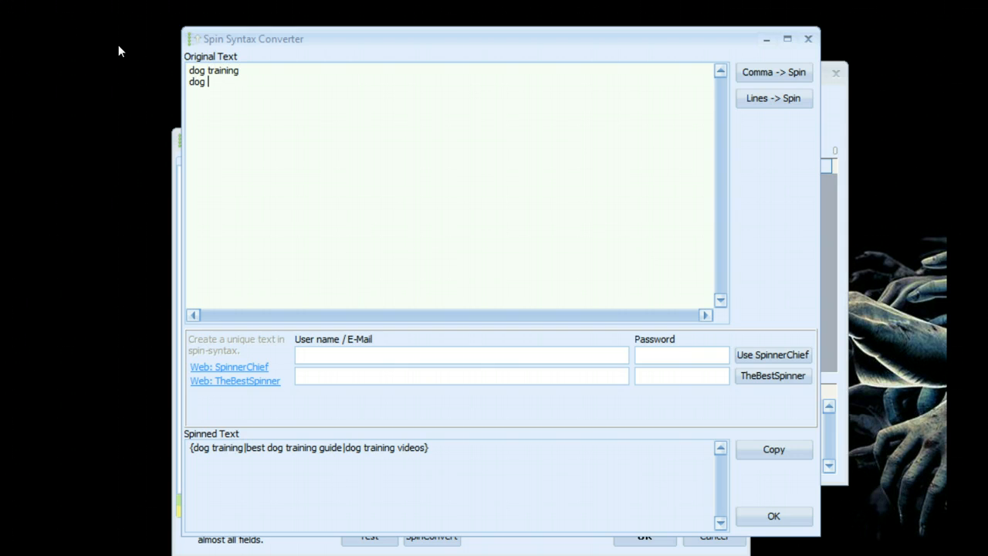
type("training videos")
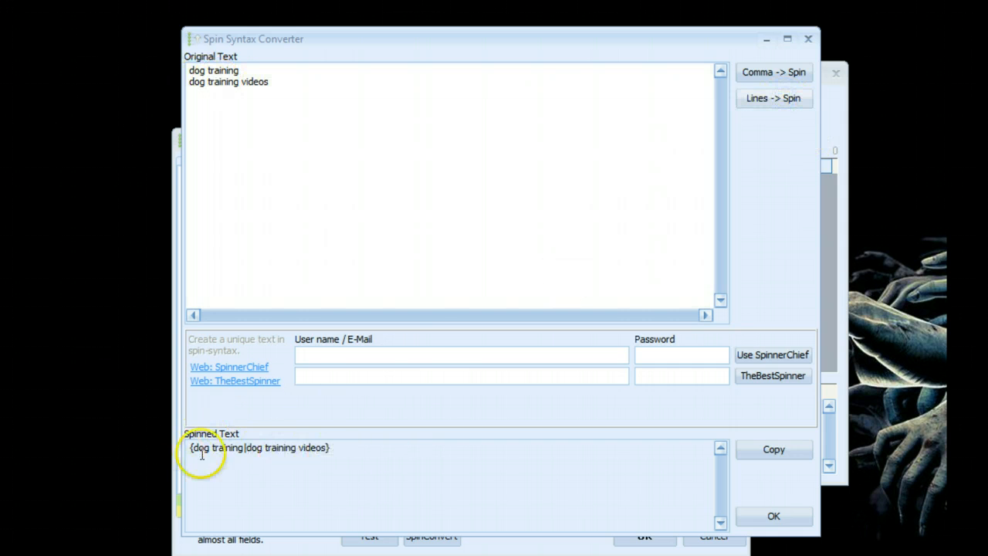
mouse_move(562, 373)
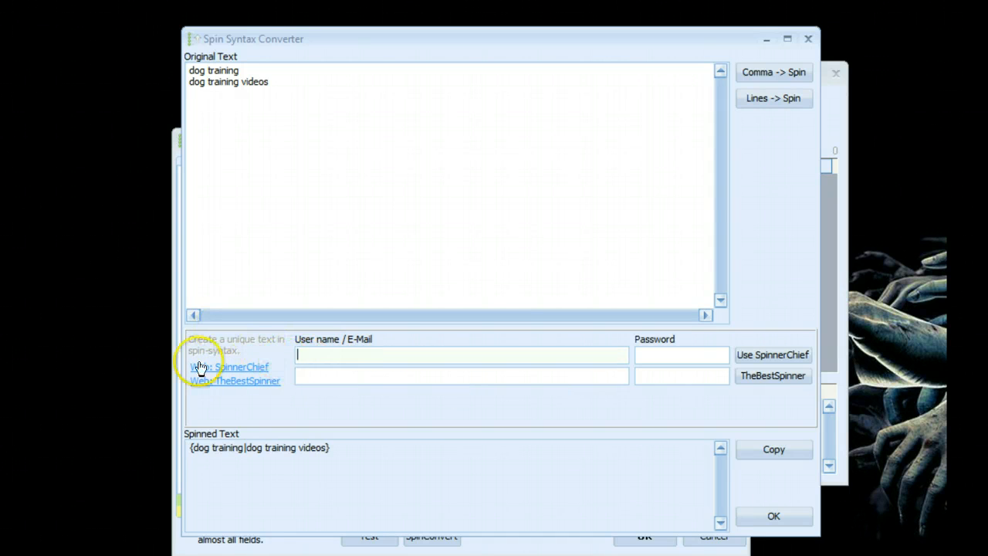
mouse_move(493, 354)
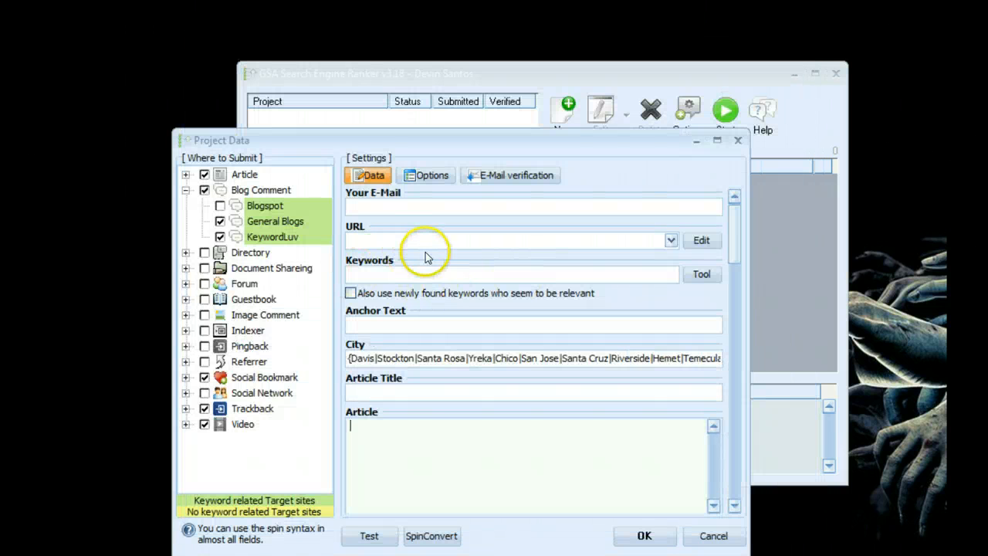
mouse_move(432, 354)
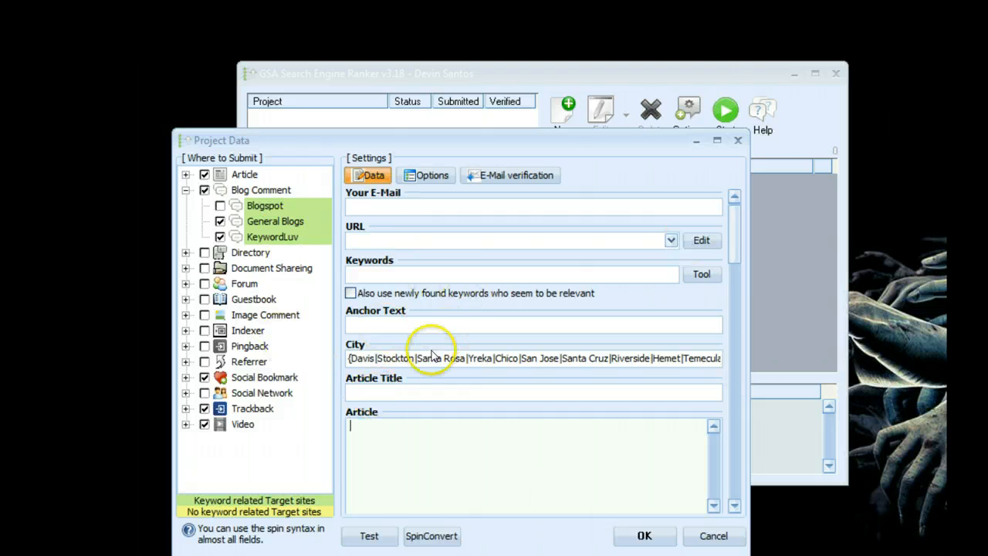
mouse_move(567, 363)
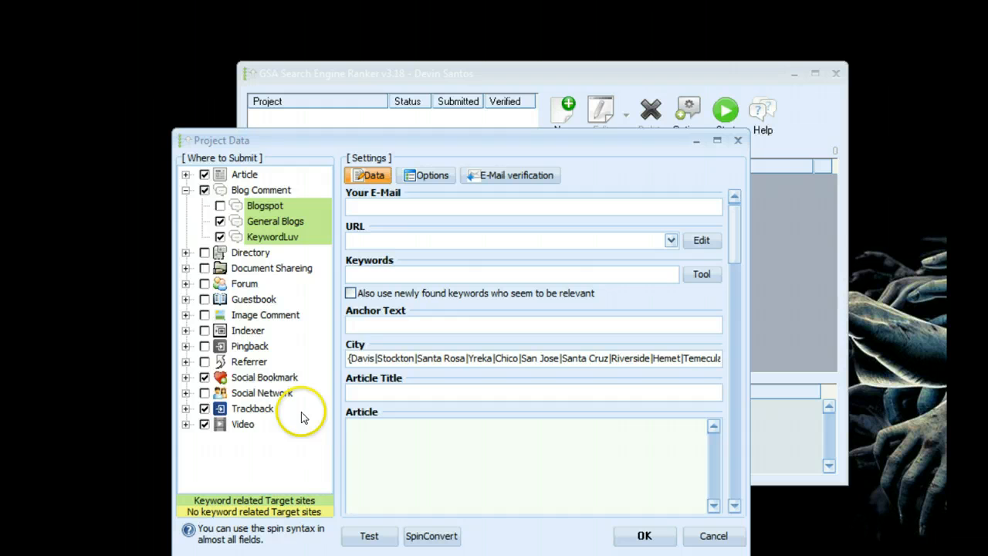
left_click(369, 536)
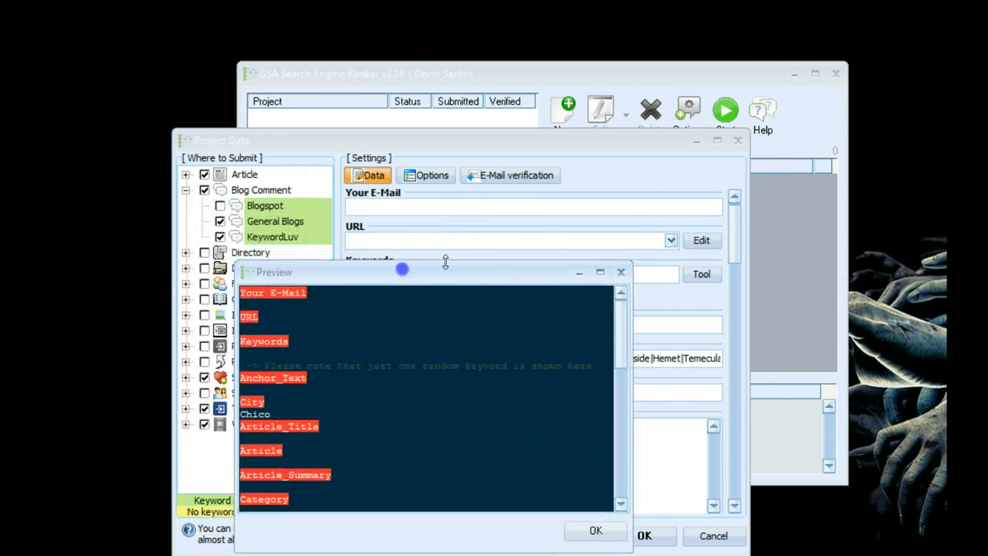
mouse_move(478, 303)
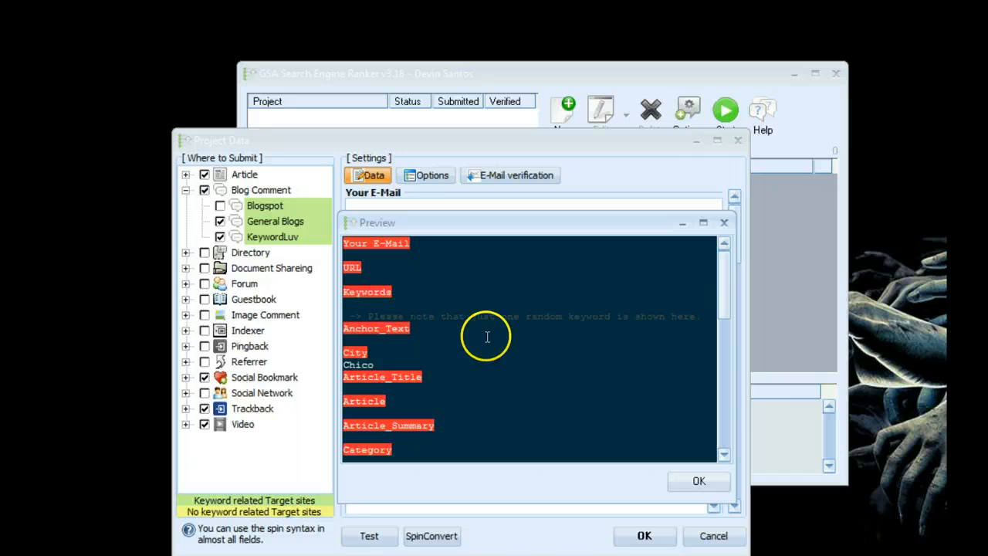
scroll("down", 3)
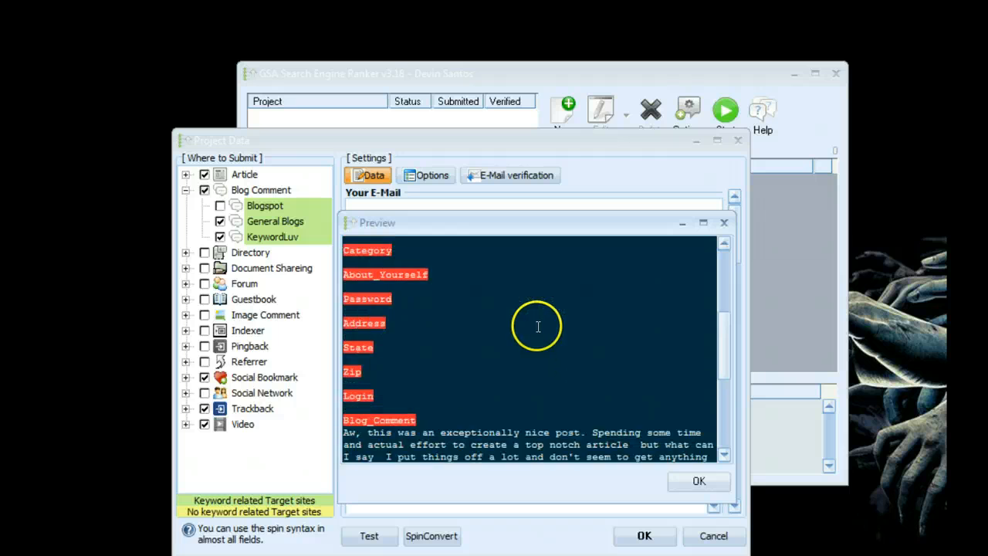
scroll("down", 3)
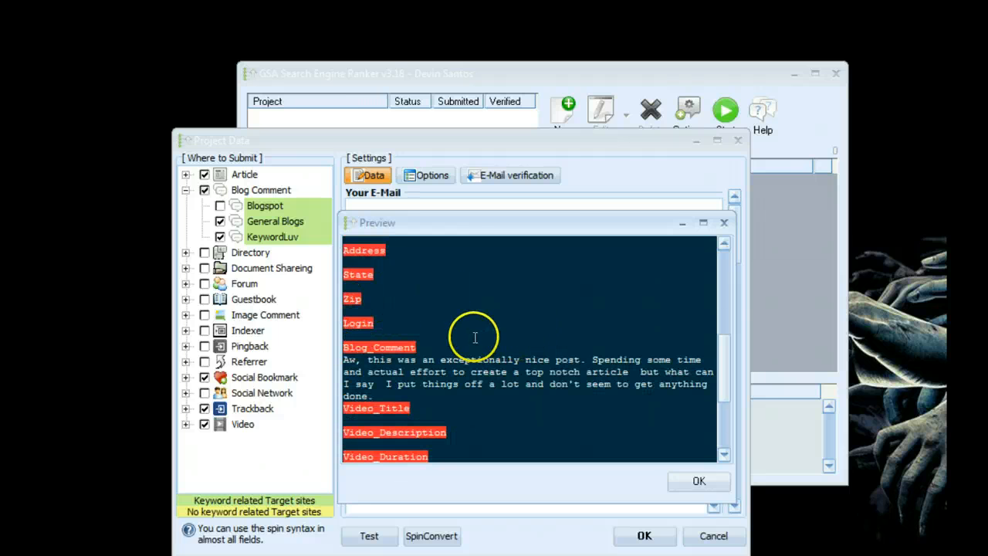
scroll("down", 3)
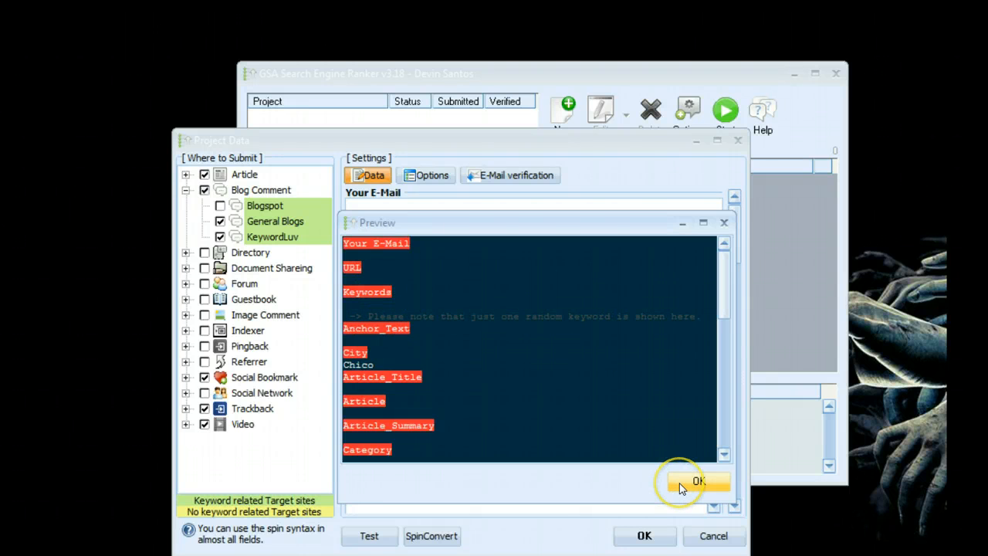
left_click(699, 481)
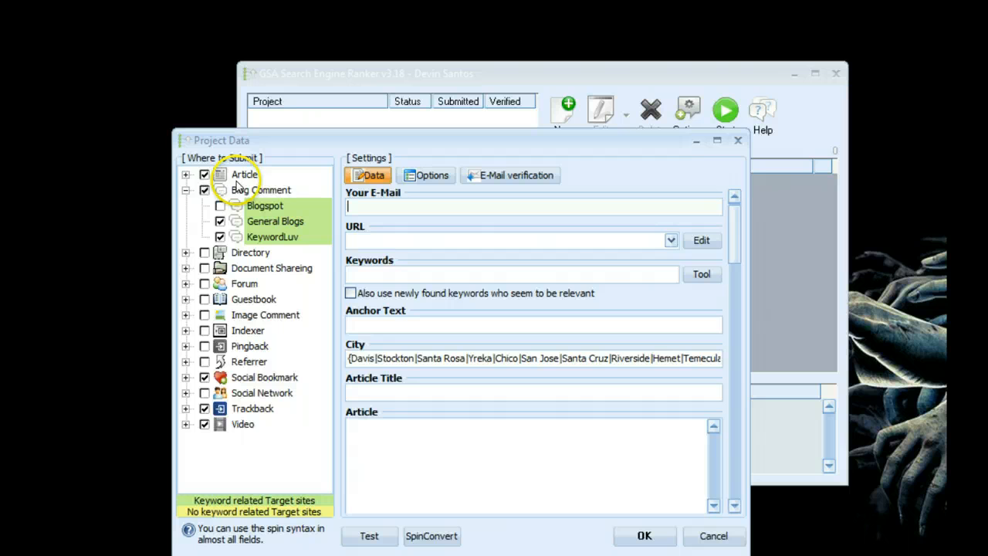
left_click(205, 174)
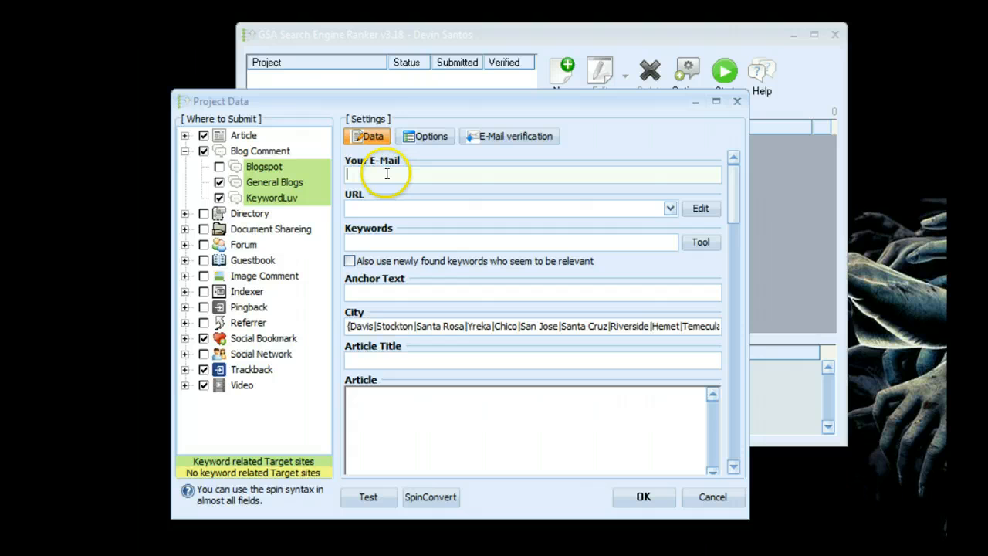
mouse_move(374, 174)
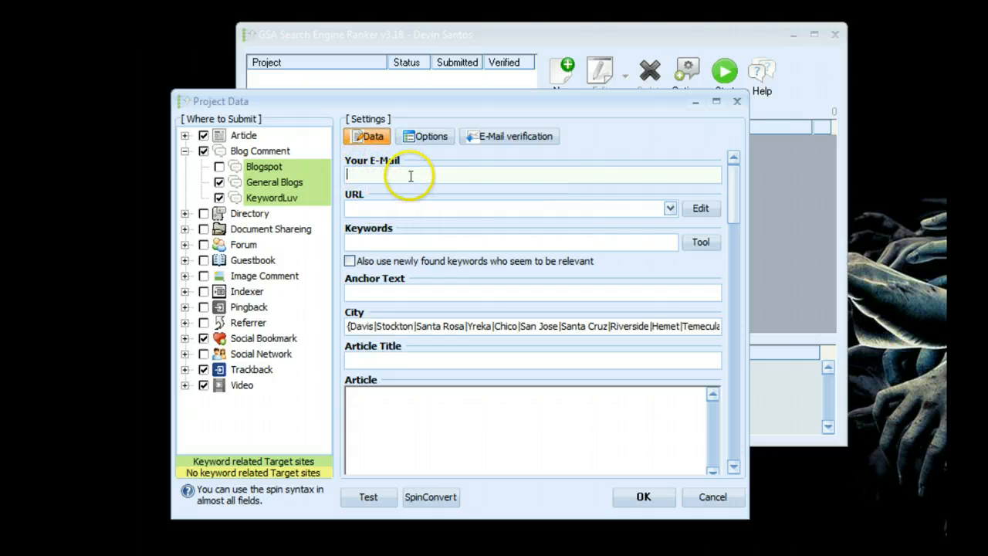
mouse_move(440, 172)
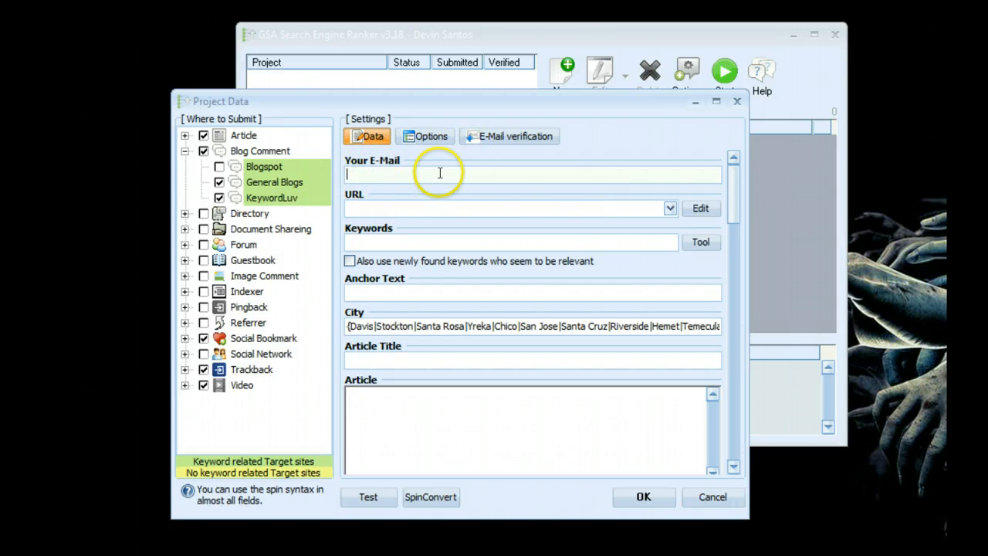
mouse_move(405, 172)
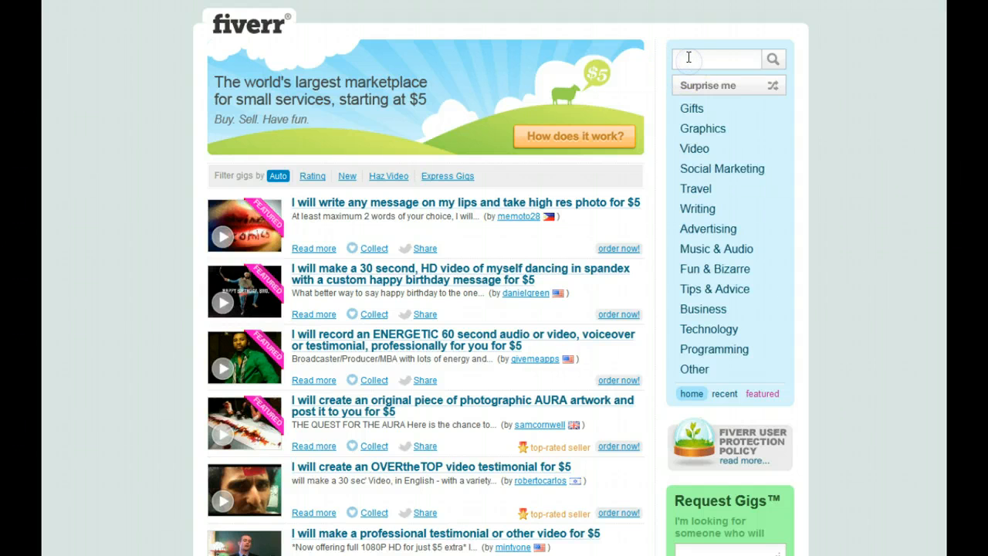
- Search Fiverr for 'hotmail' and scroll through the 75 matching gigs
type("hotmail")
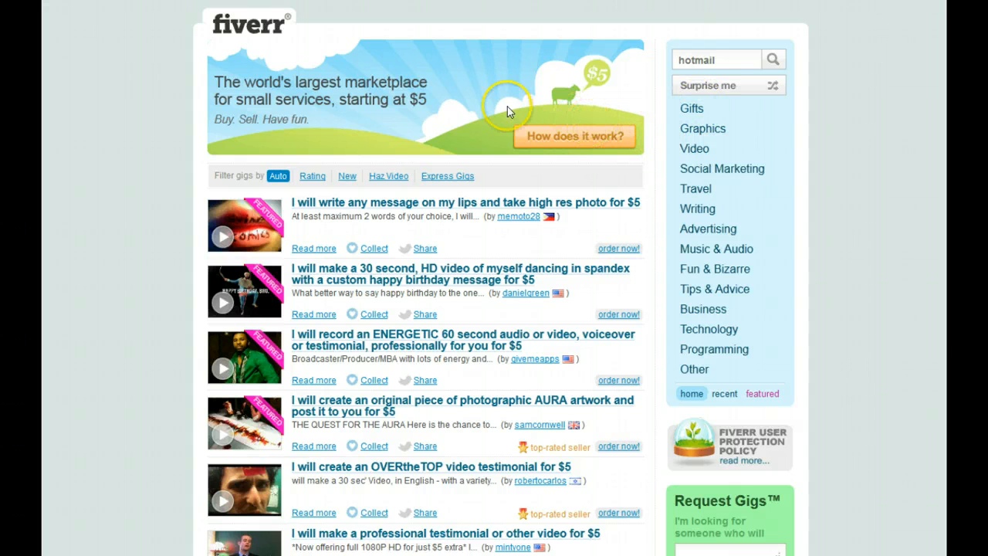
left_click(772, 59)
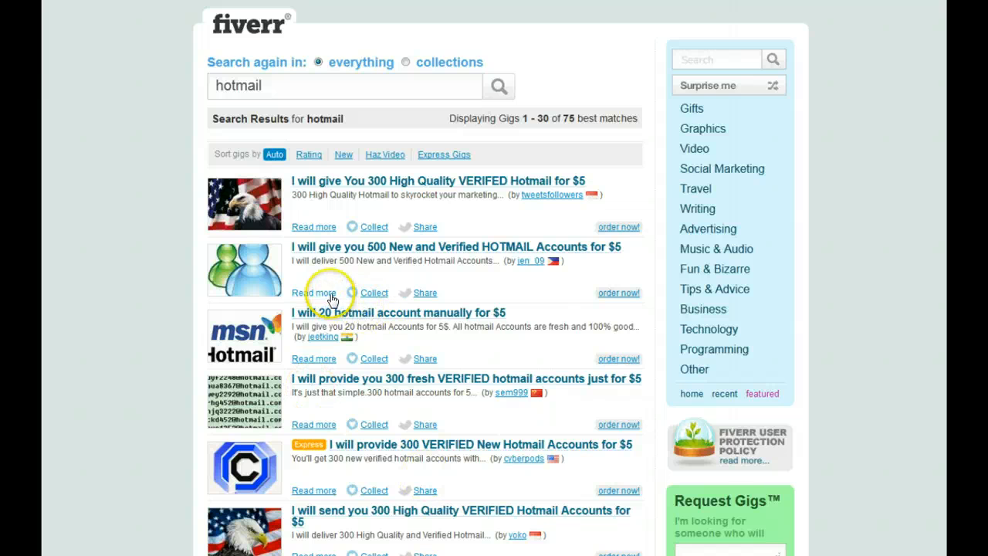
mouse_move(328, 251)
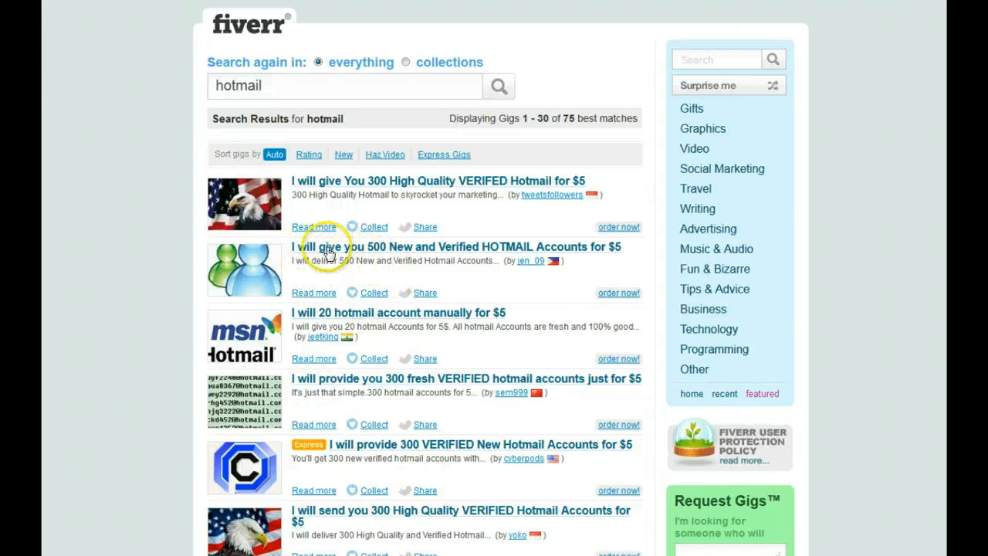
scroll("down", 3)
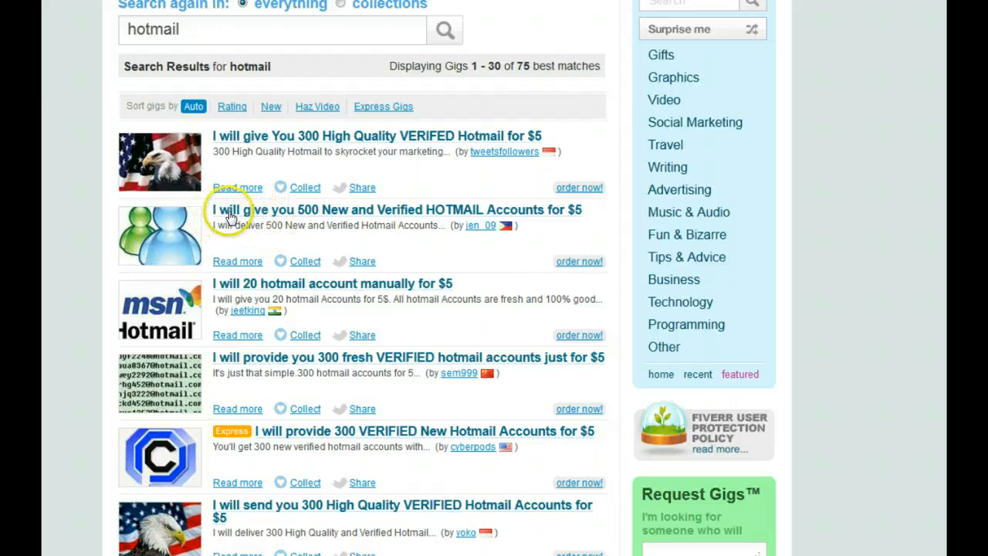
mouse_move(450, 222)
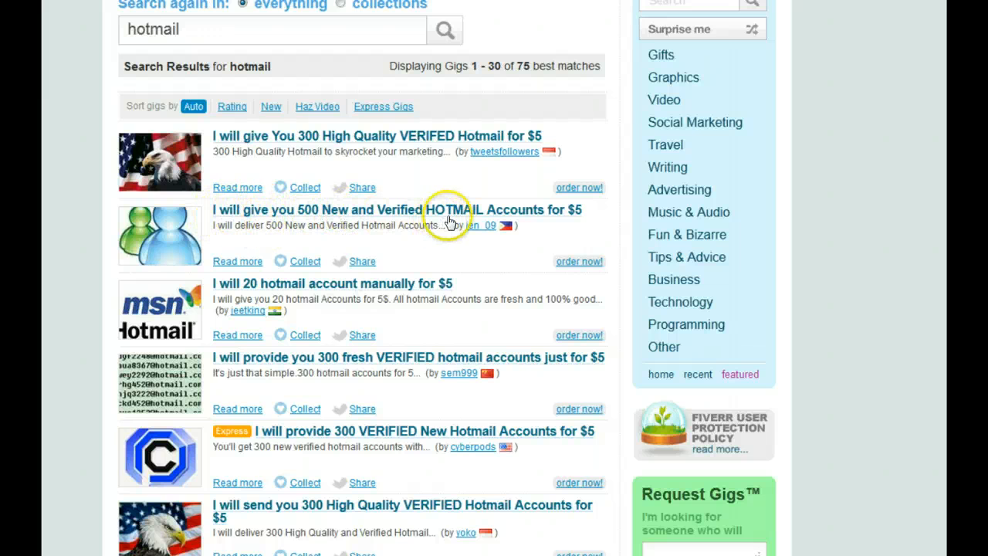
mouse_move(257, 222)
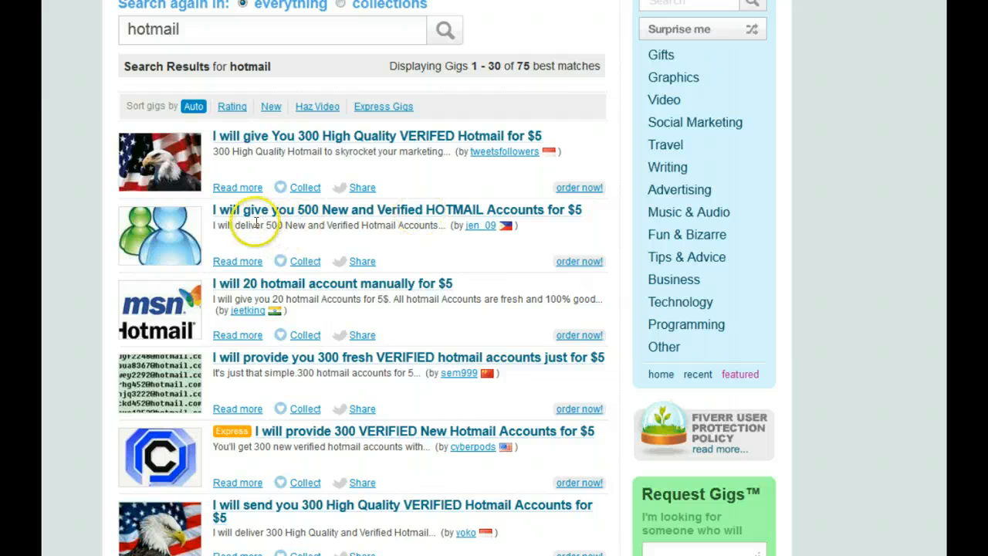
mouse_move(347, 215)
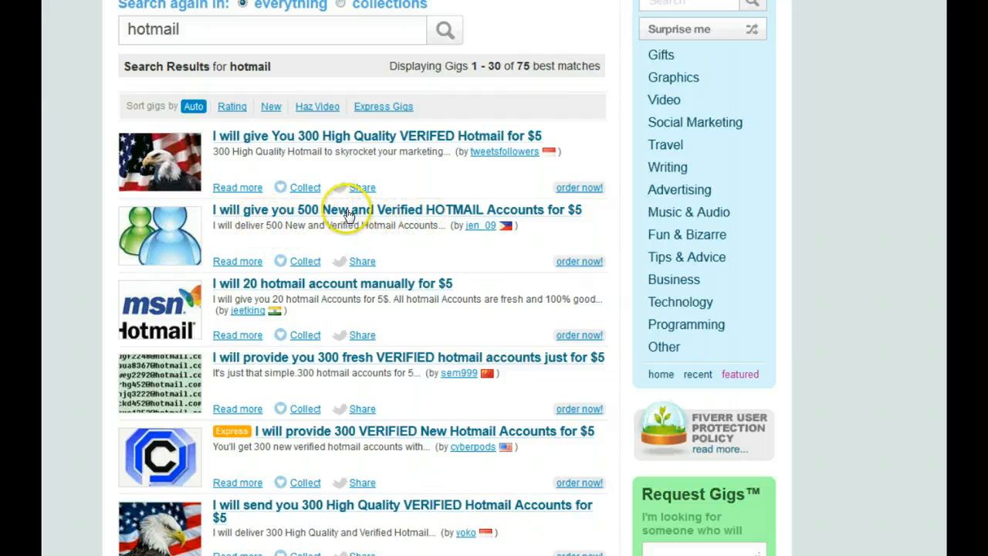
mouse_move(236, 223)
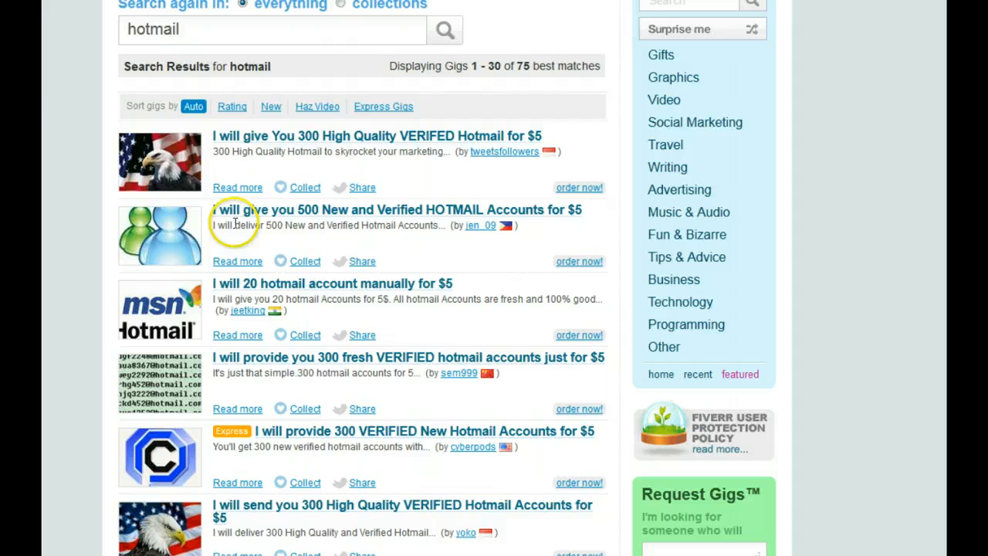
mouse_move(304, 167)
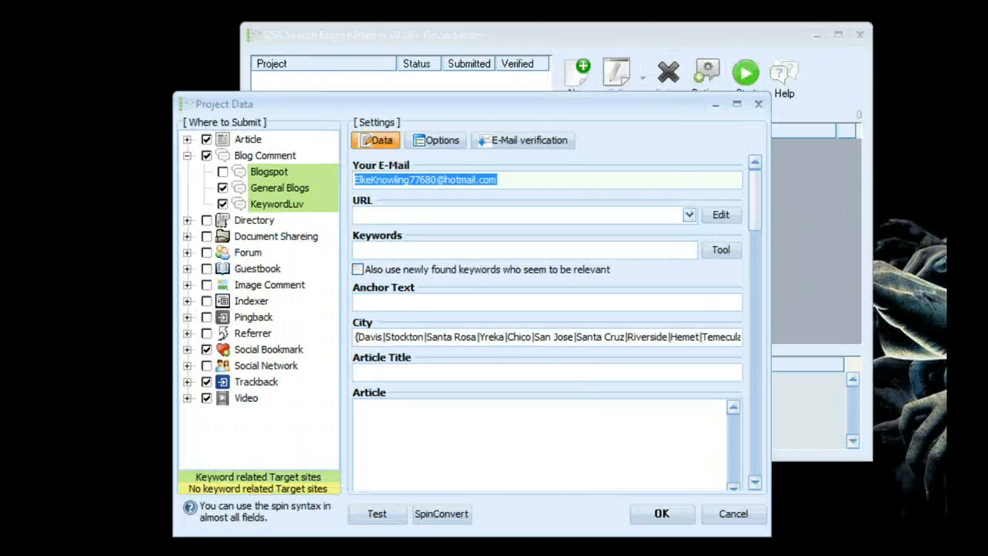
- Deselect the pasted Hotmail address and move to its end in Your E-Mail
left_click(424, 180)
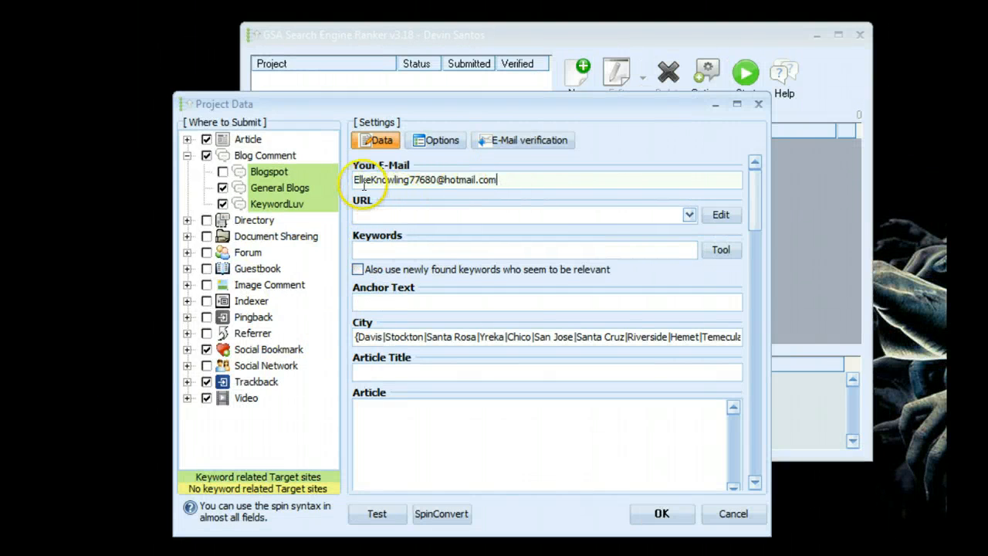
mouse_move(498, 183)
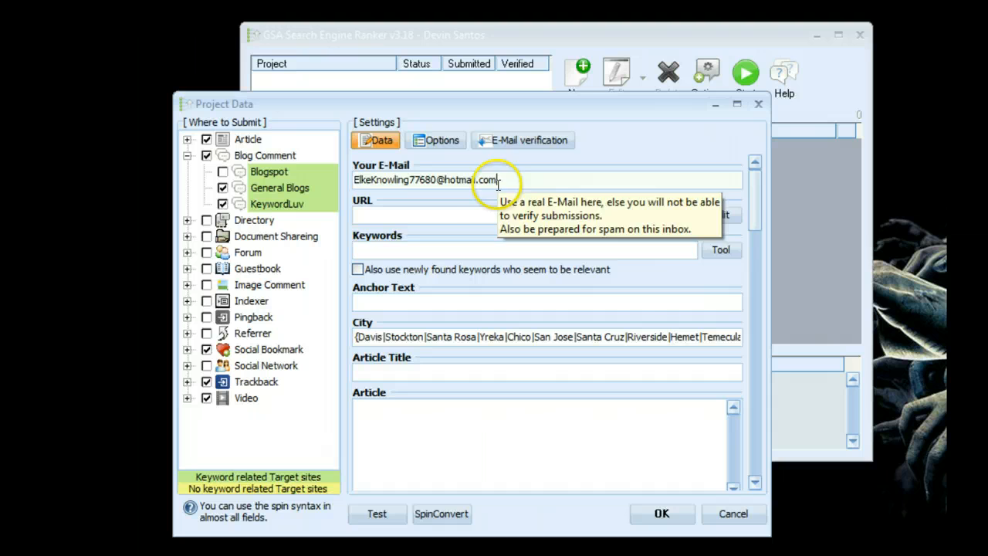
left_click(523, 139)
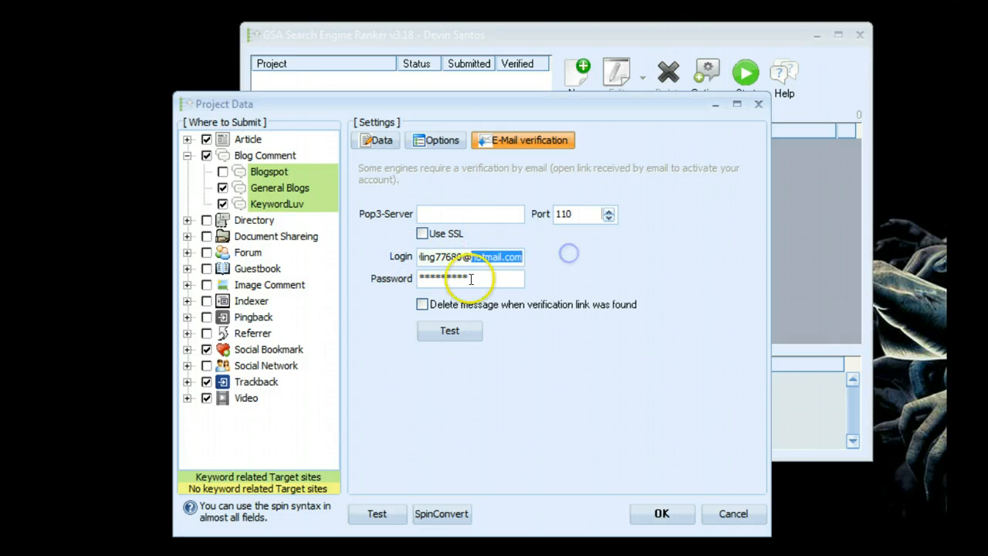
- Set the mail server to pop3.live.com, port 995, with SSL and message deletion enabled
left_click(469, 214)
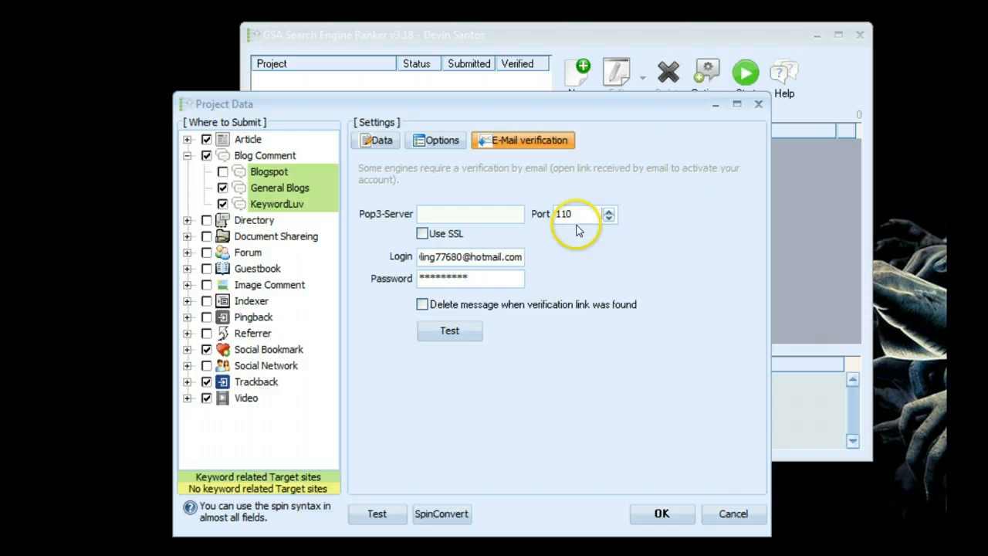
type("pop3.live.com")
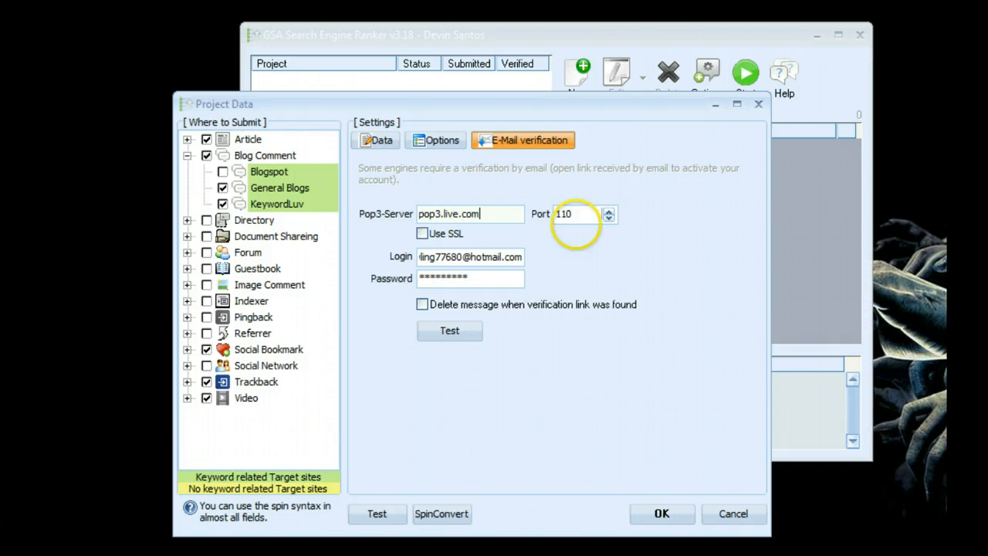
triple_click(572, 214)
type("995")
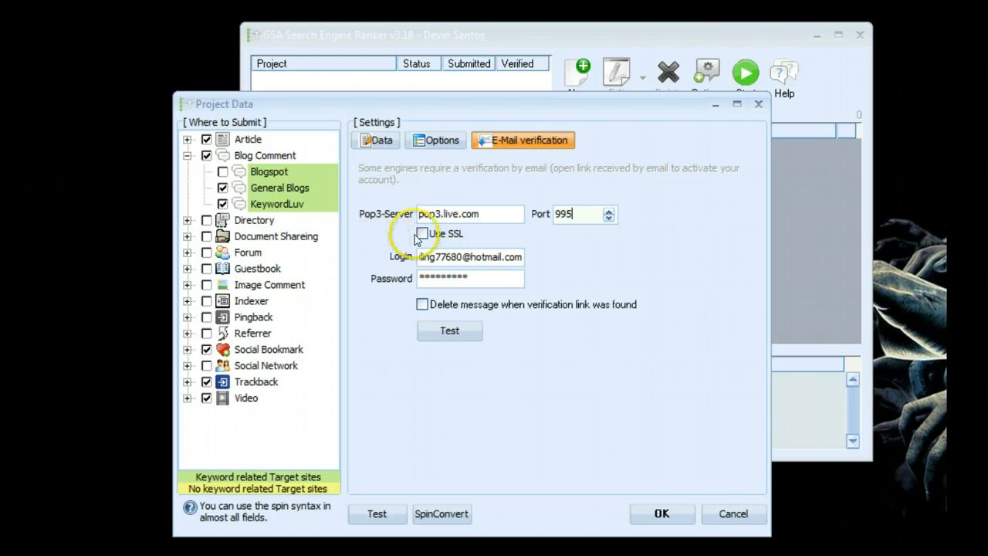
left_click(422, 234)
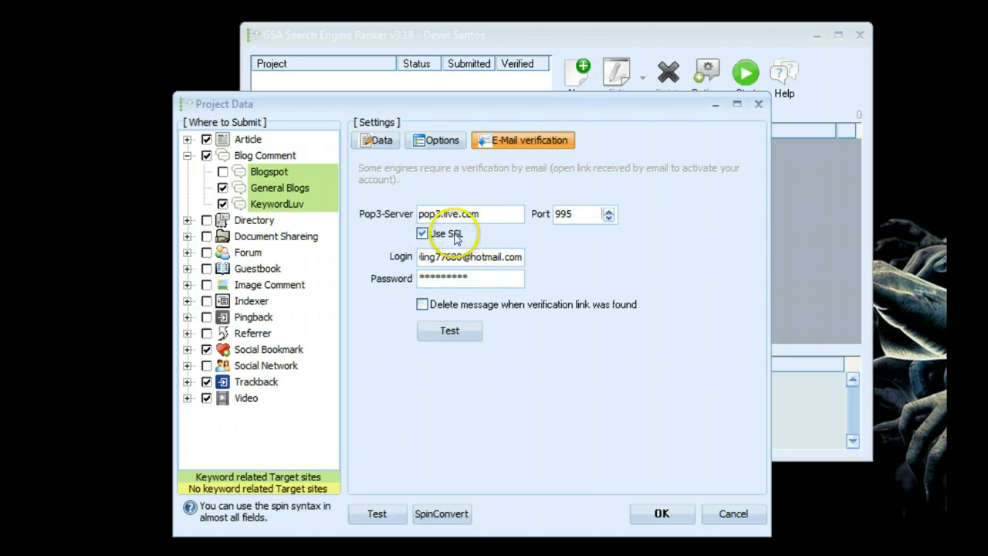
left_click(422, 304)
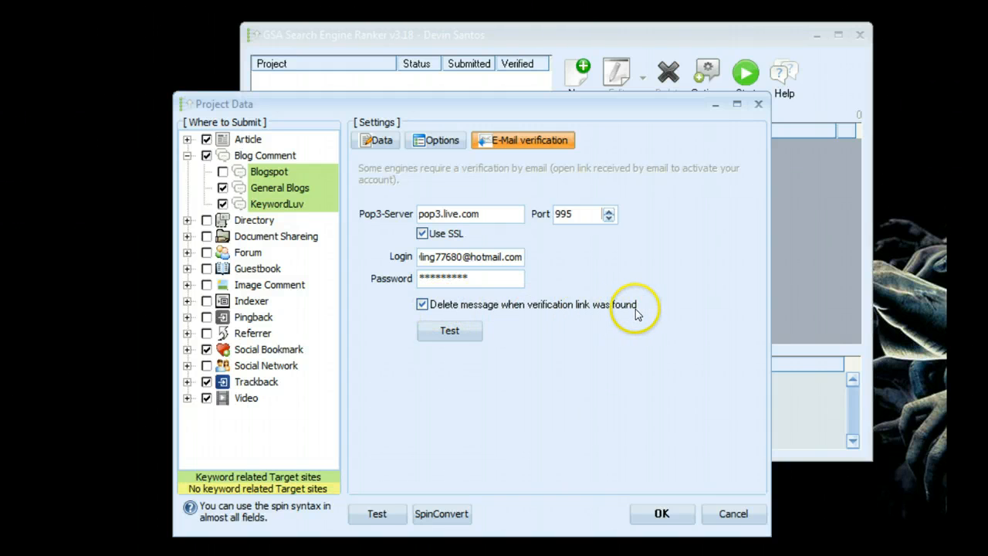
mouse_move(652, 294)
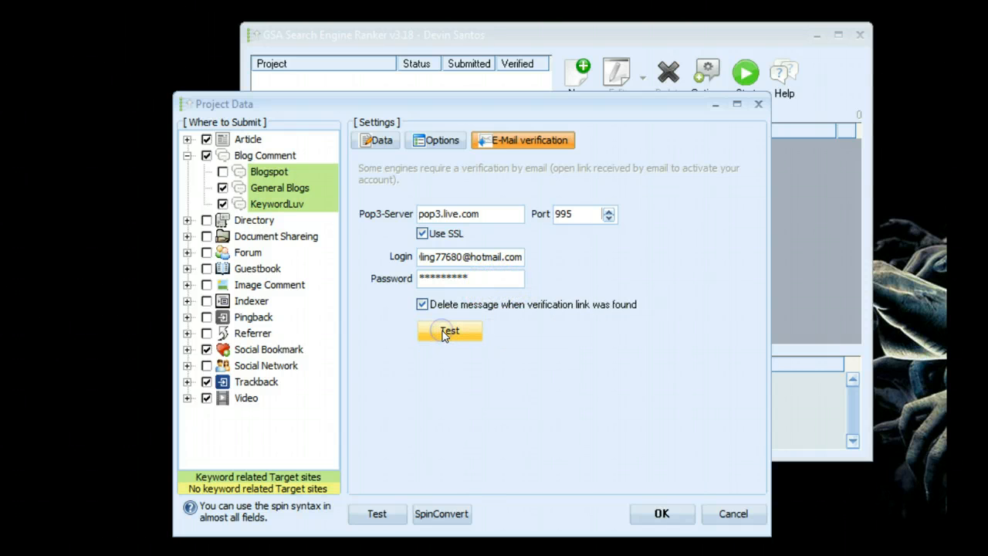
- Test the mail account login and dismiss the success message
left_click(449, 330)
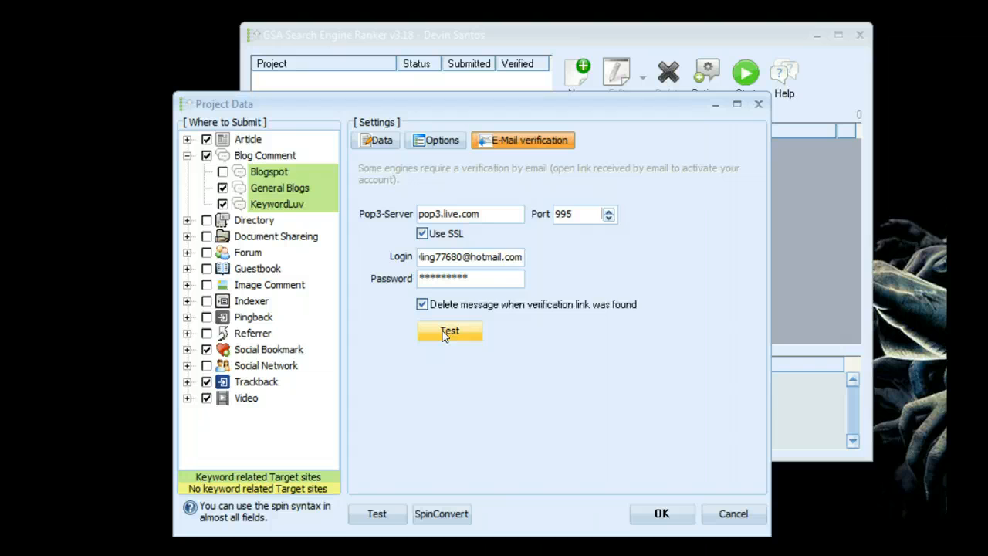
left_click(450, 331)
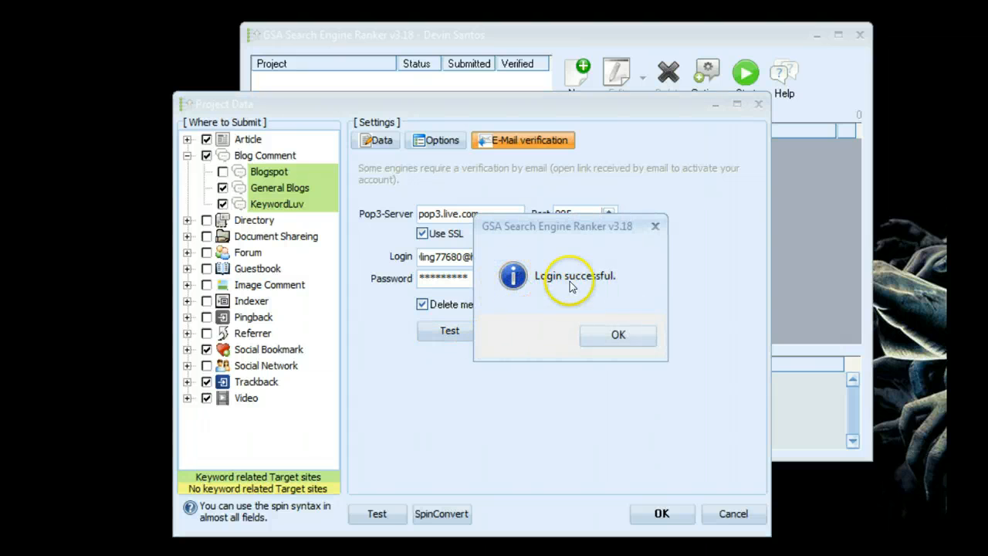
mouse_move(606, 323)
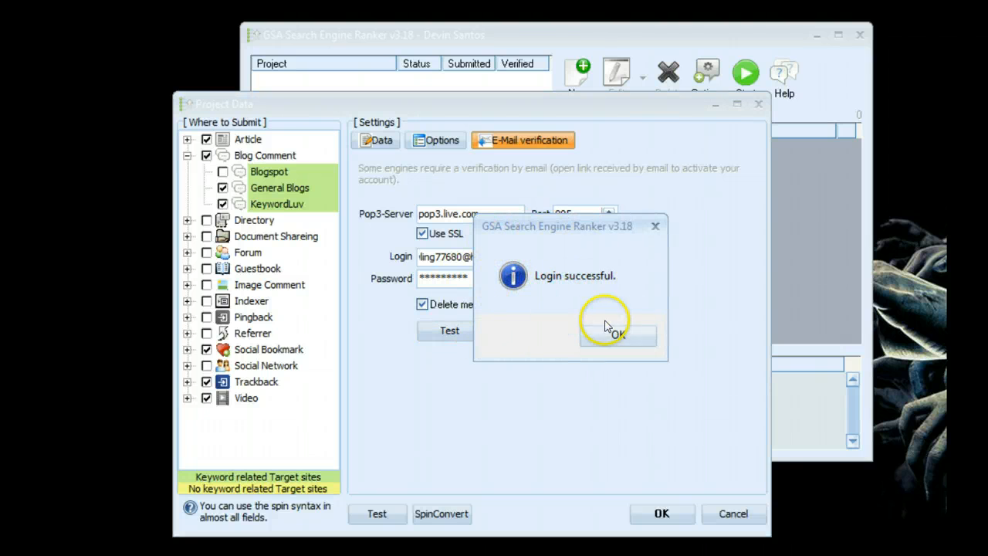
left_click(616, 333)
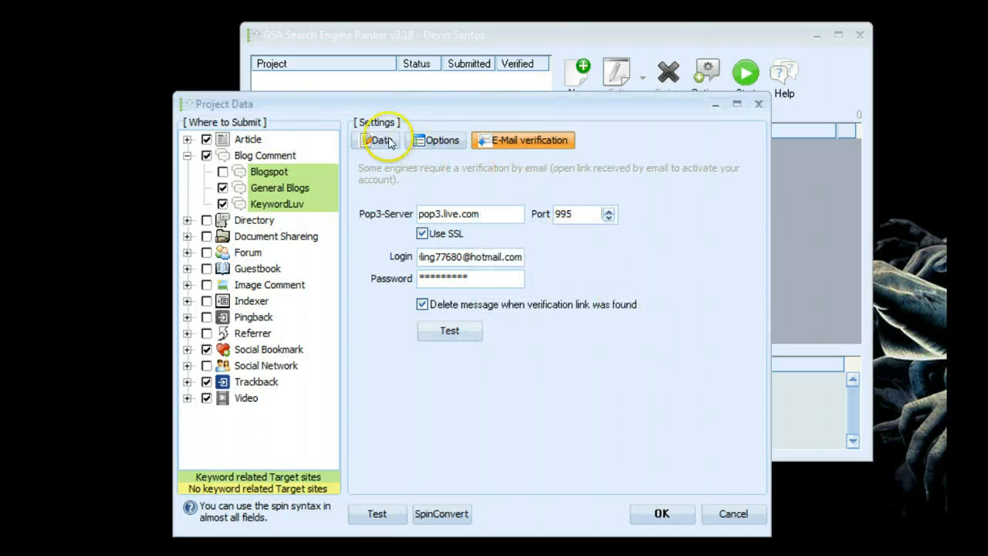
left_click(377, 140)
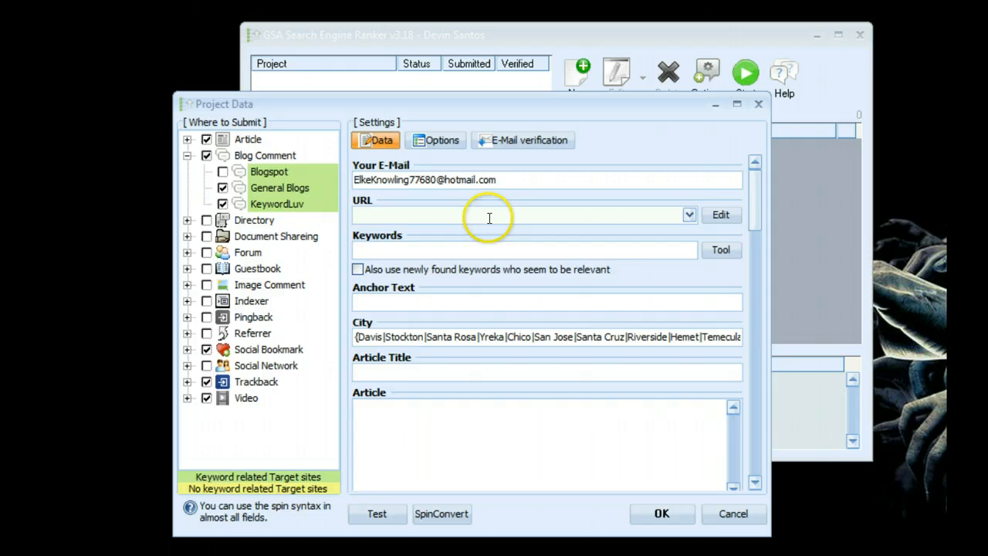
mouse_move(489, 216)
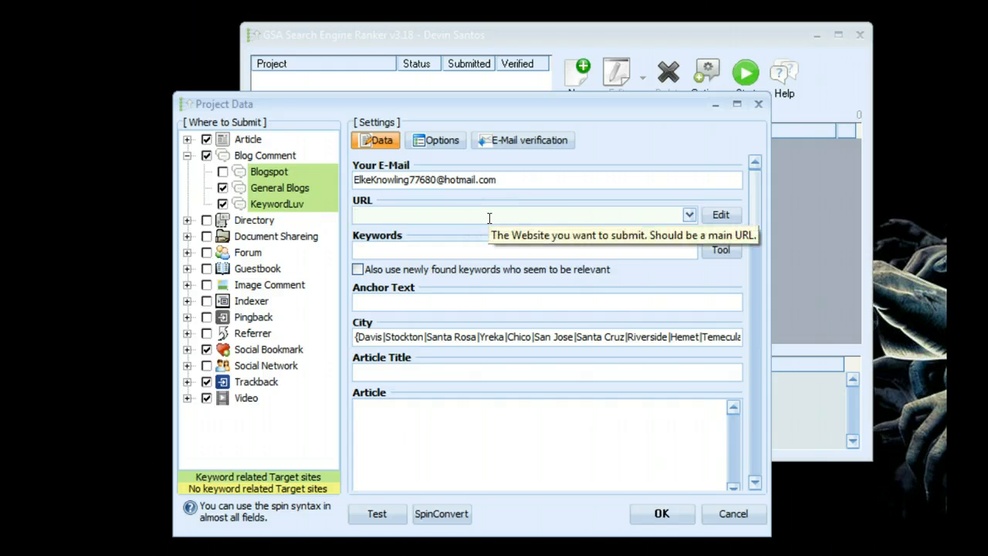
left_click(517, 214)
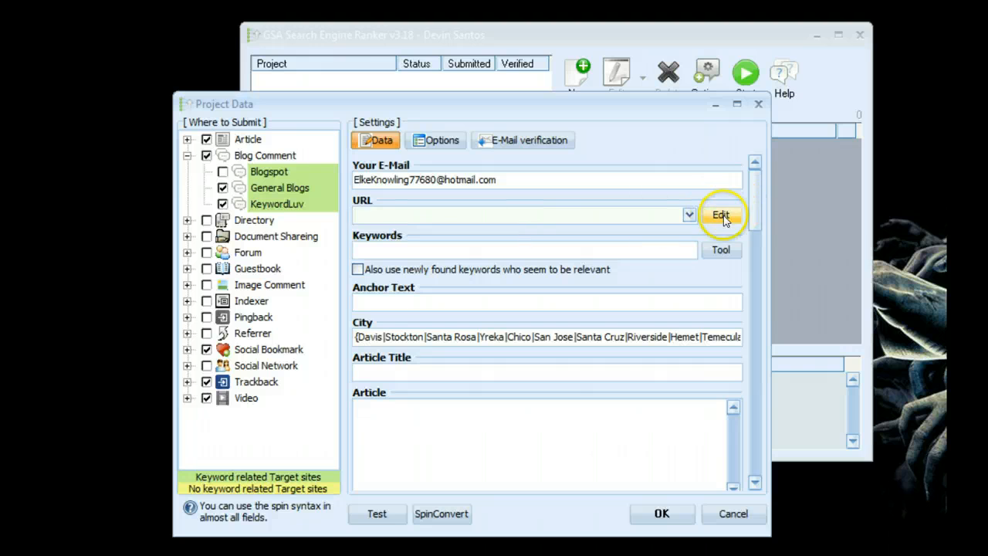
left_click(720, 215)
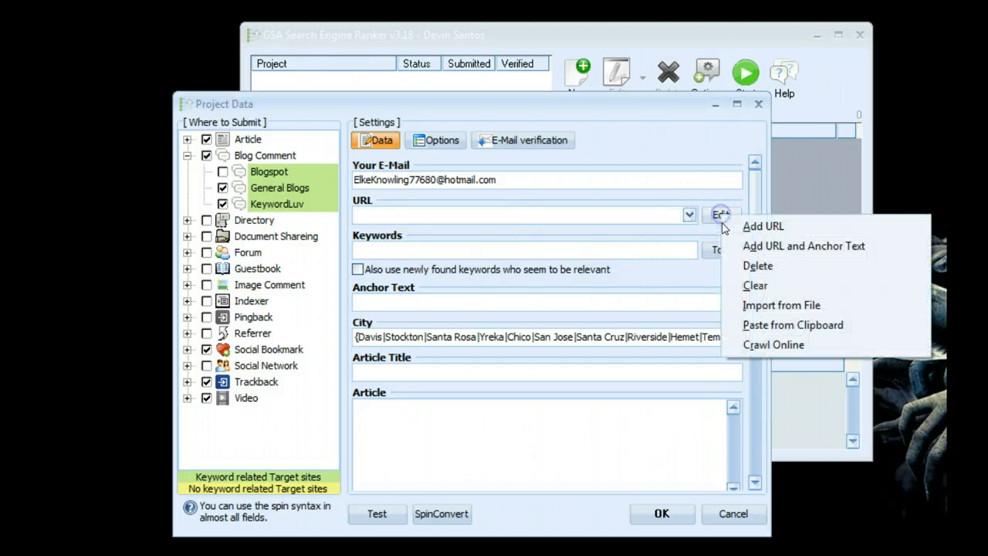
left_click(762, 225)
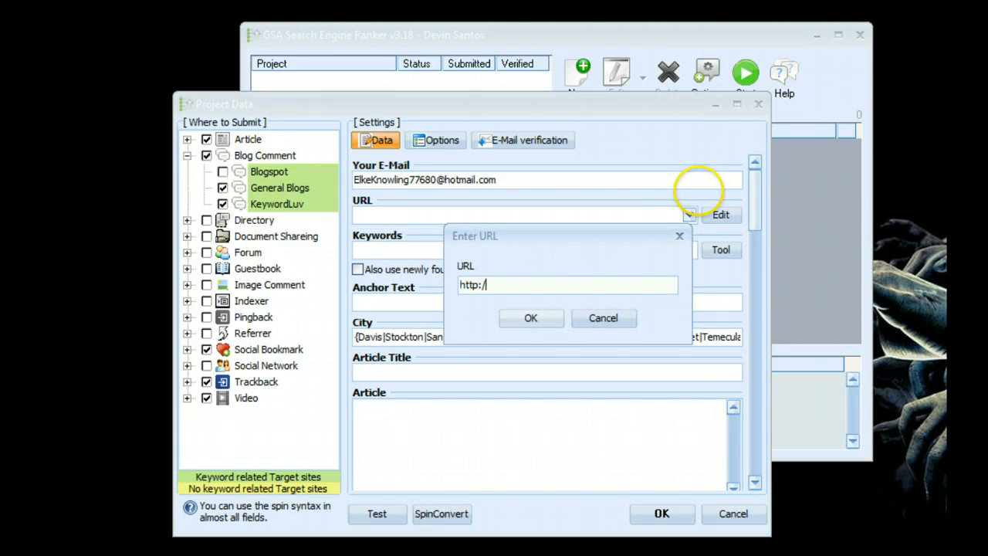
type("www.dogtraining.com")
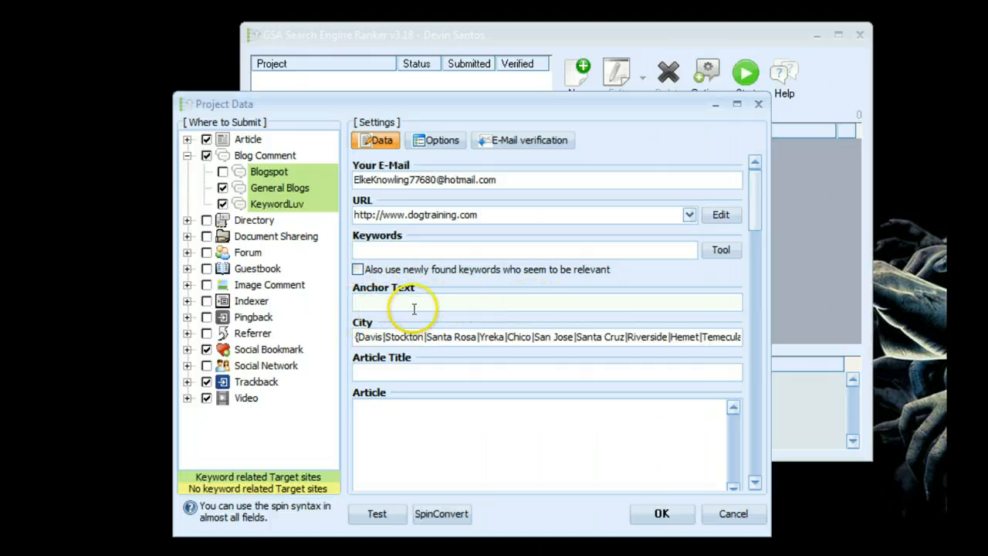
- Enter the spun anchor text {dog training|dog training videos} and show the URL list
type("{dog training")
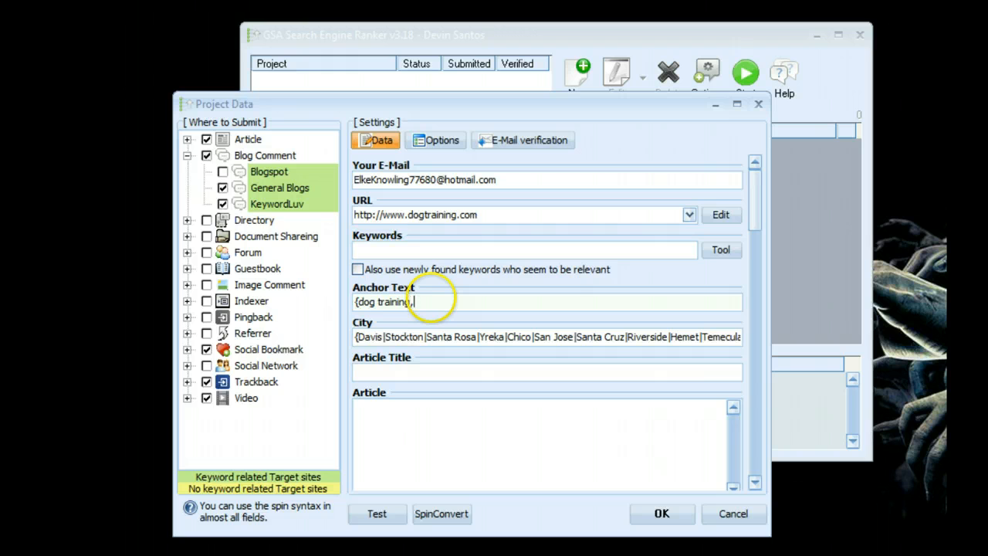
type("|dog training video")
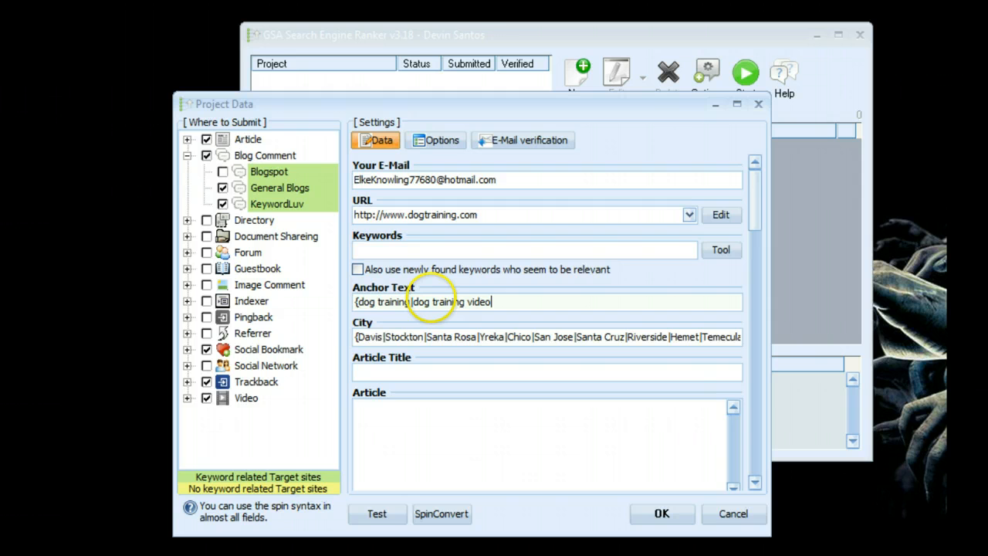
type("s}")
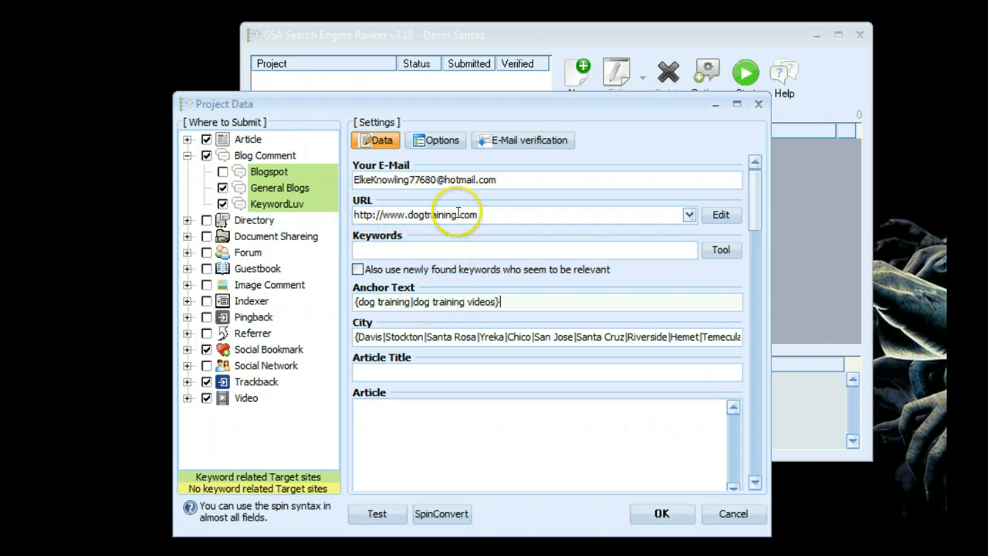
mouse_move(455, 302)
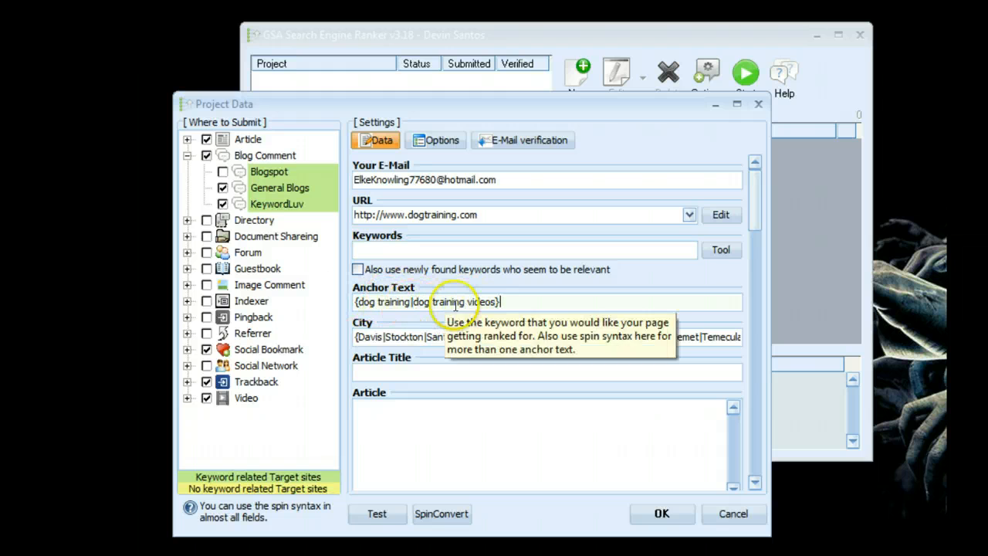
left_click(687, 214)
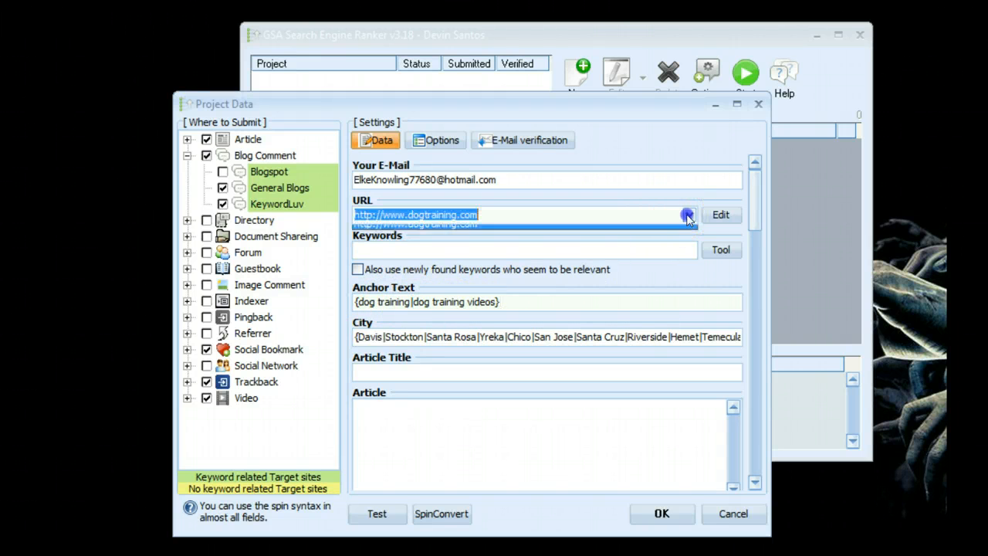
- Clear the project URLs and start adding a new http URL with its own anchor
left_click(687, 215)
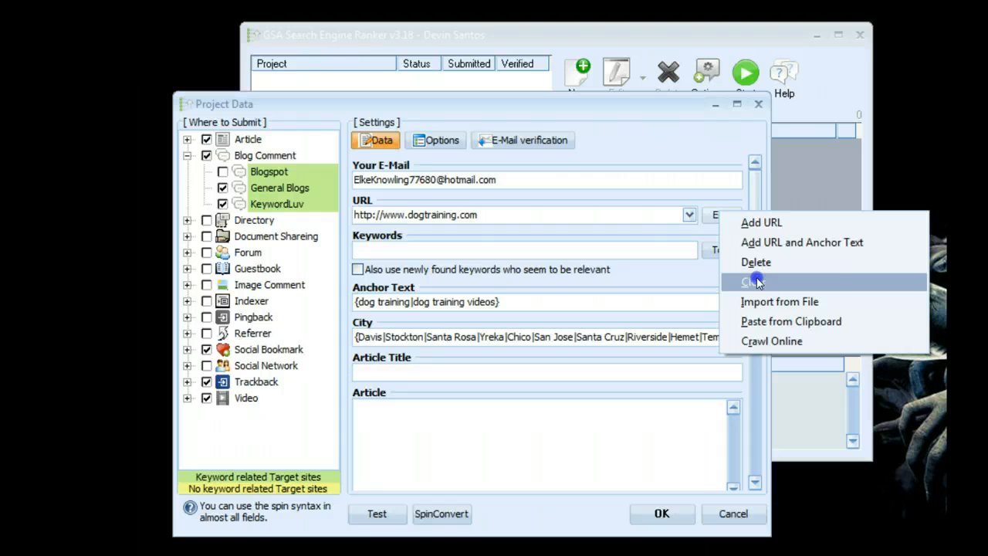
left_click(755, 280)
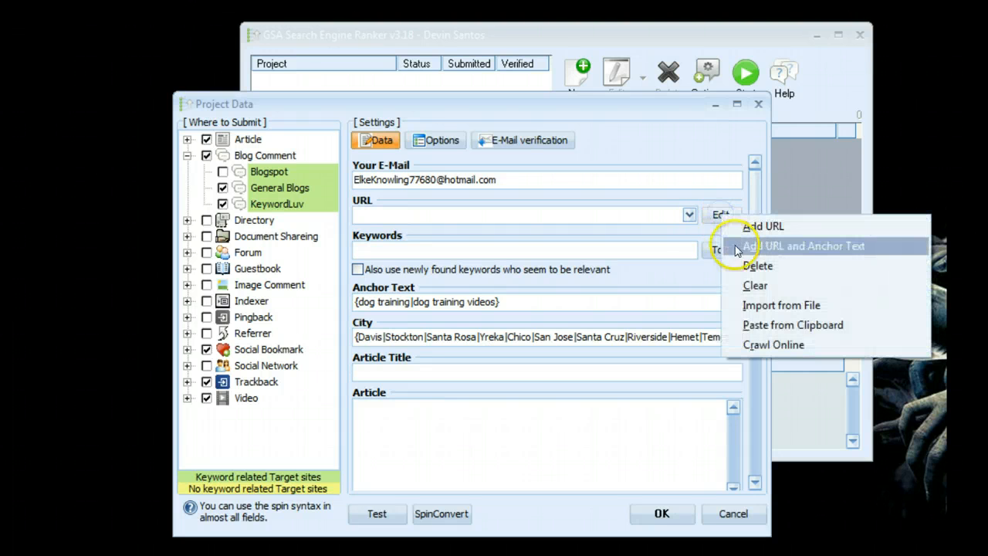
left_click(803, 246)
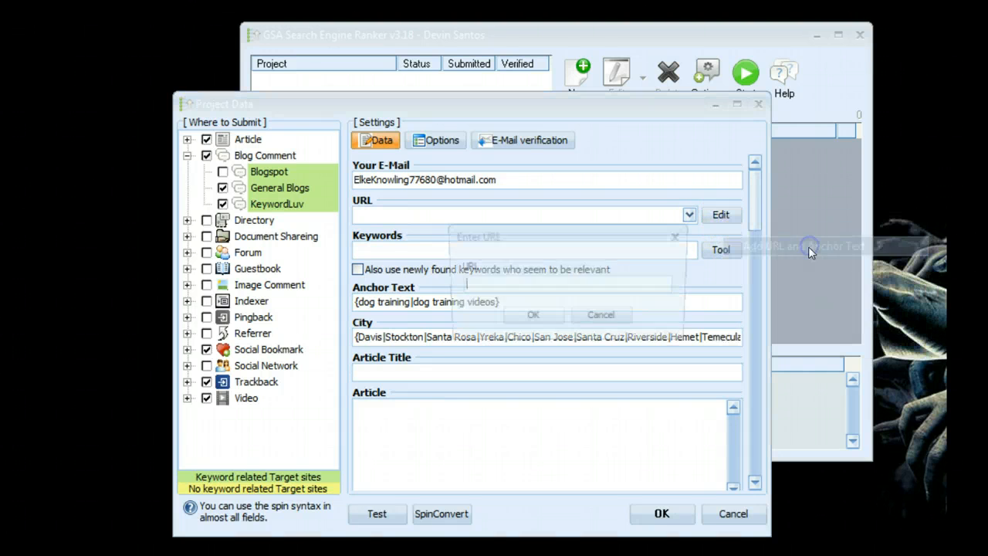
type("http://www.dogtrai")
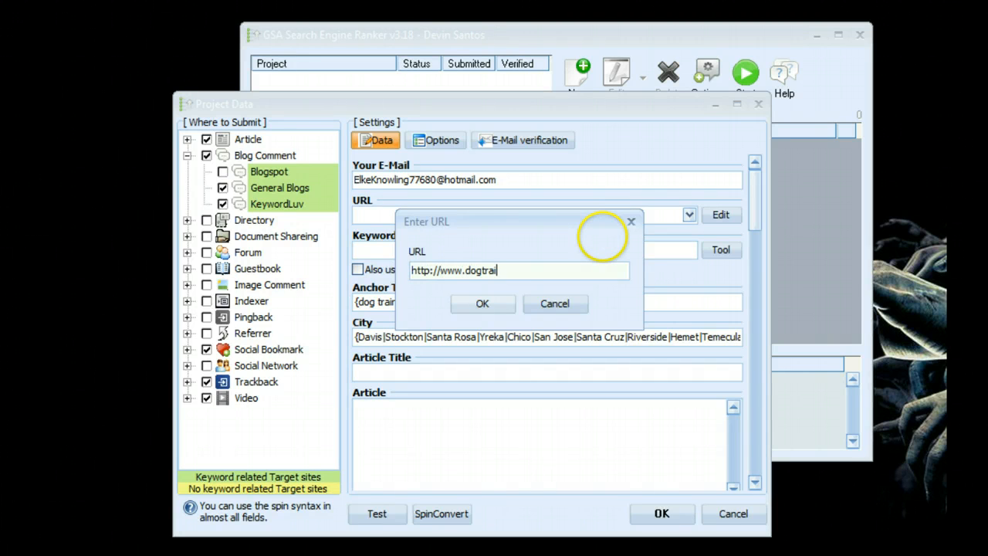
left_click(482, 303)
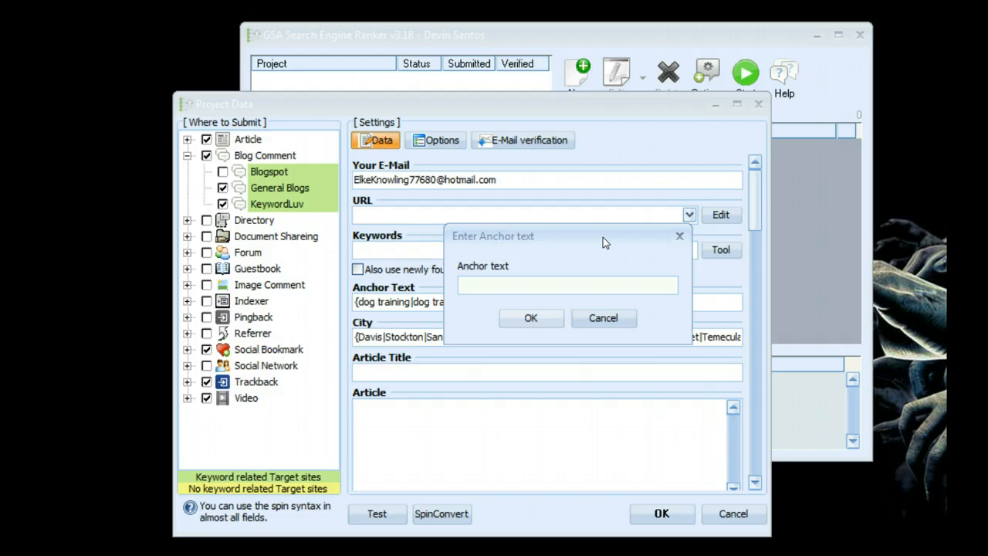
- Enter spun dog training anchor text for that URL, then cancel the empty URL prompt
left_click(568, 285)
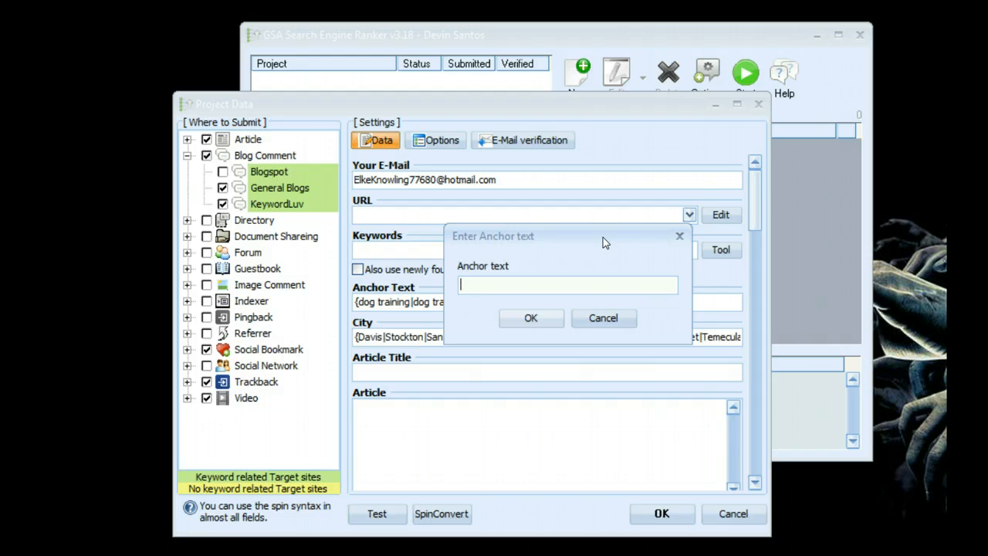
type("{")
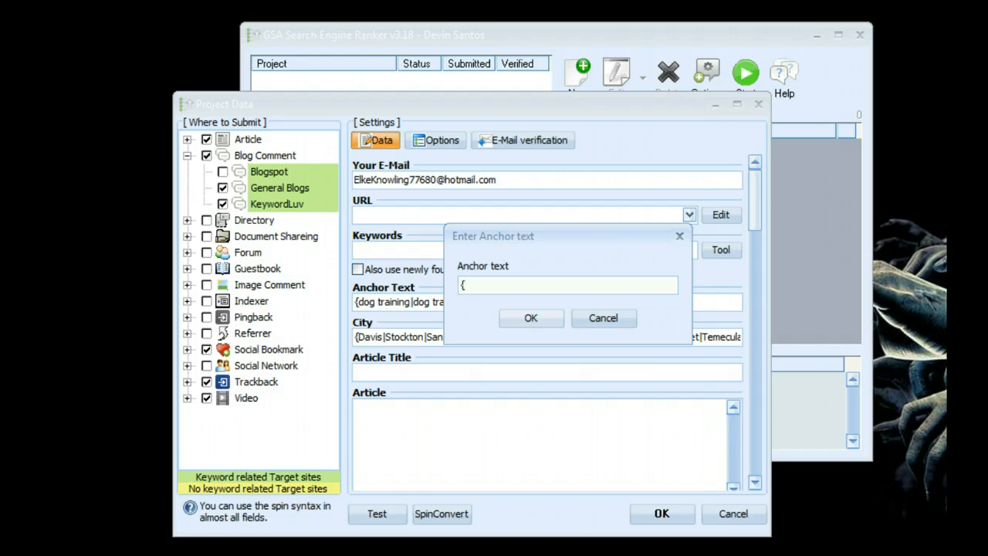
type("dog training|")
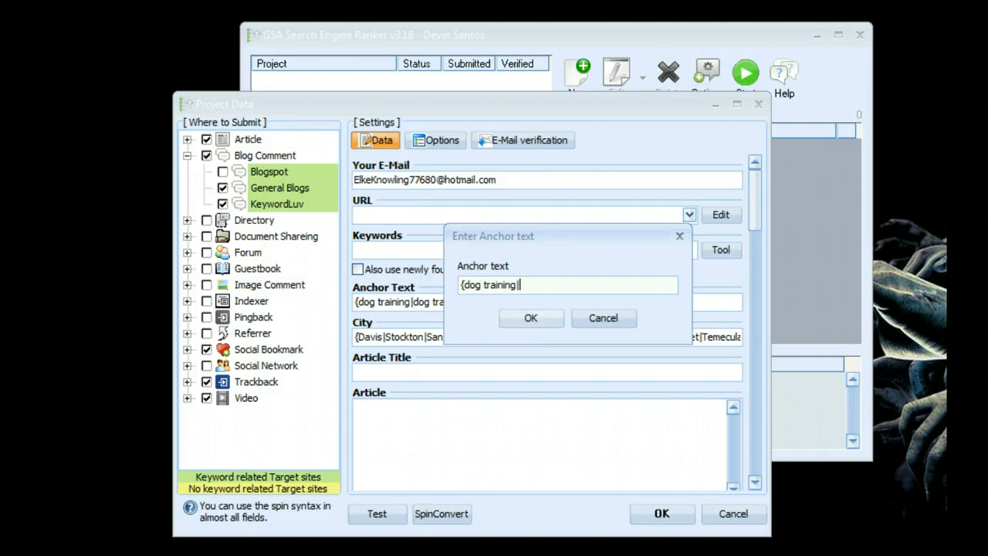
type("dog training videos|dog t")
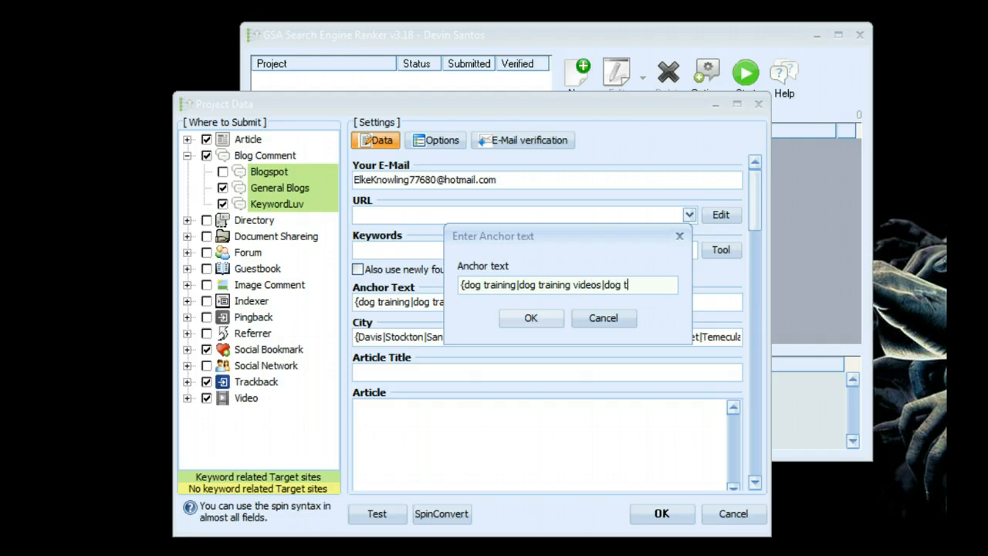
type("guide")
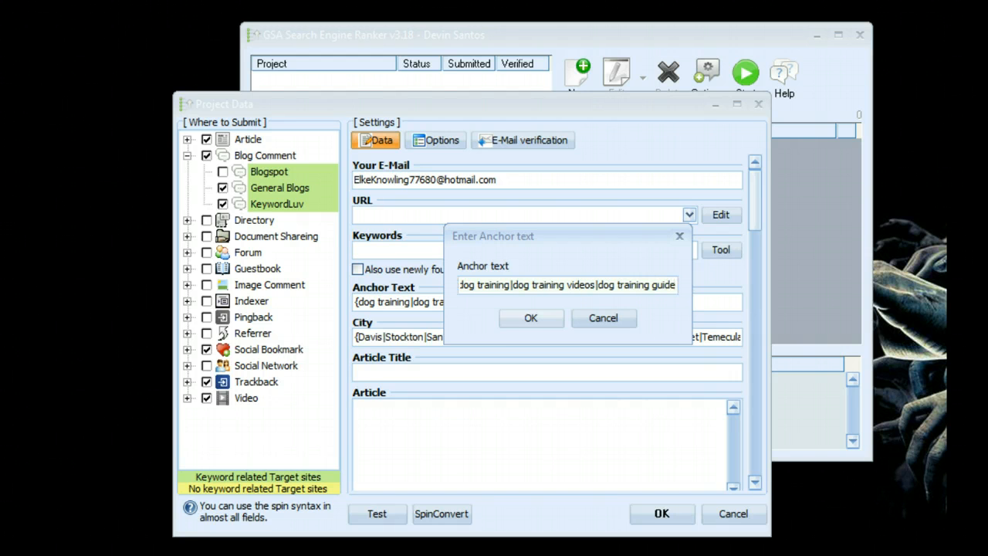
left_click(530, 317)
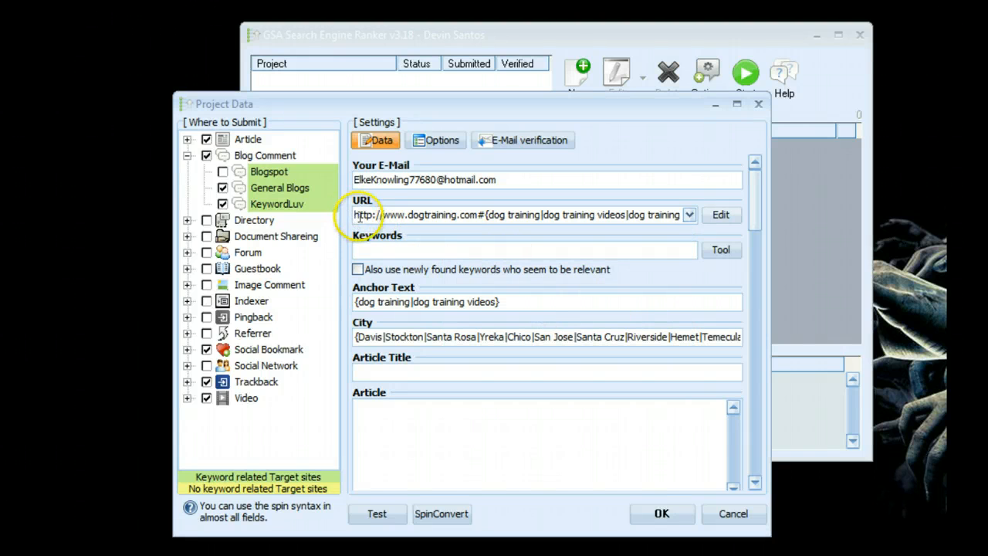
mouse_move(478, 214)
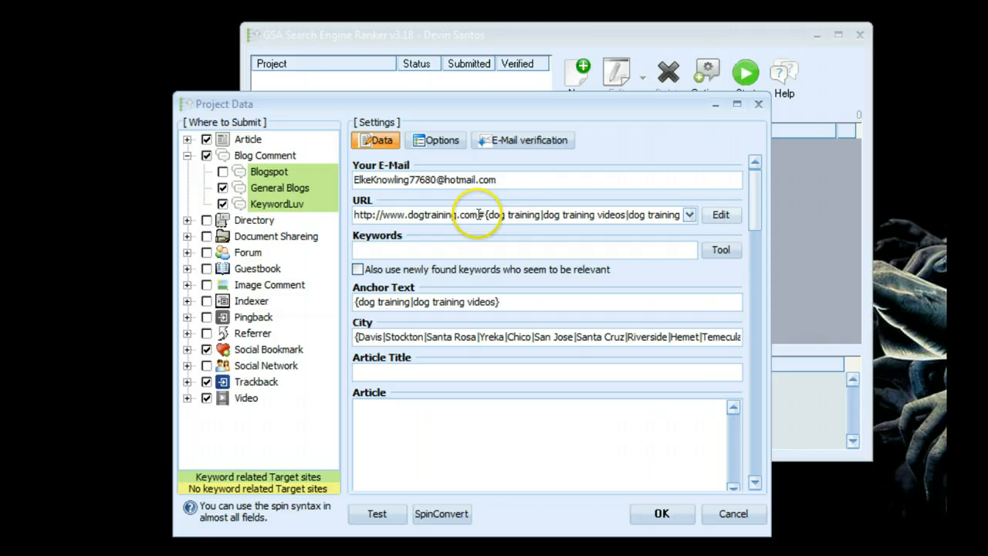
mouse_move(494, 215)
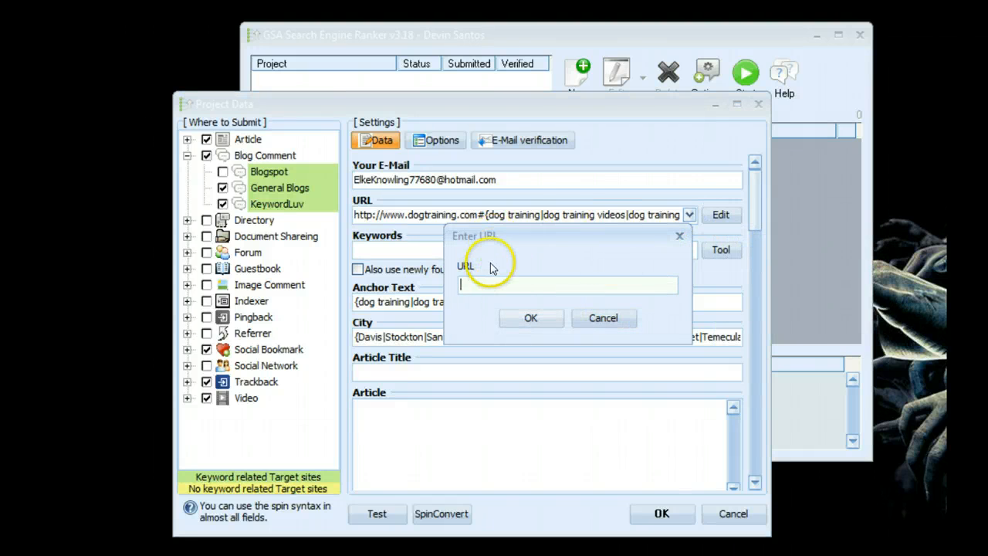
mouse_move(550, 301)
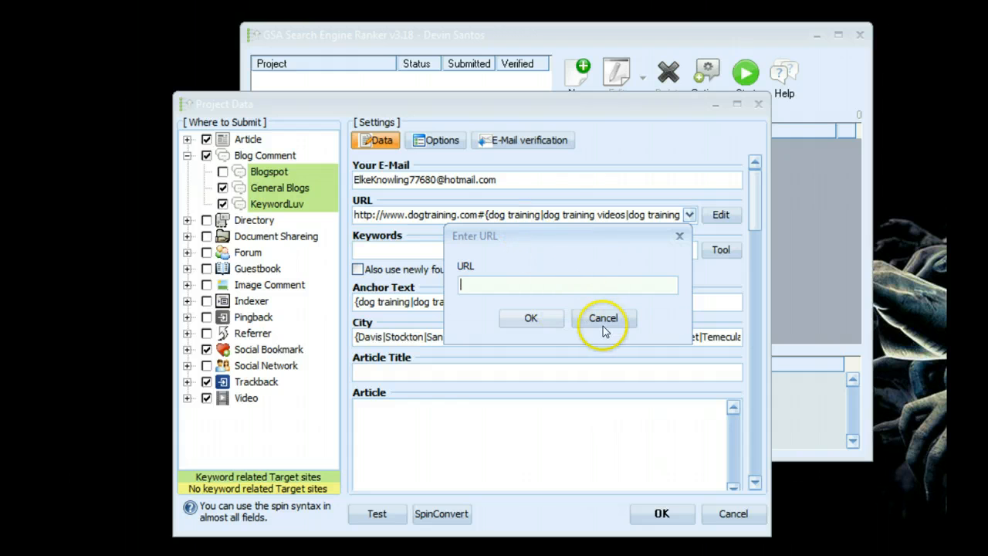
left_click(603, 317)
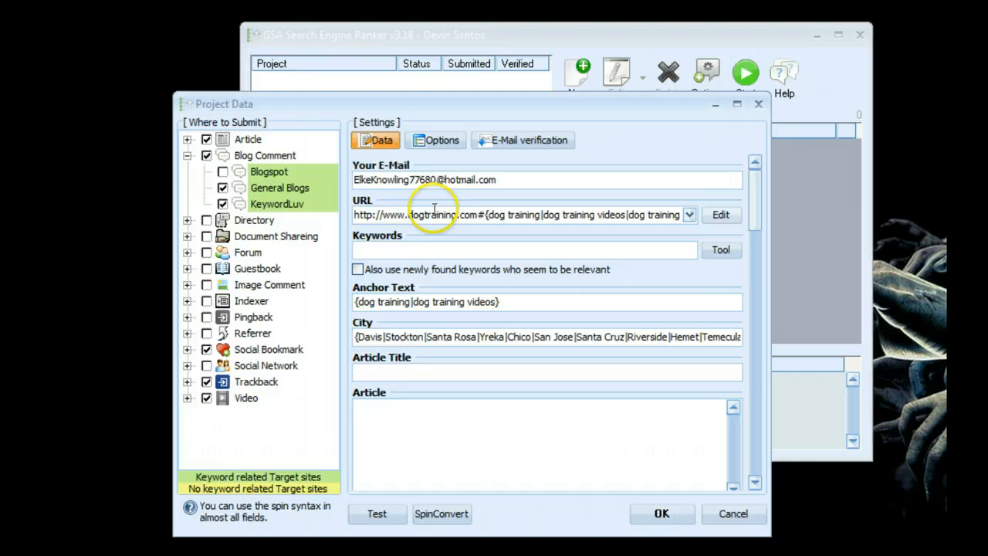
mouse_move(357, 269)
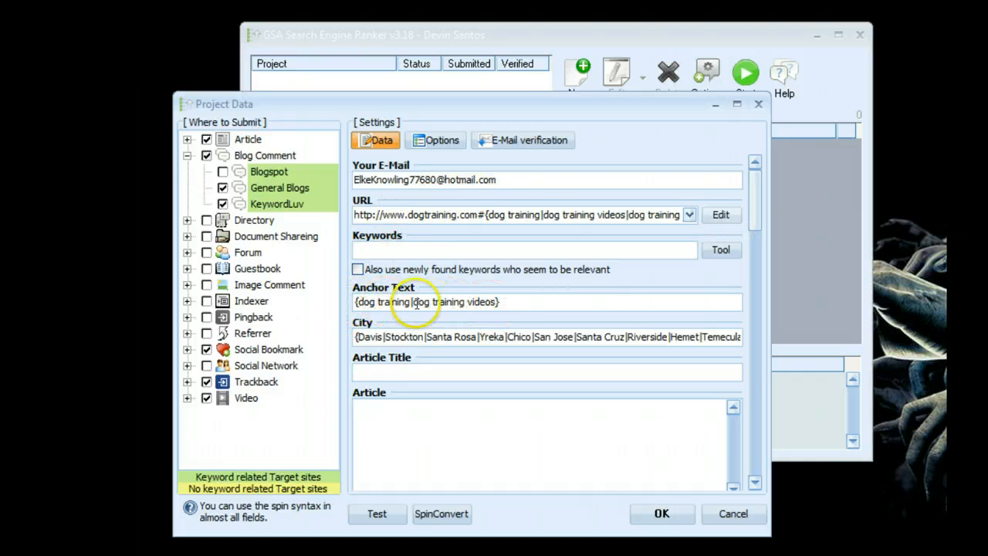
mouse_move(540, 292)
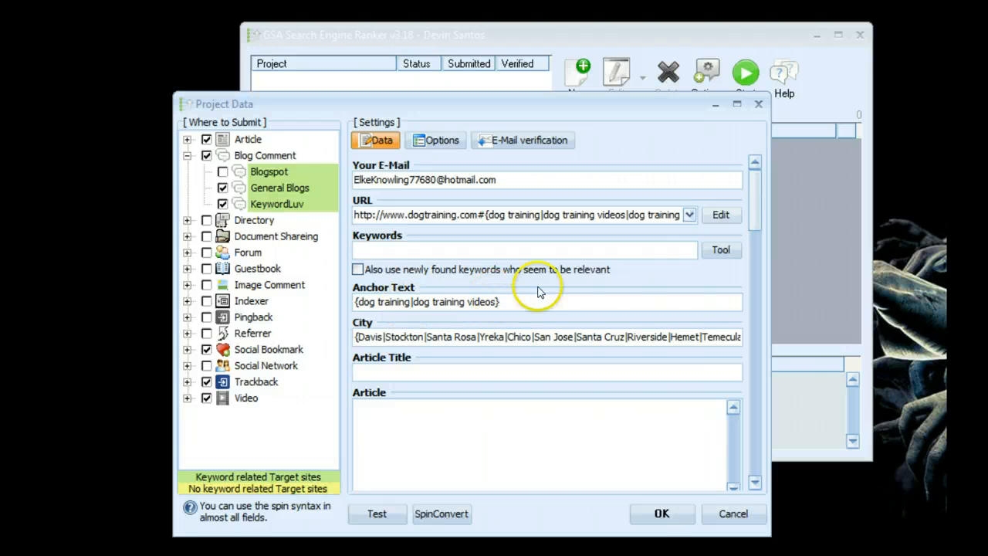
left_click(720, 215)
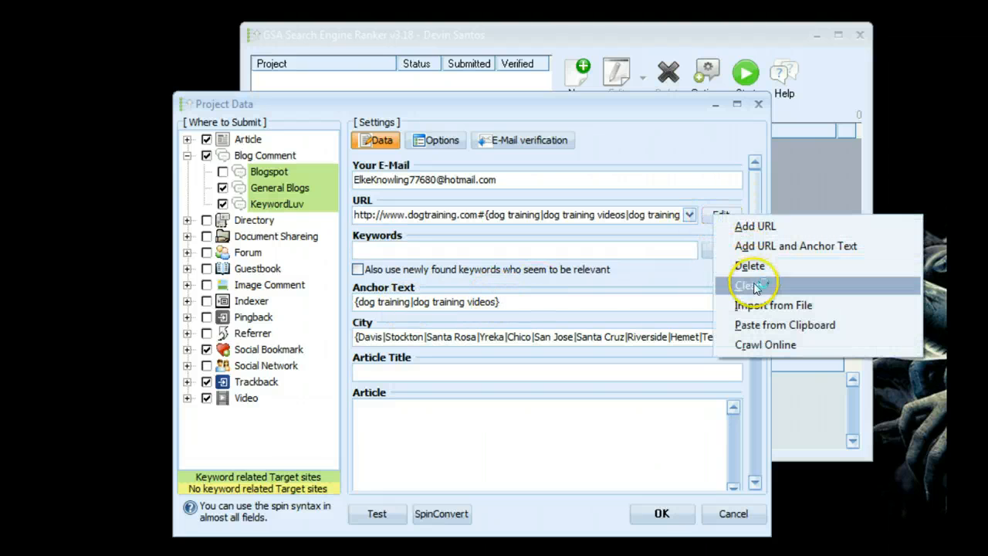
- Choose Clear to remove all project URLs, leaving the URL field empty
left_click(752, 285)
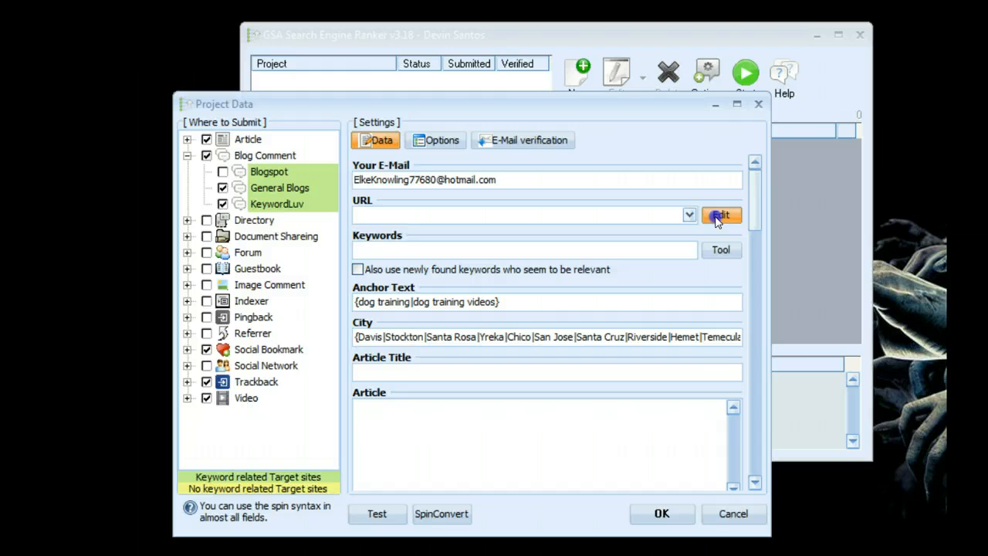
left_click(721, 215)
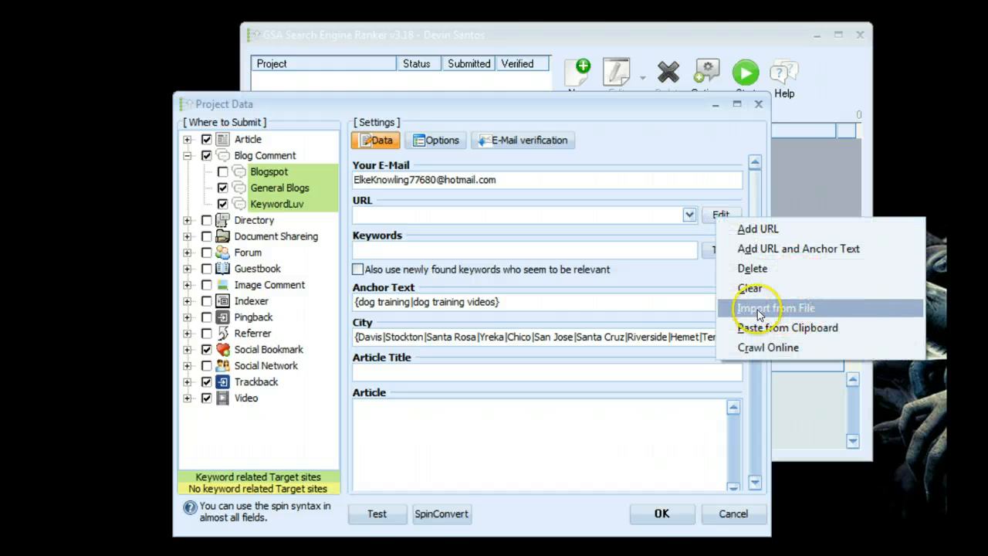
mouse_move(665, 234)
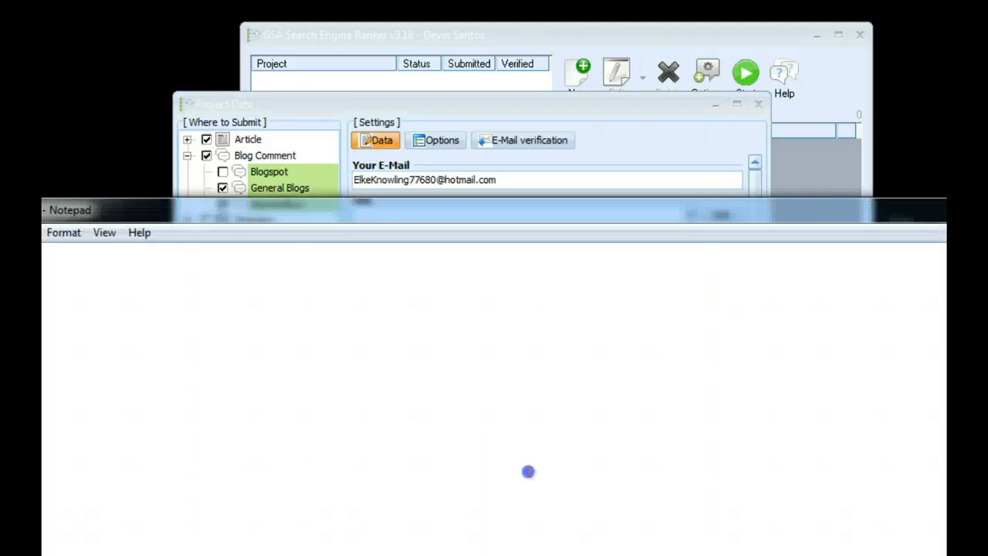
type("http://www.dogtrain")
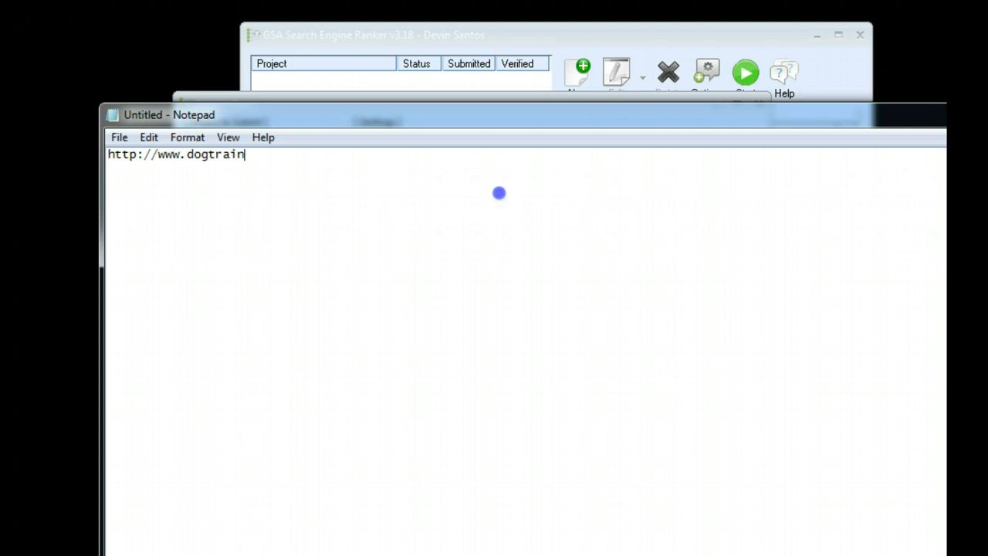
type("ing.com")
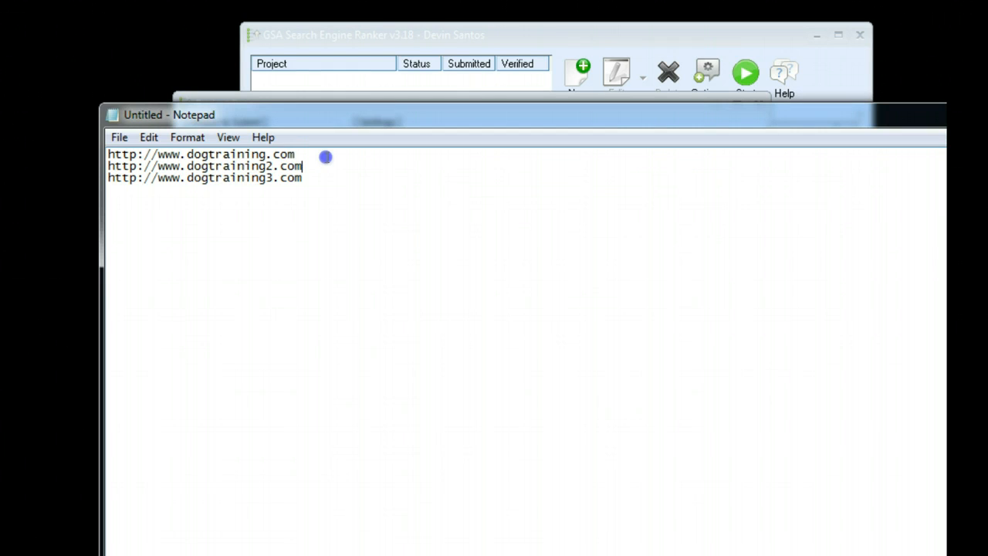
mouse_move(485, 171)
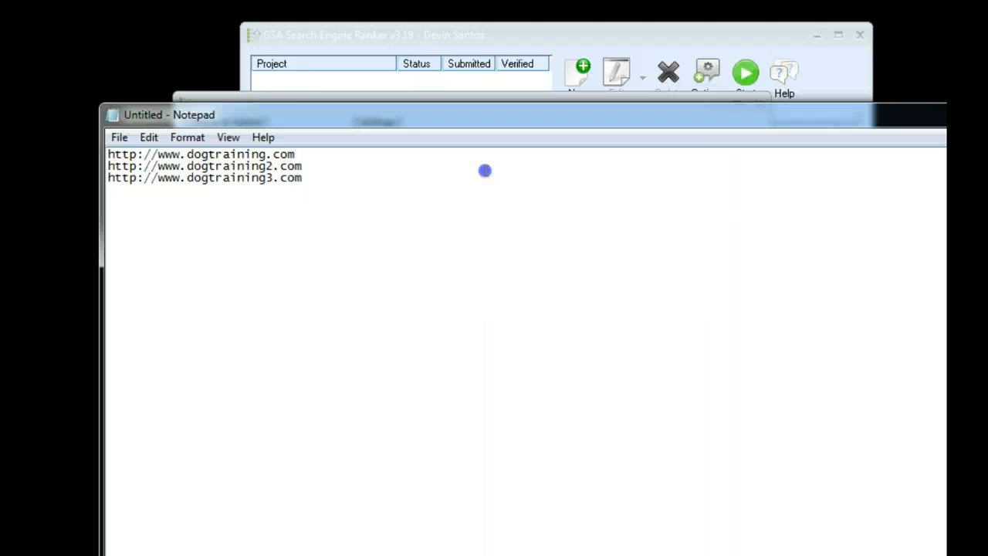
type("#")
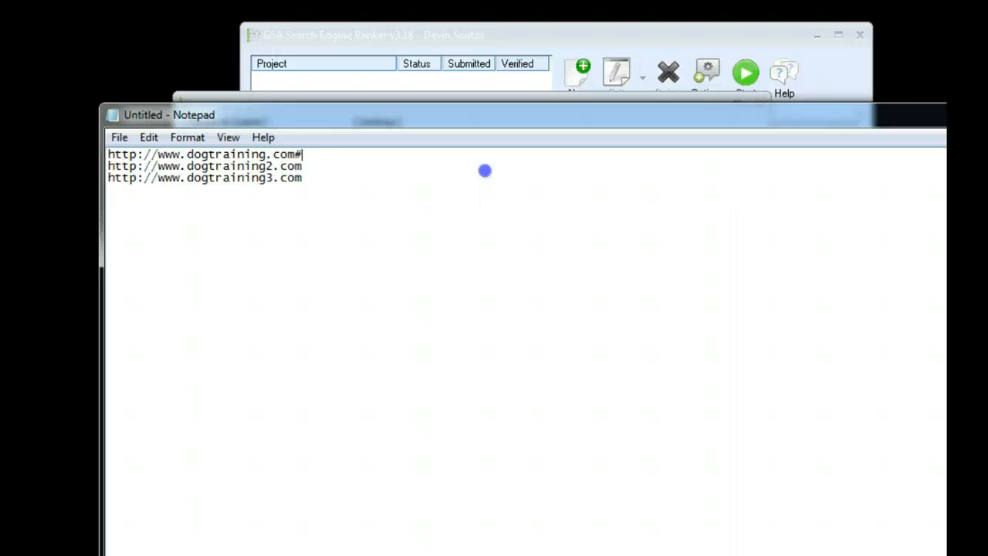
type("dog training")
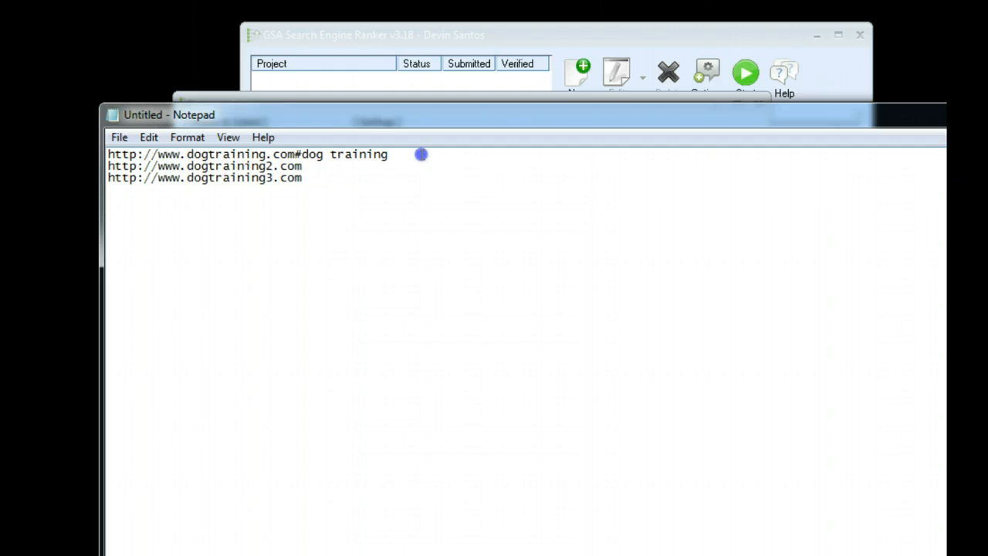
- Append the spun anchor #{dog training|dog training guide} to the second URL
type("#{")
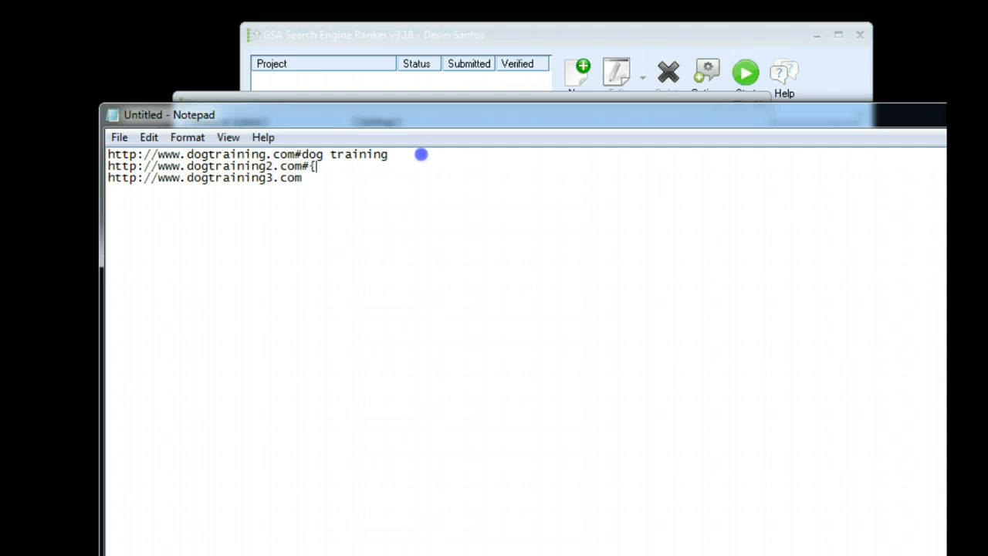
type("dog training")
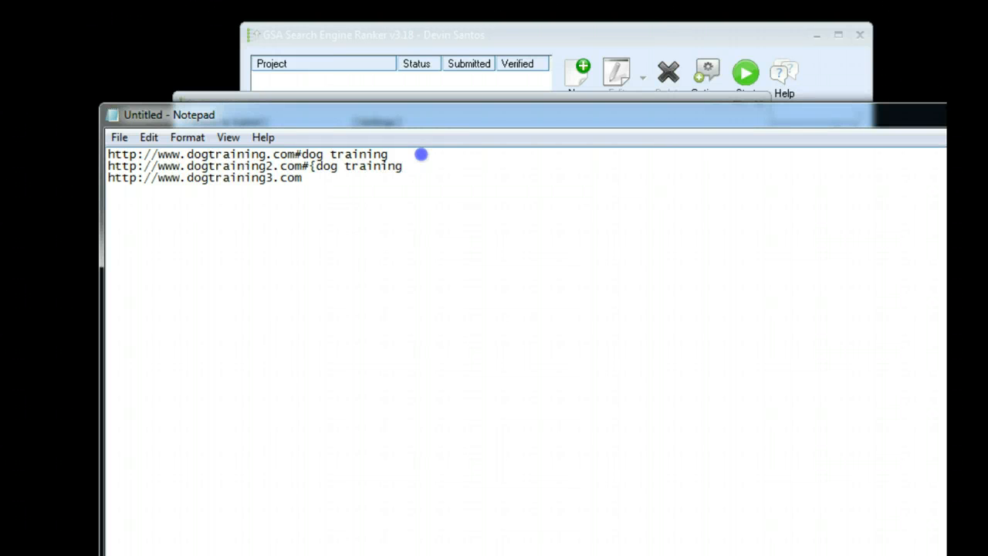
type("|dog training guide")
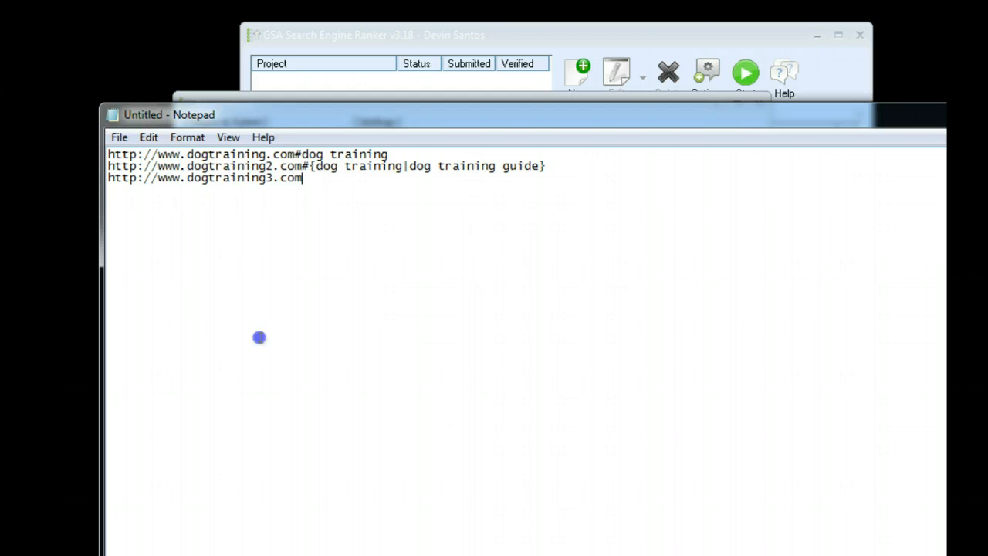
double_click(373, 154)
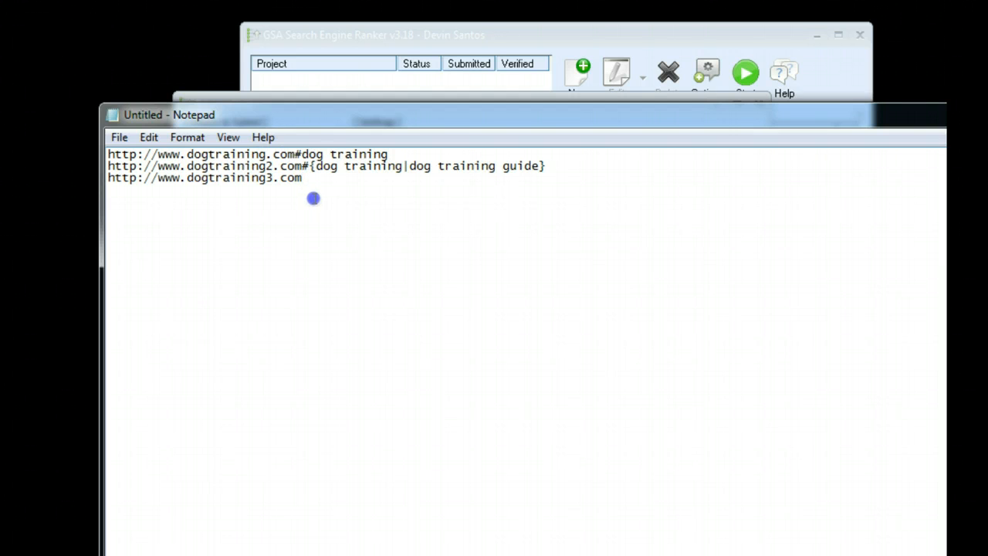
mouse_move(239, 325)
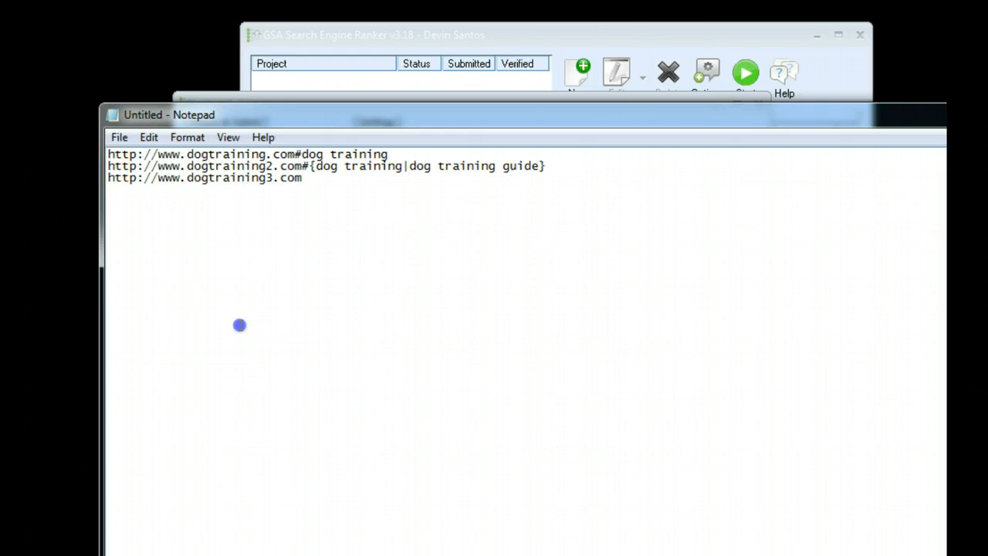
left_click(119, 136)
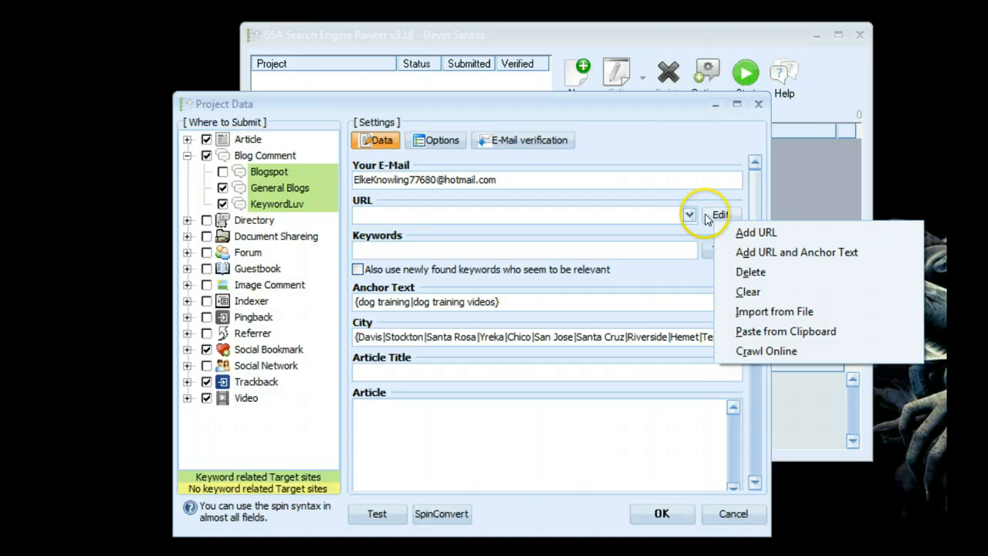
mouse_move(785, 331)
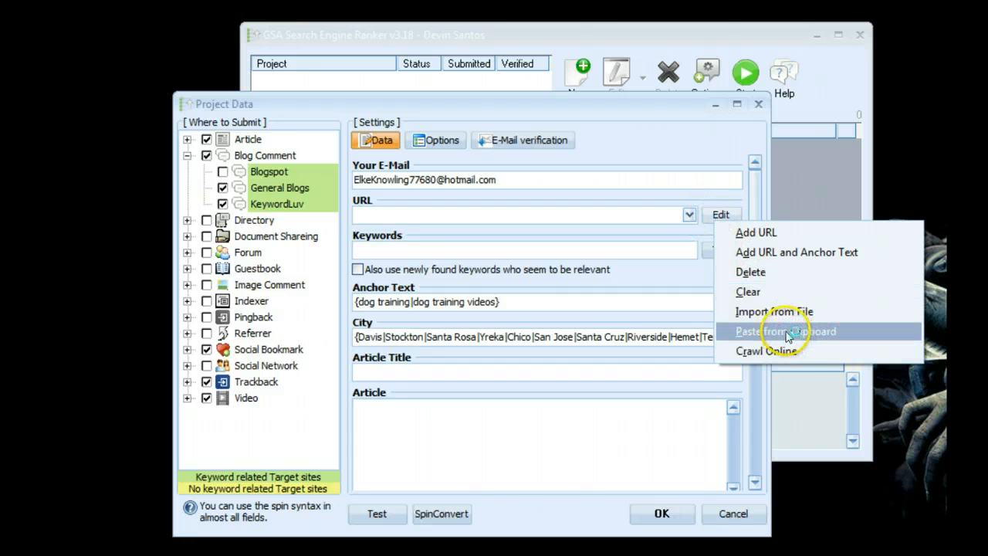
mouse_move(767, 351)
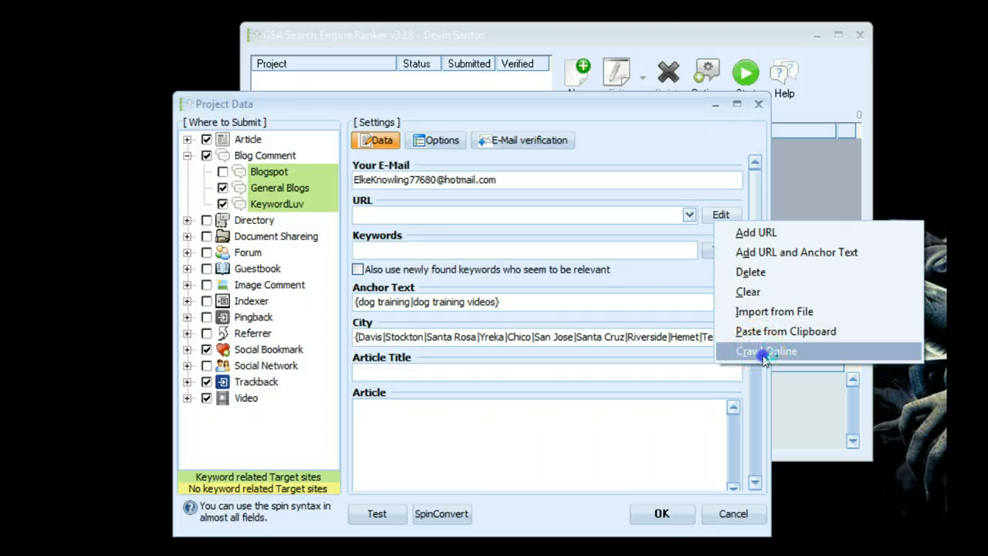
left_click(765, 351)
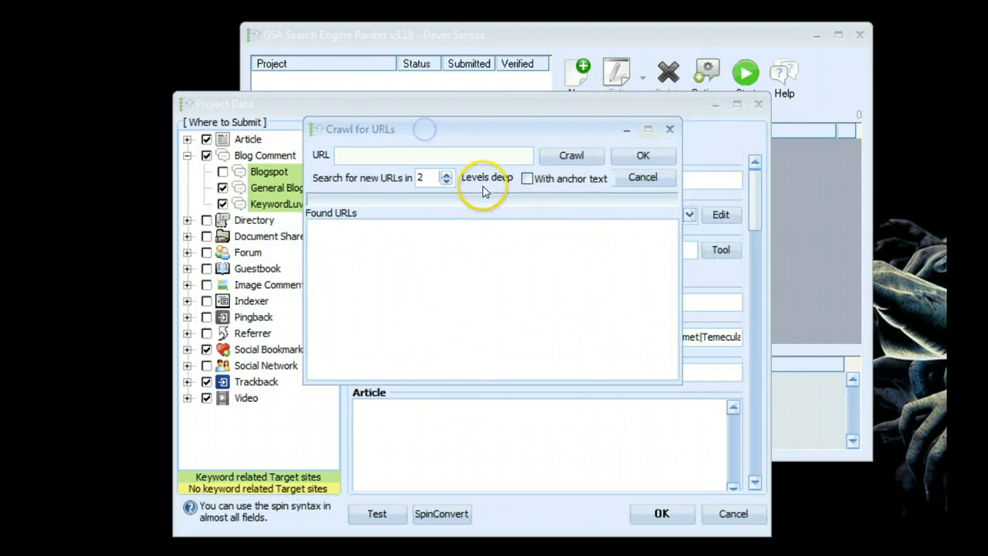
mouse_move(432, 166)
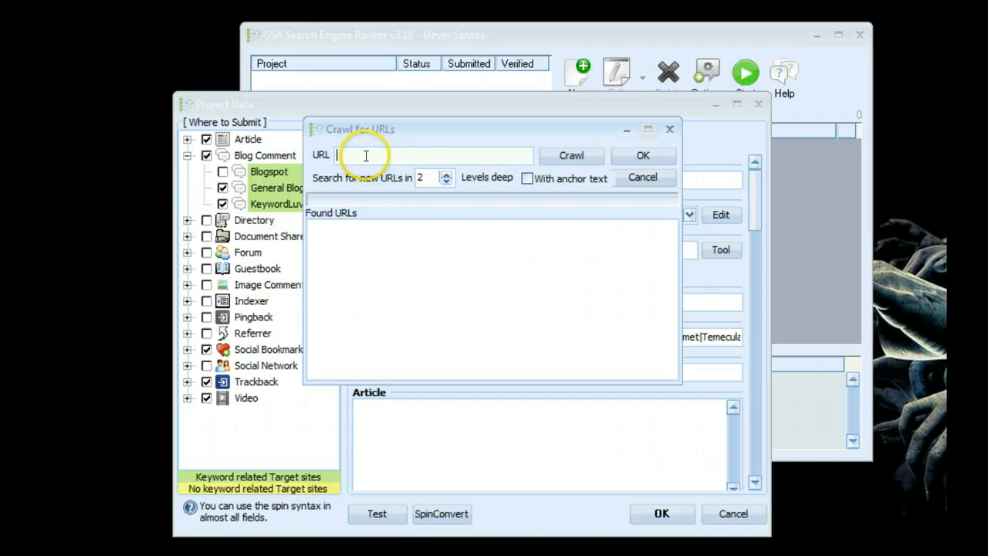
mouse_move(413, 139)
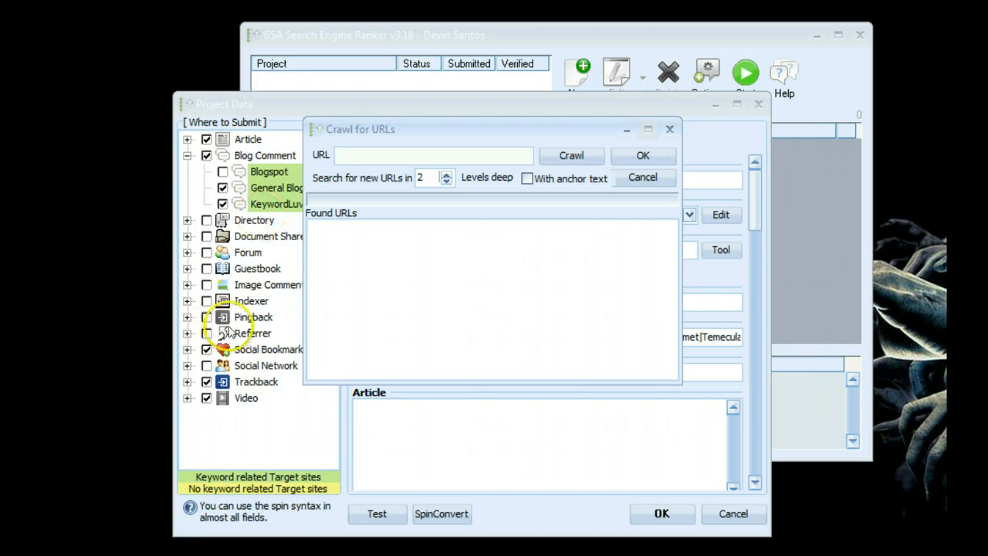
type("h")
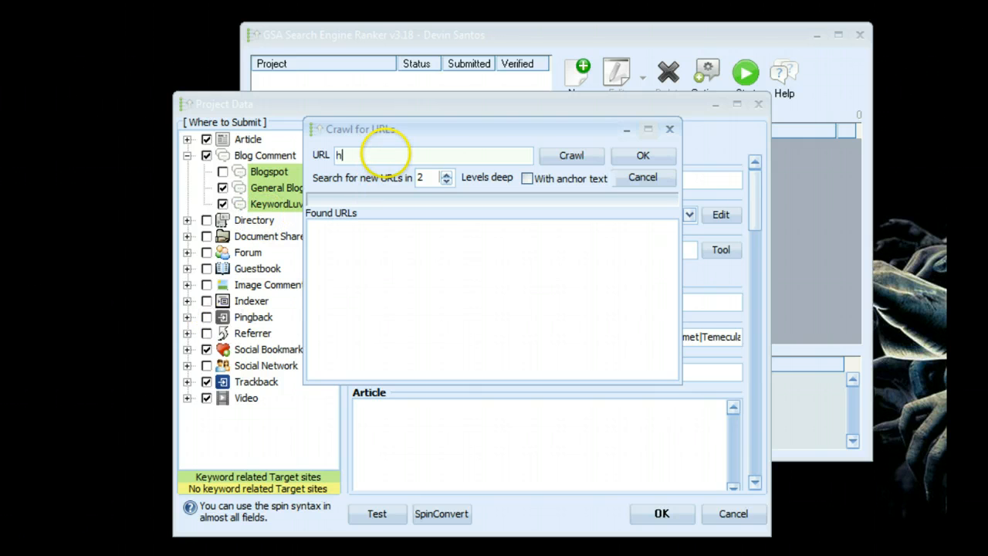
type("ttp://www.d")
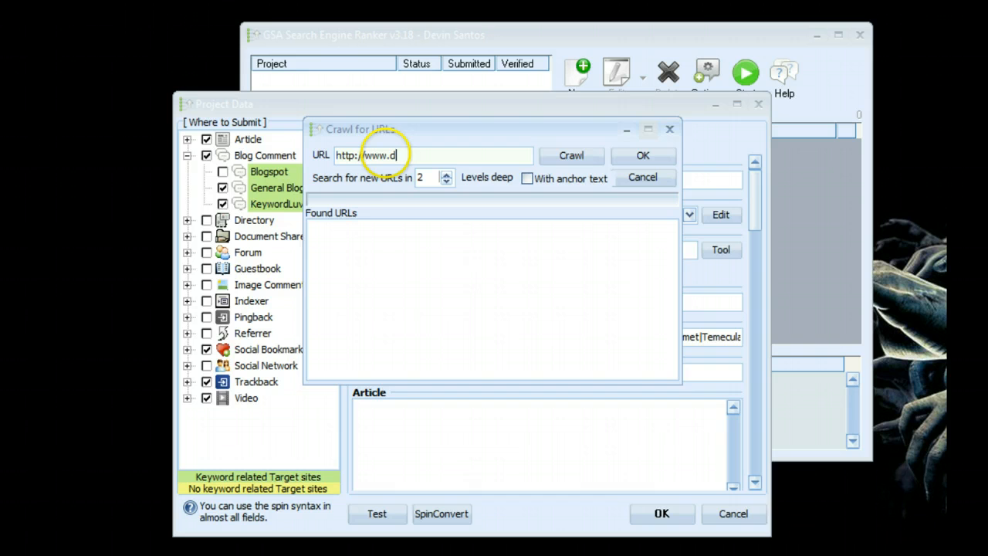
type("ogtraining.com")
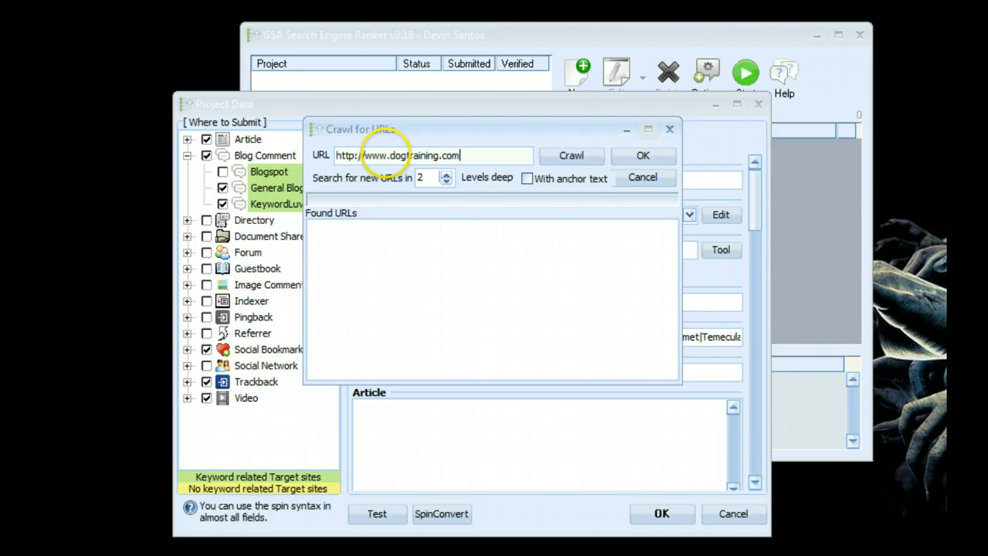
left_click(446, 182)
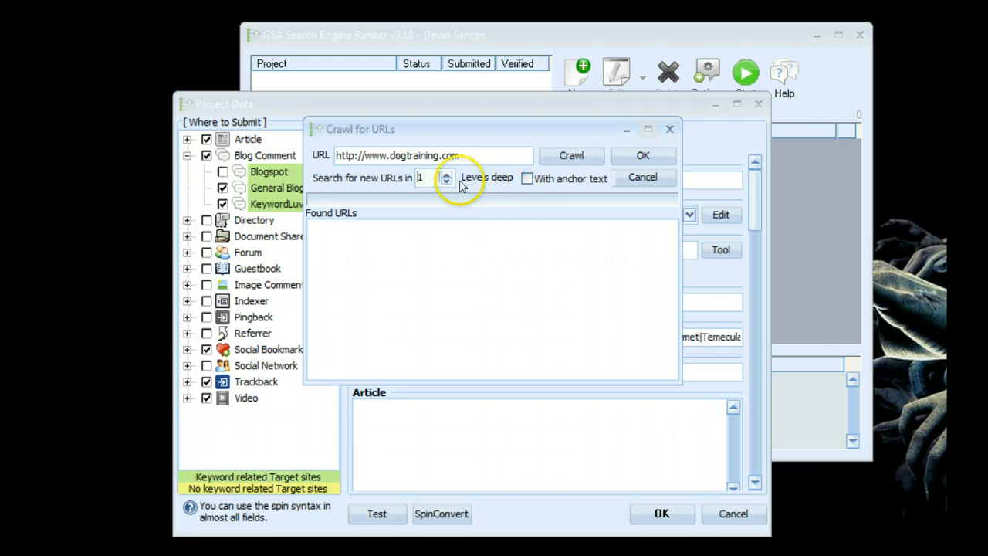
left_click(527, 178)
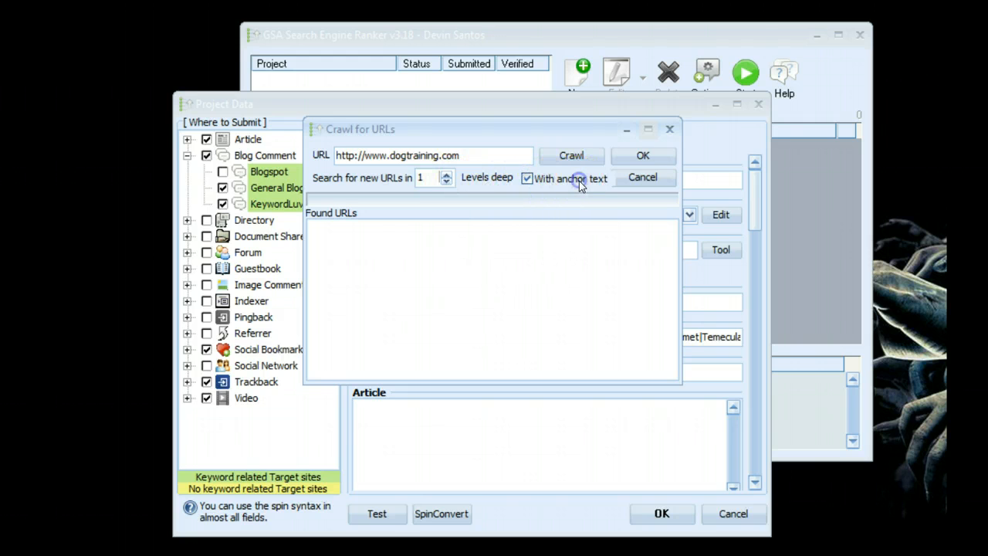
left_click(571, 155)
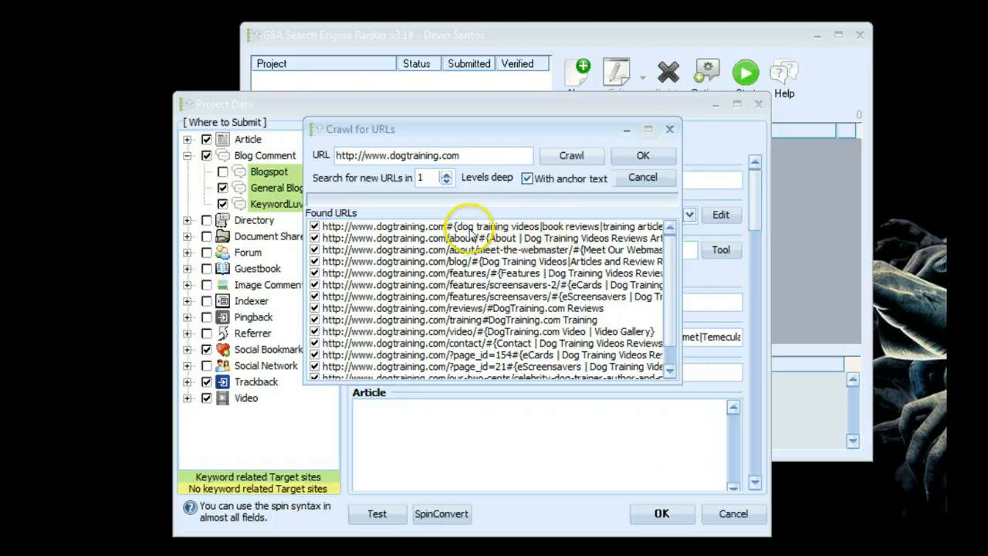
- Confirm the edited anchor for the first found URL and accept the crawled URL list
left_click(490, 226)
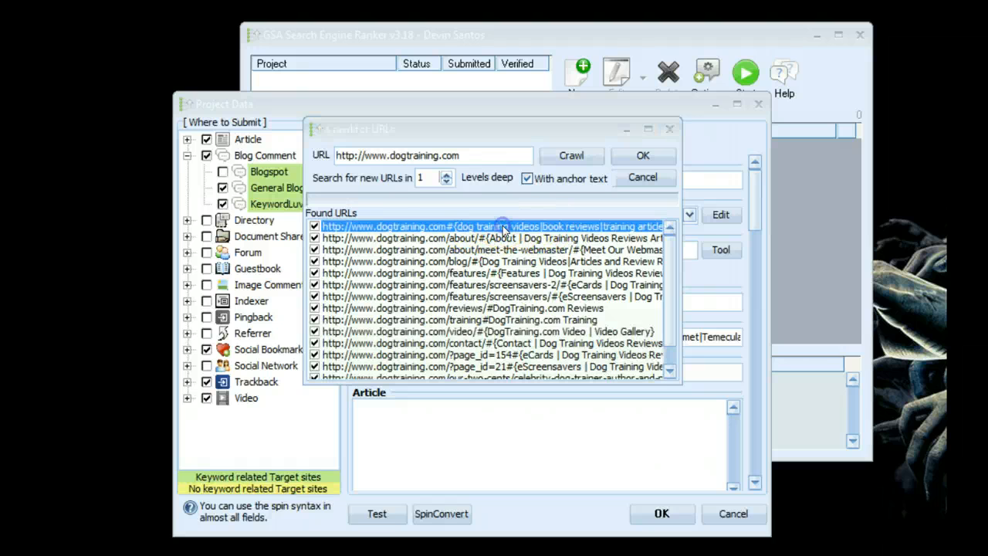
double_click(492, 226)
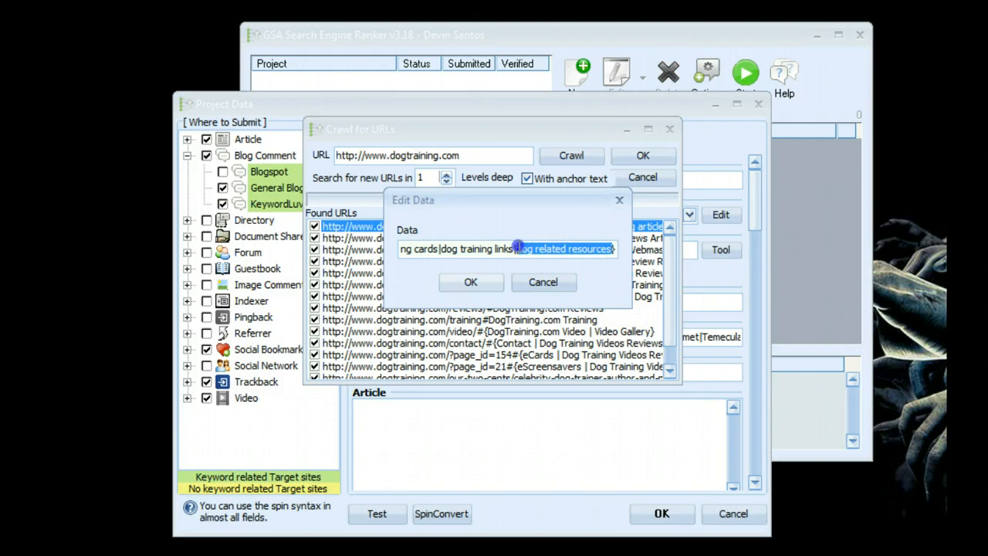
left_click(470, 282)
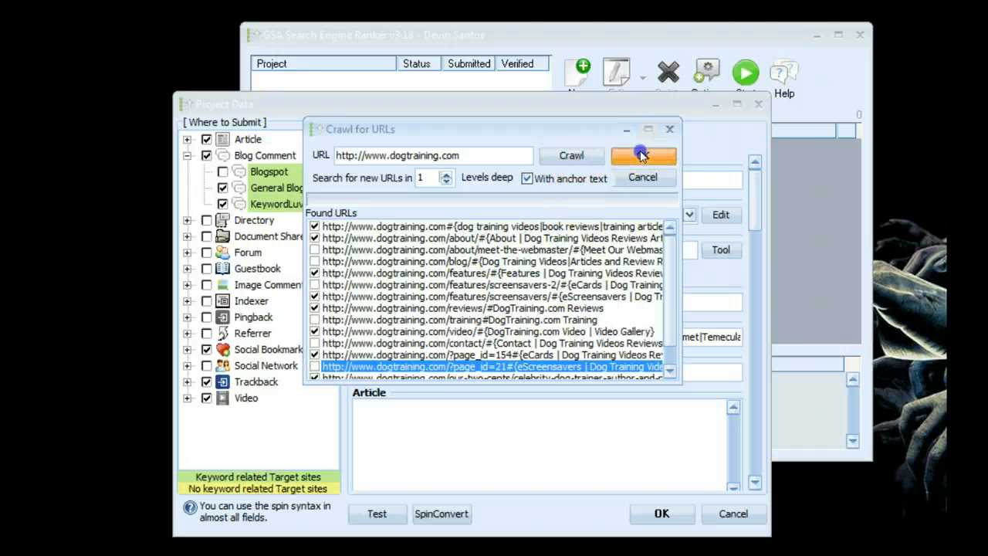
left_click(643, 155)
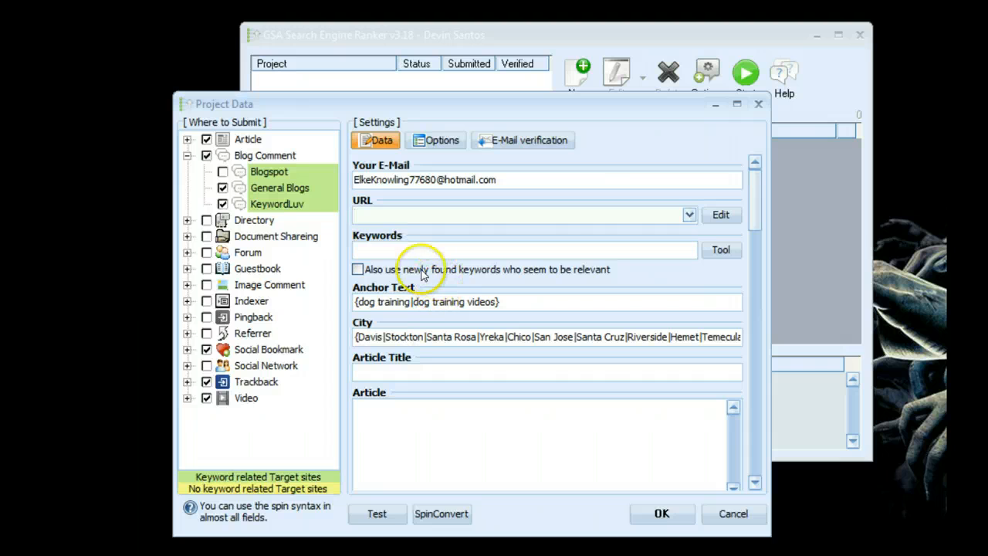
left_click(525, 250)
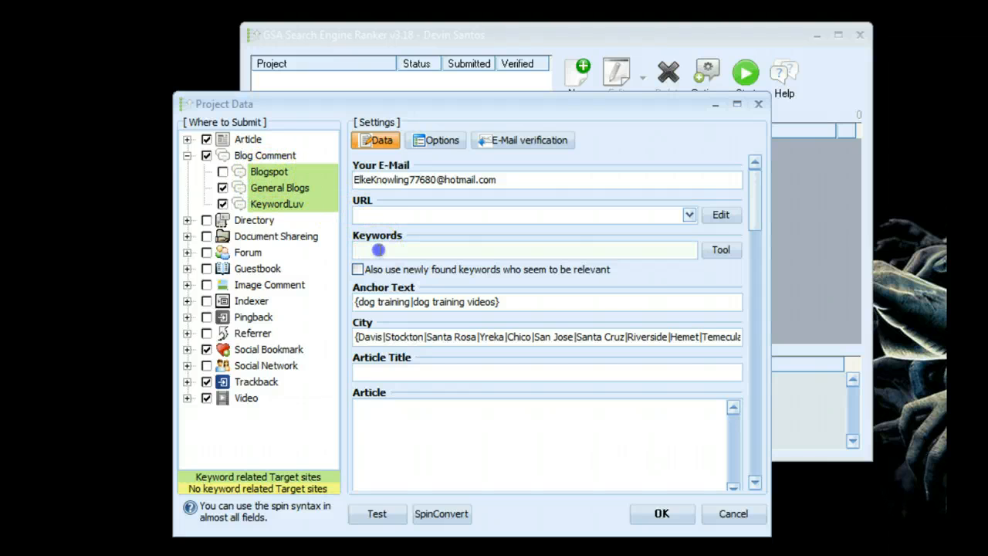
mouse_move(395, 254)
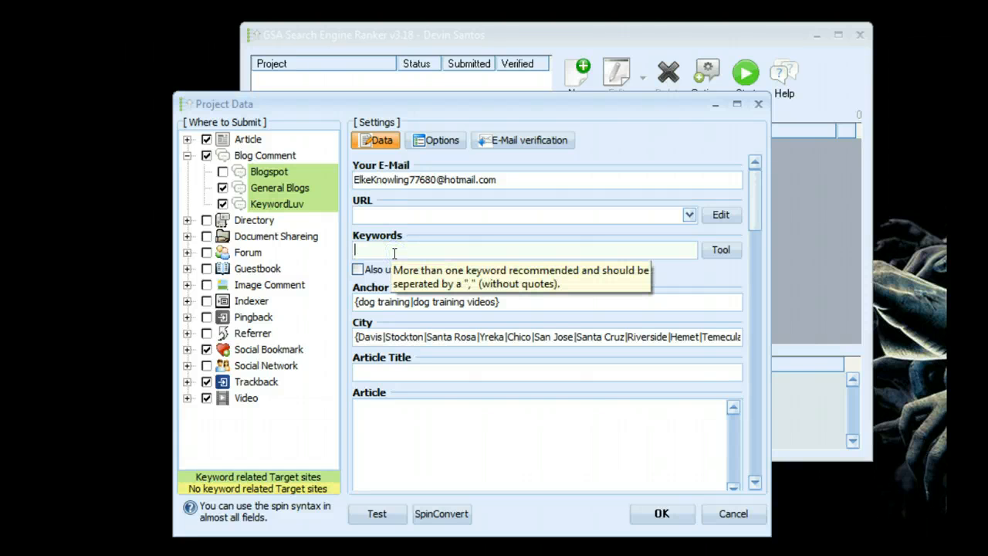
mouse_move(405, 243)
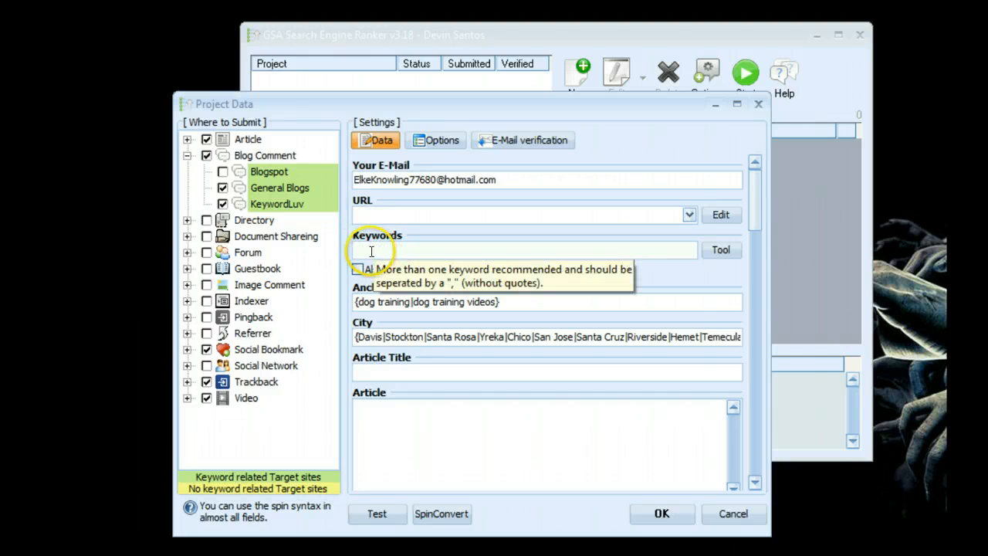
mouse_move(413, 254)
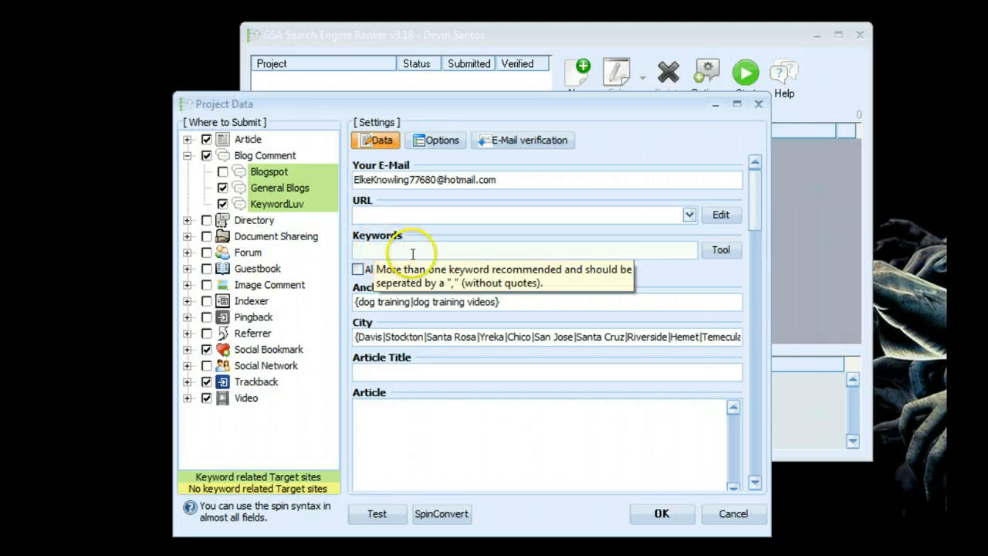
mouse_move(521, 250)
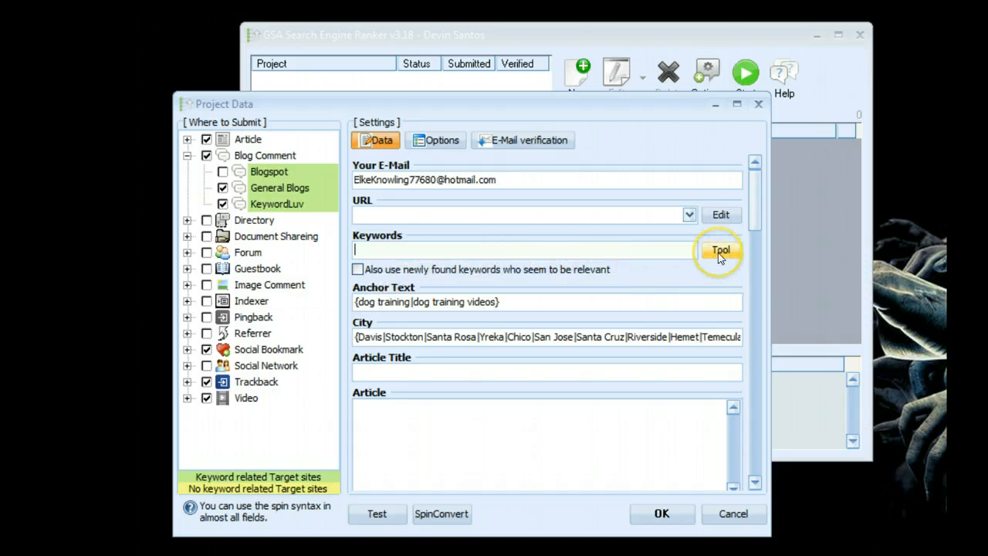
left_click(720, 249)
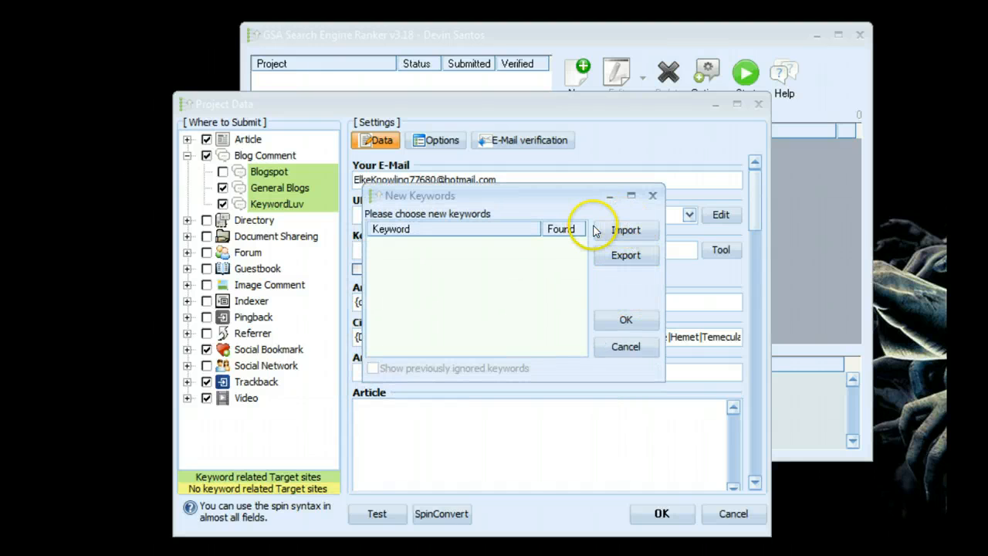
mouse_move(518, 279)
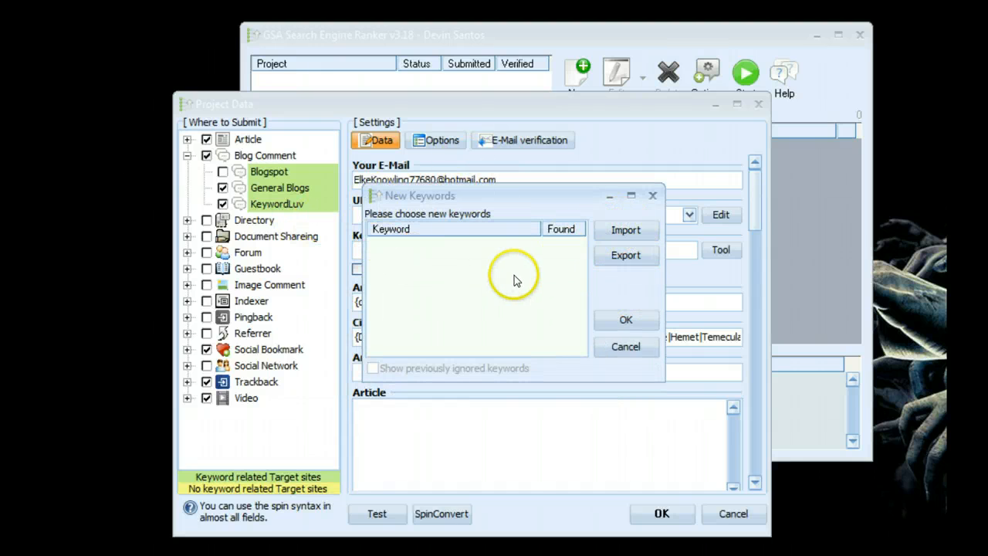
mouse_move(501, 272)
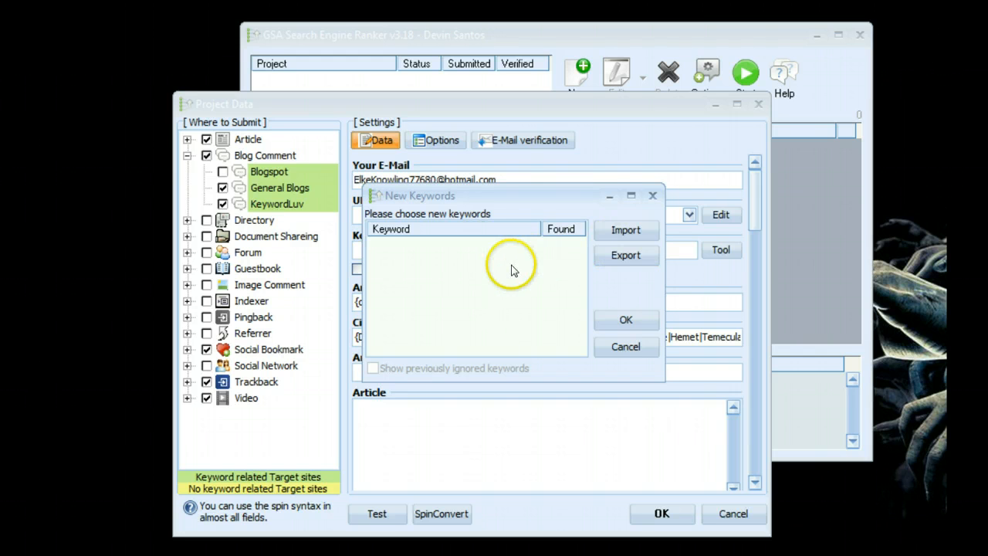
left_click(626, 346)
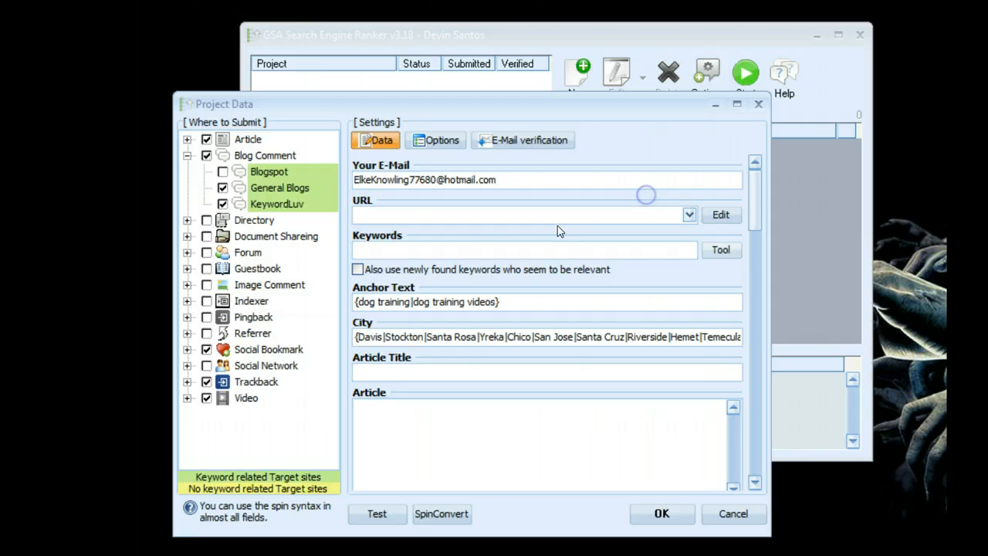
- Type 'dog training, dog videos, help with dog training' into the Keywords field
left_click(517, 250)
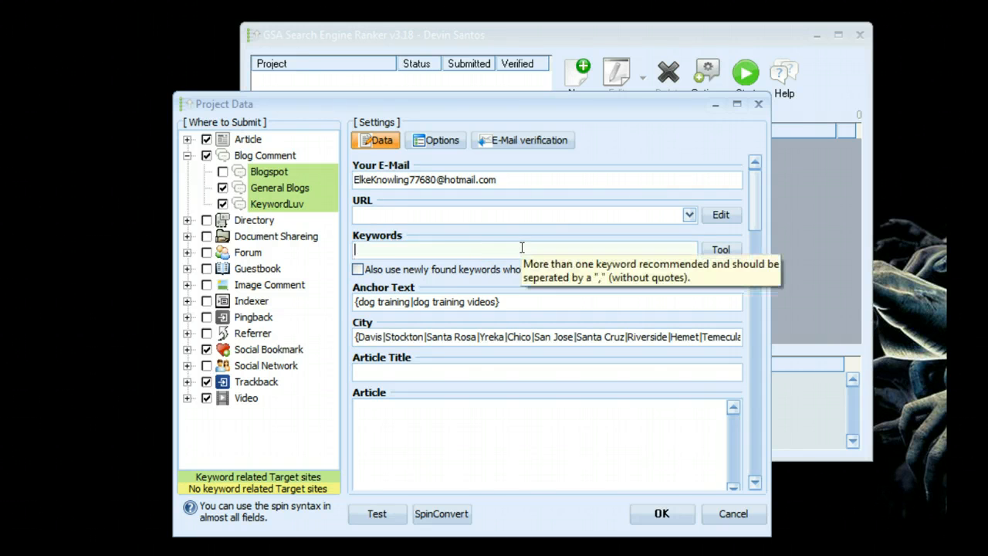
type("dog training,")
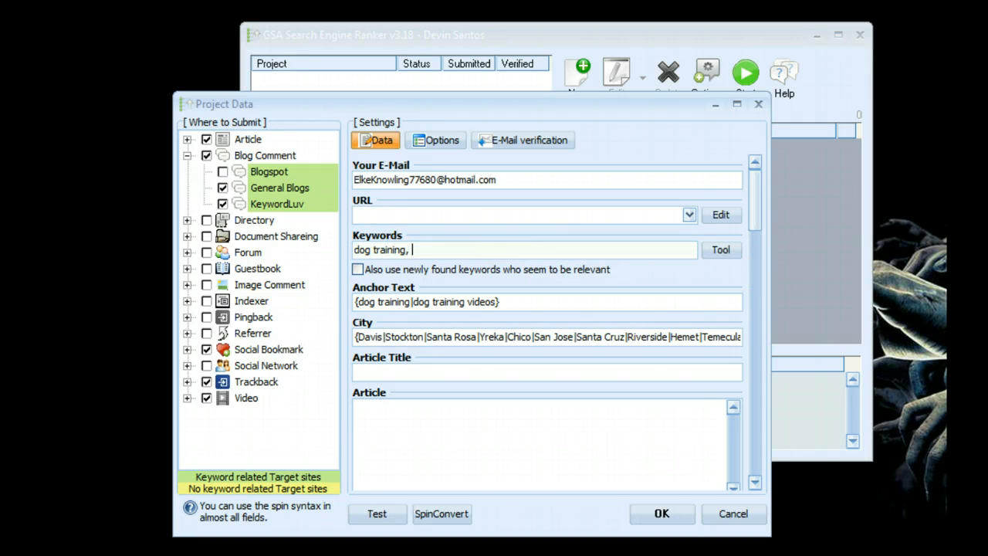
type("dog")
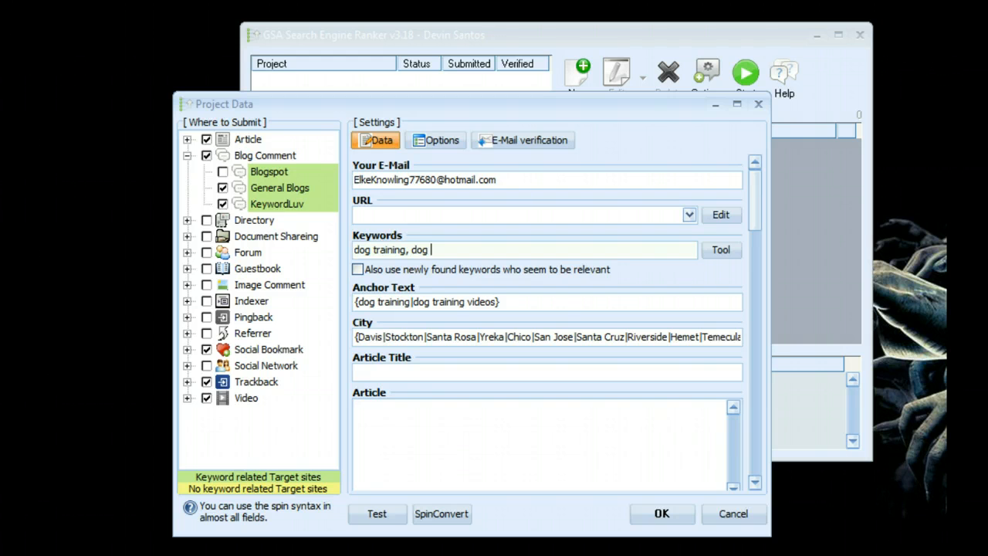
type("videos,")
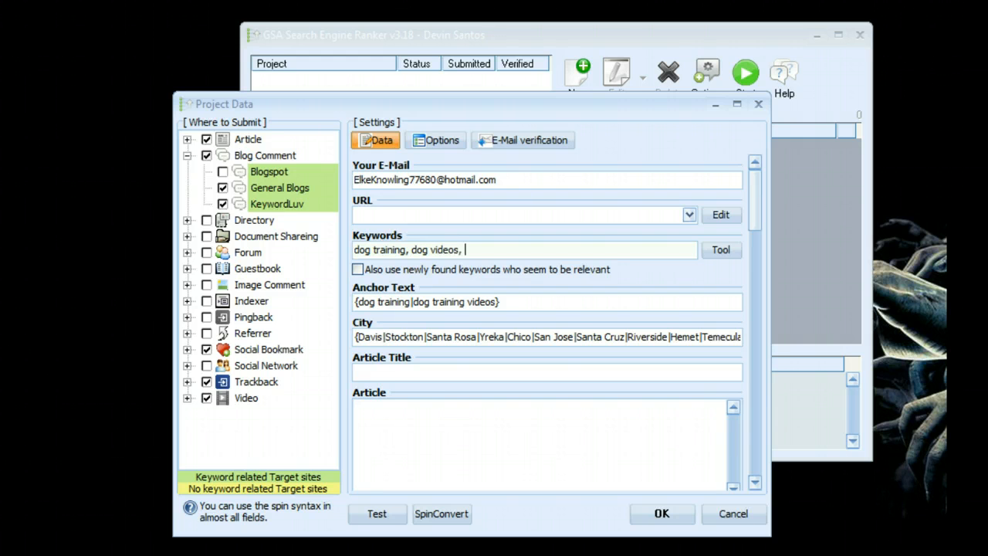
type("help with dog training")
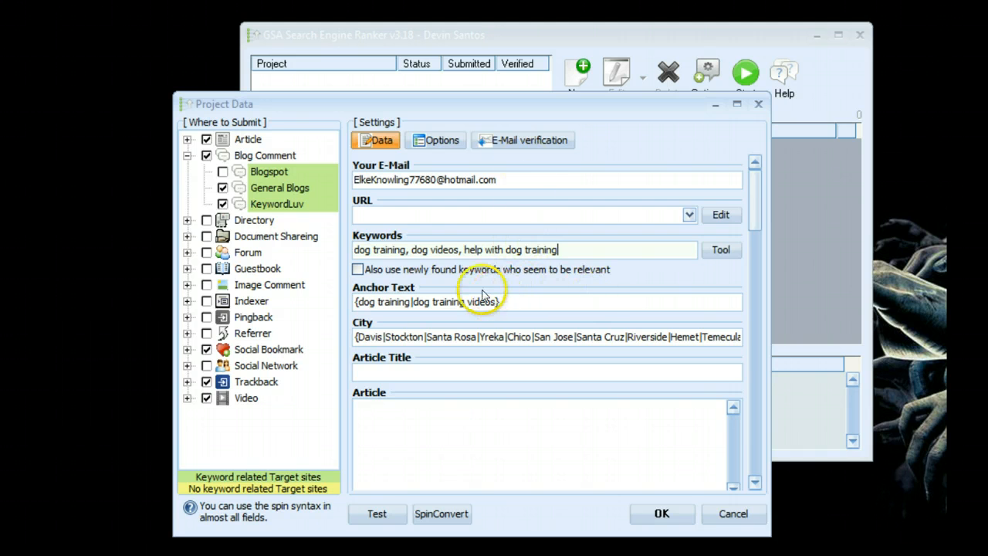
mouse_move(582, 395)
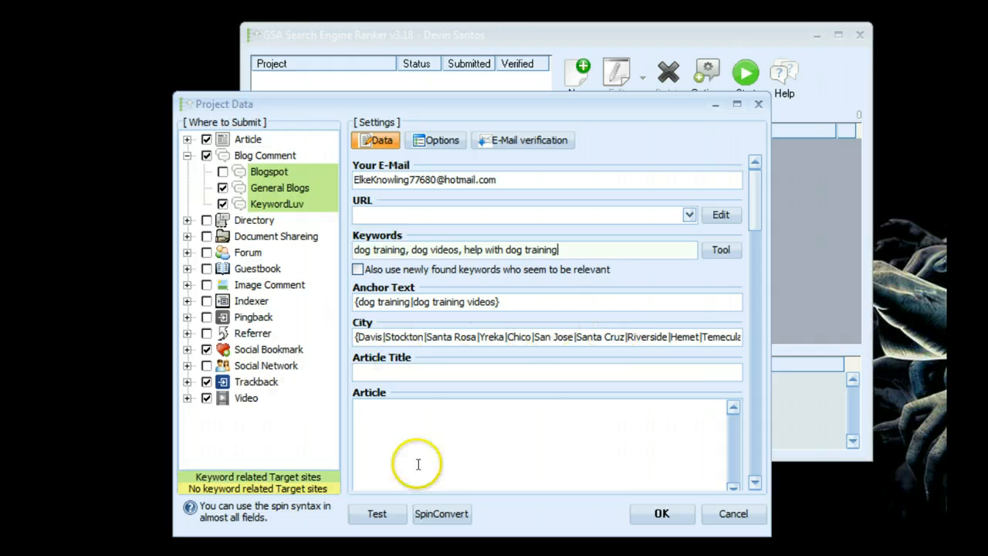
mouse_move(382, 235)
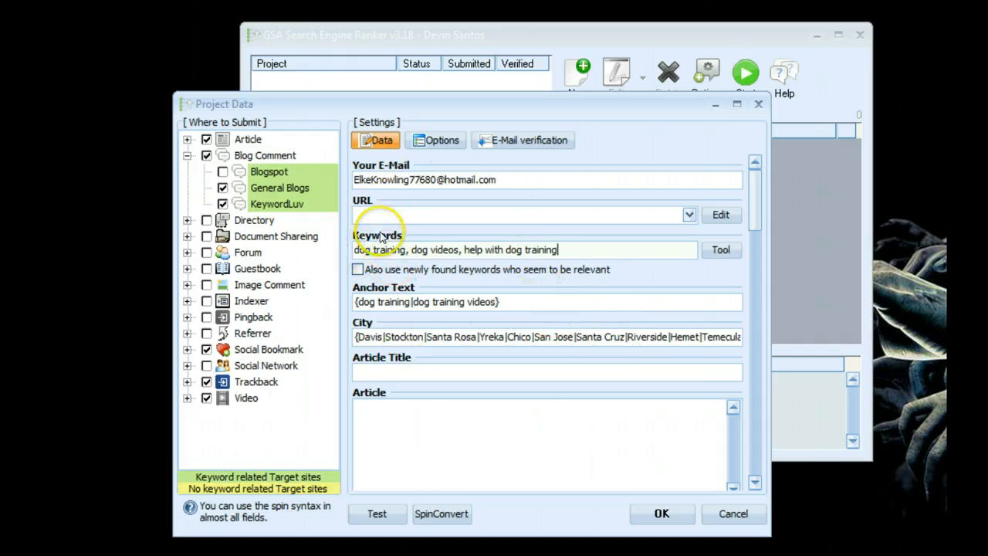
mouse_move(563, 262)
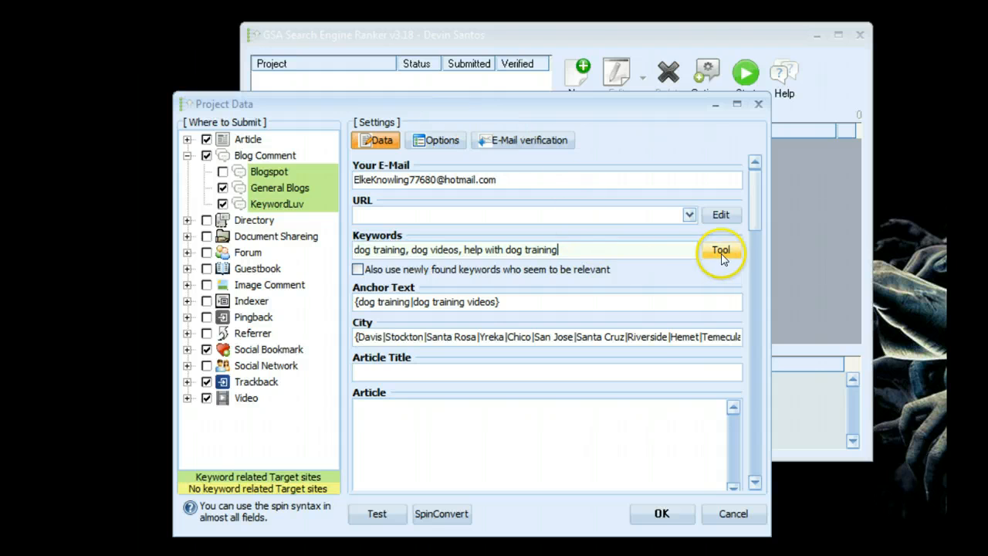
- Review the three dog training keywords in the keyword tool and confirm them
left_click(720, 250)
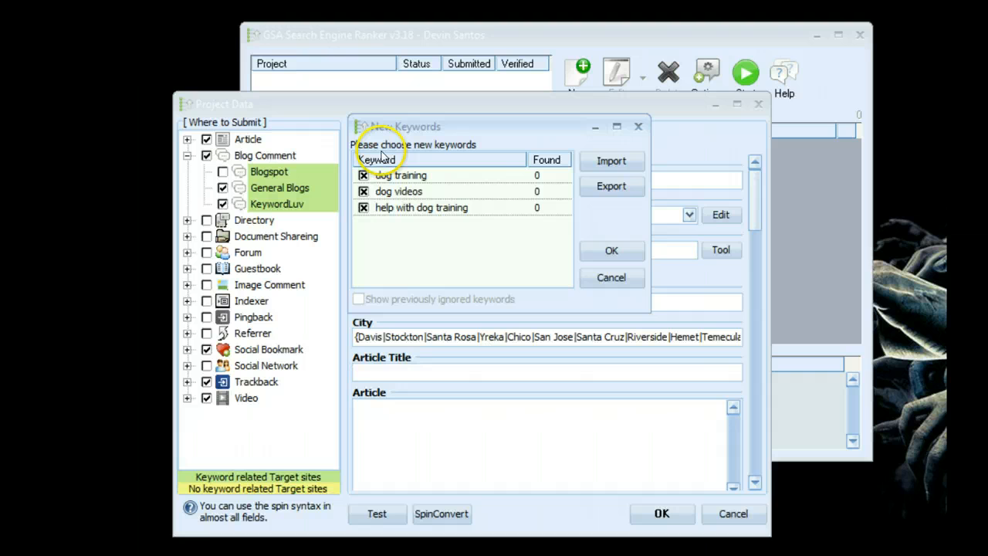
mouse_move(404, 171)
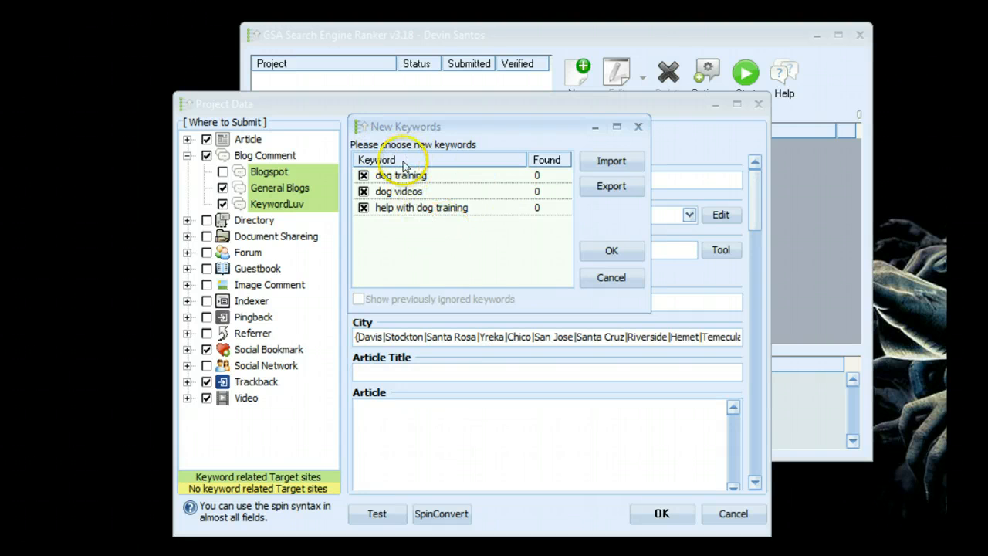
mouse_move(402, 280)
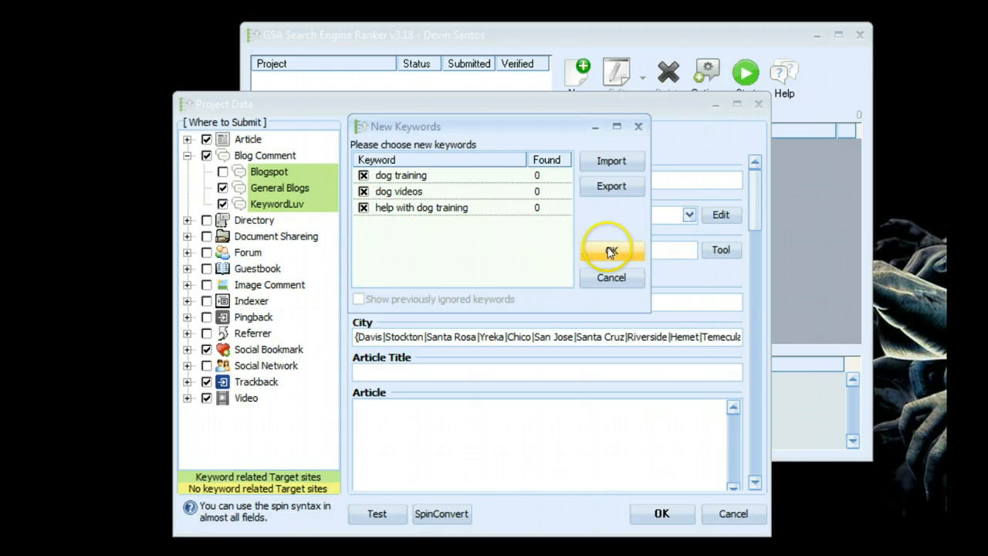
left_click(610, 251)
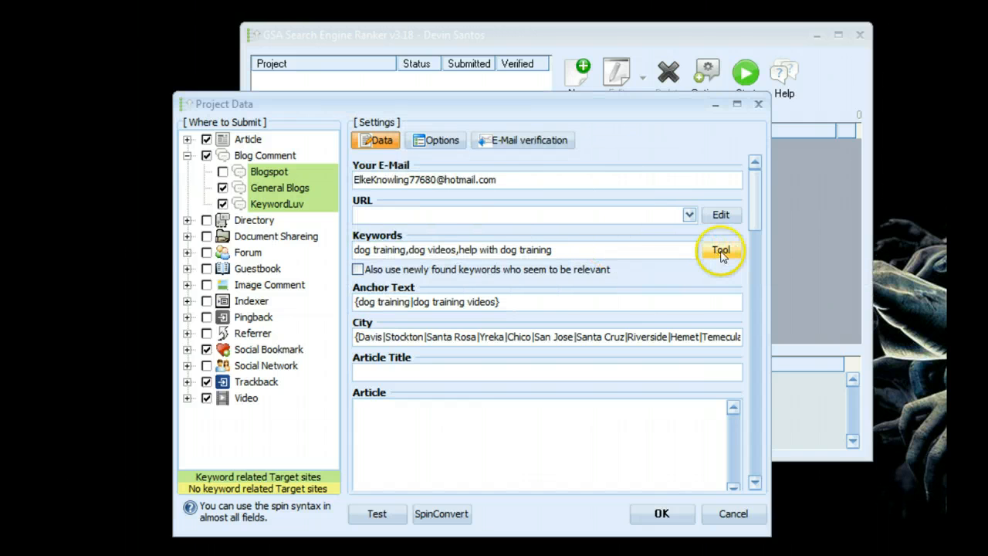
mouse_move(533, 240)
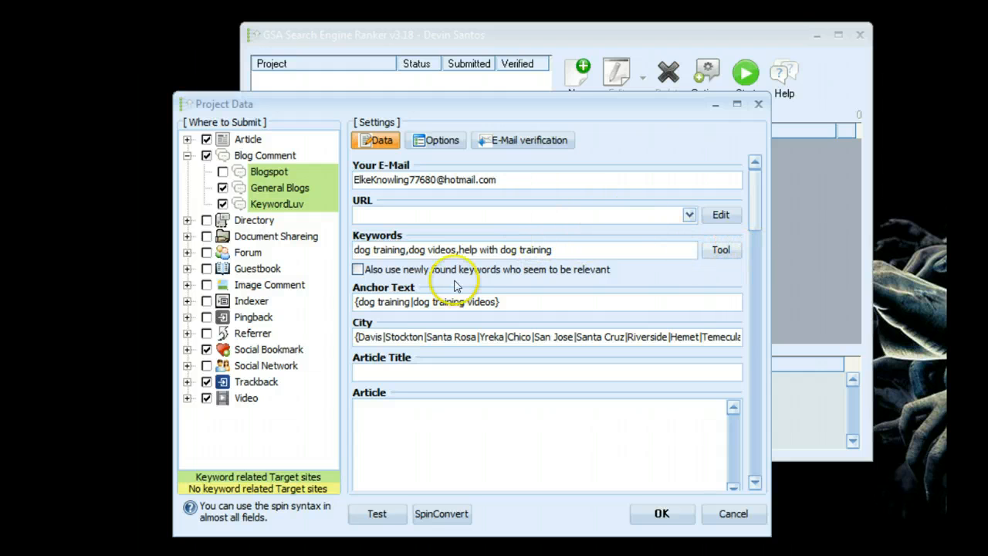
- Tick 'Also use newly found keywords who seem to be relevant' and scroll down the form
left_click(358, 269)
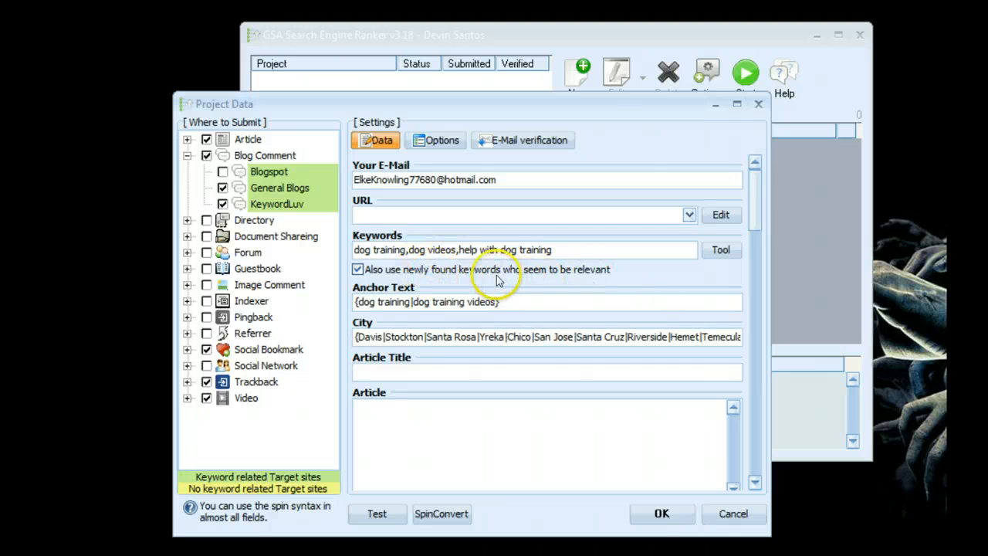
mouse_move(482, 274)
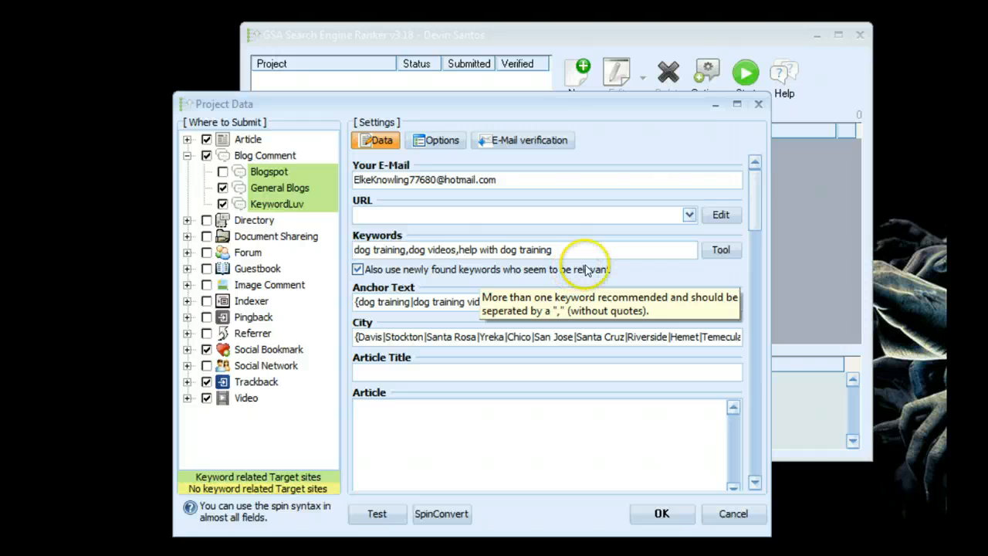
mouse_move(641, 275)
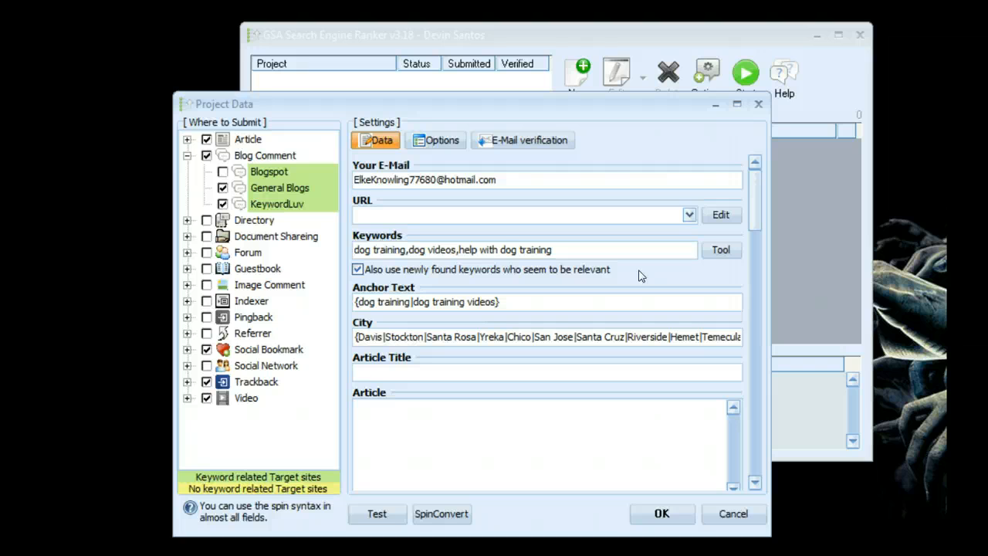
mouse_move(427, 275)
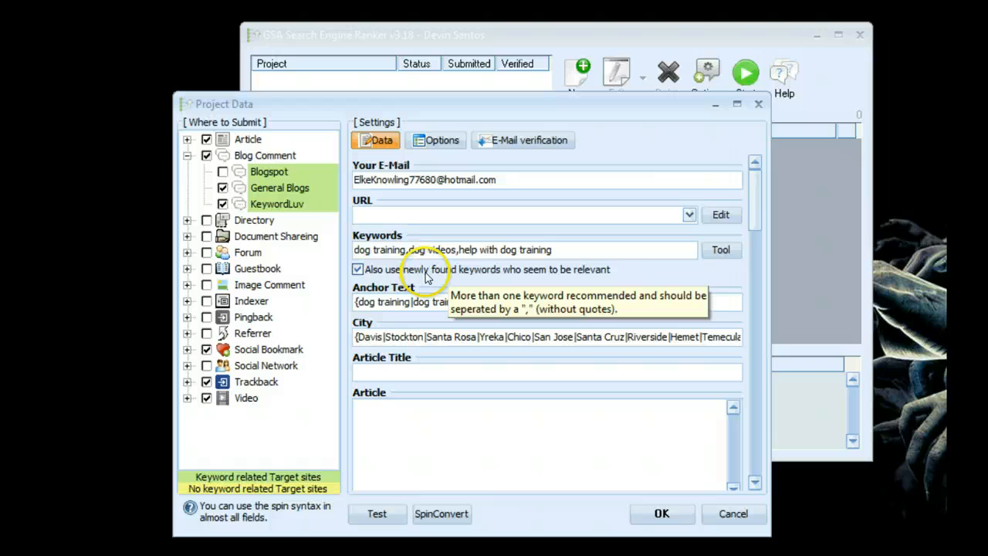
mouse_move(656, 283)
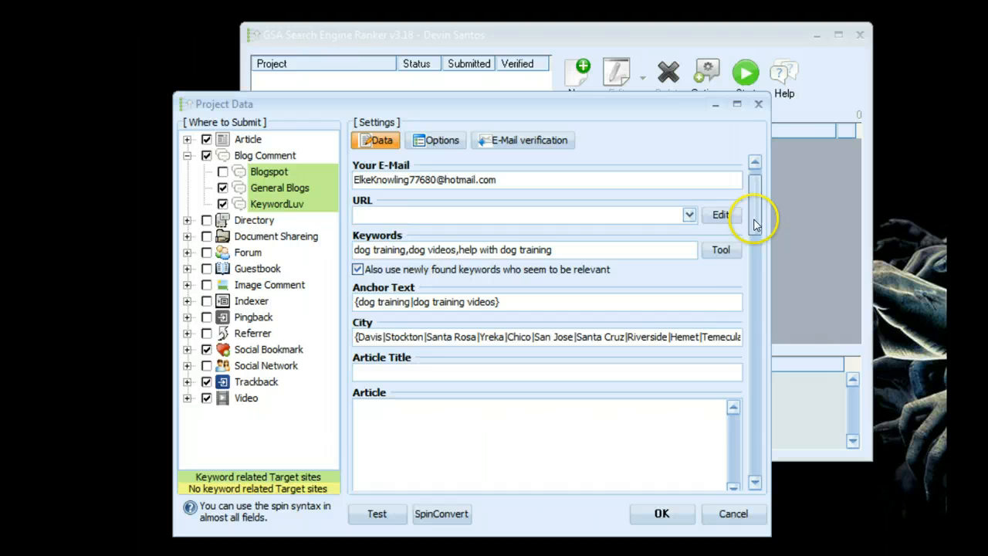
scroll("down", 3)
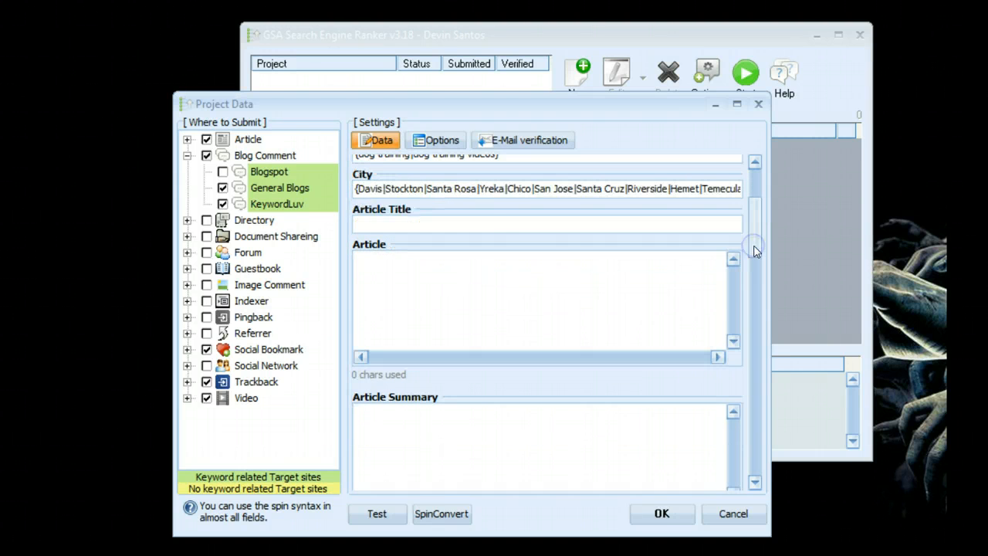